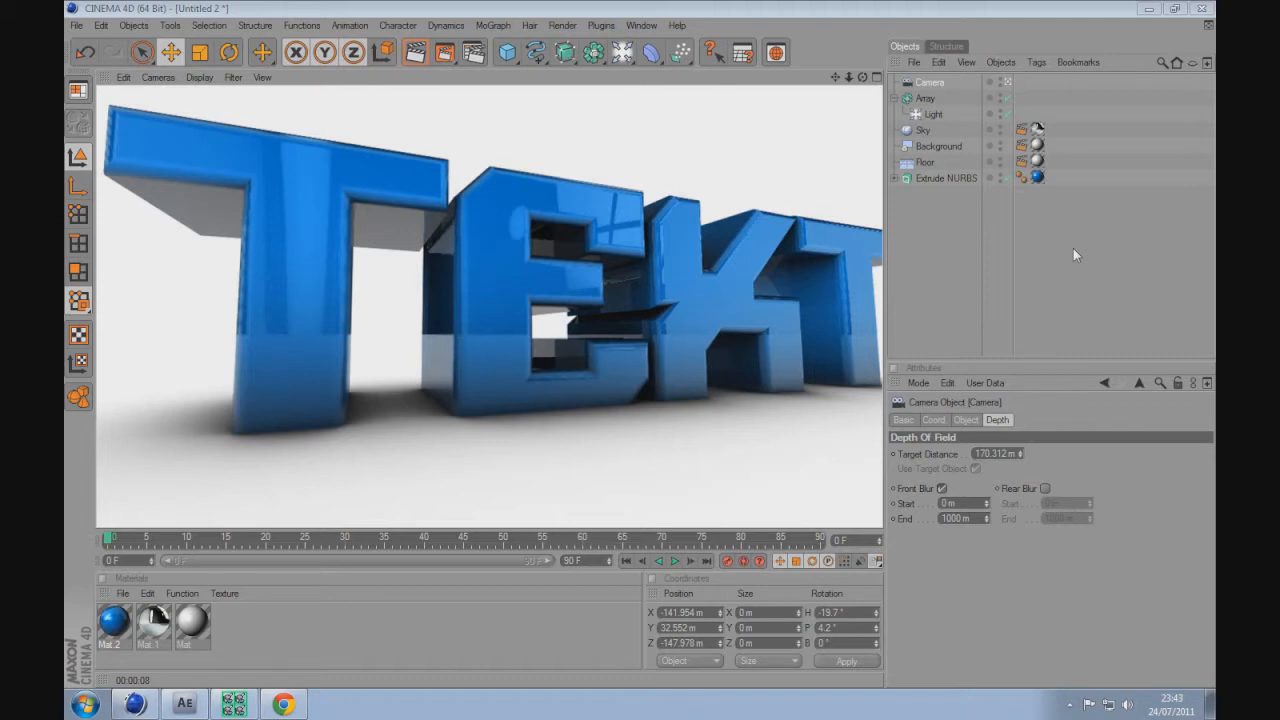
mouse_move(1006, 261)
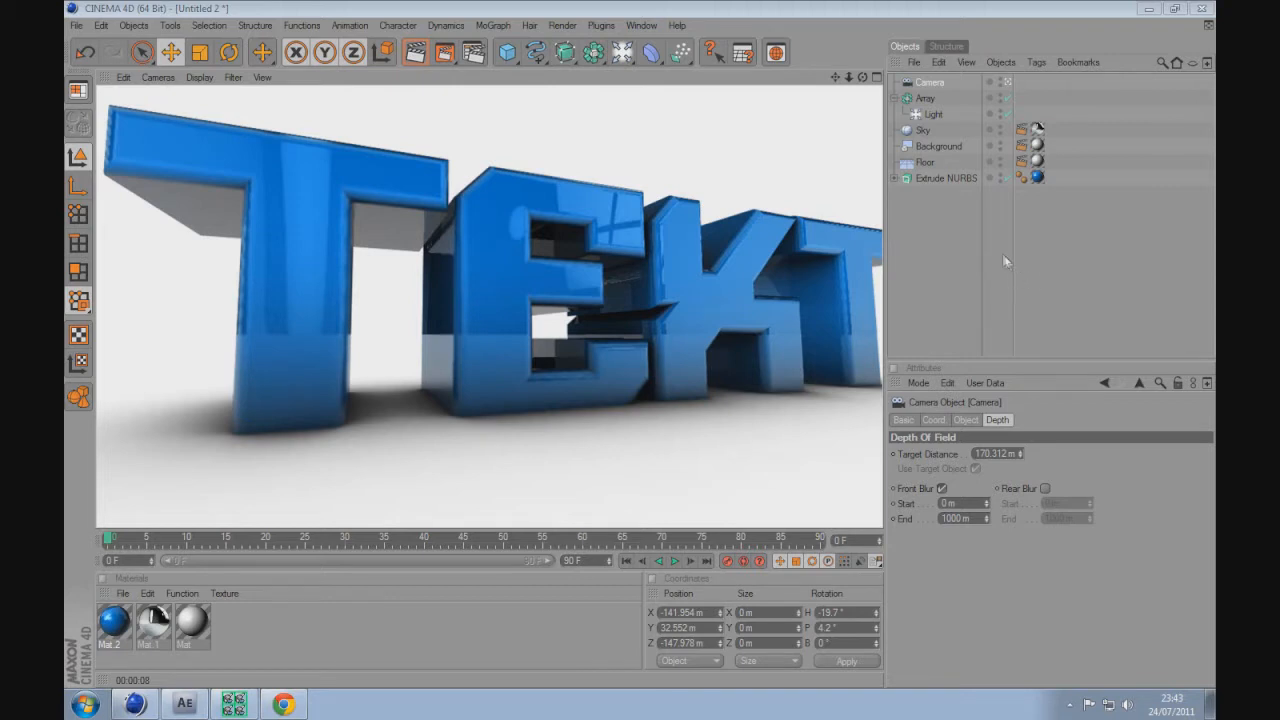
mouse_move(1002, 258)
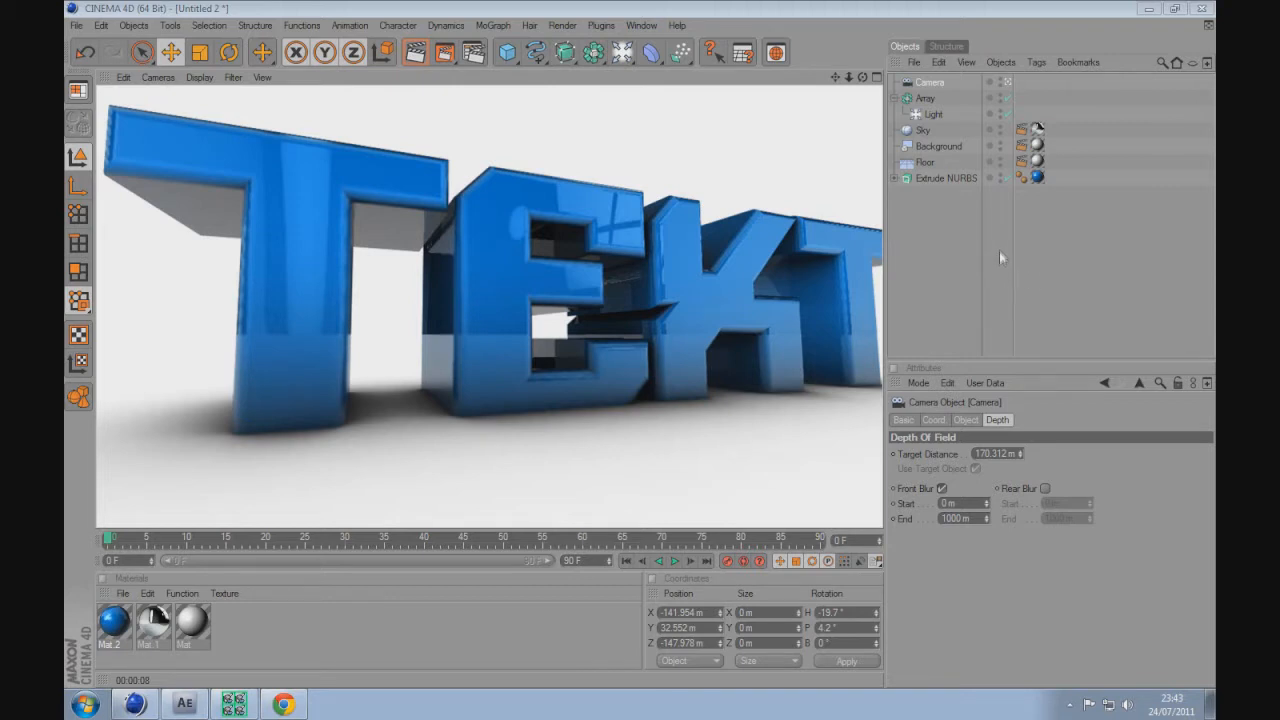
Start a new scene and set render output to the HDV/HDTV 720 29.97 preset (1280×720).
left_click(946, 178)
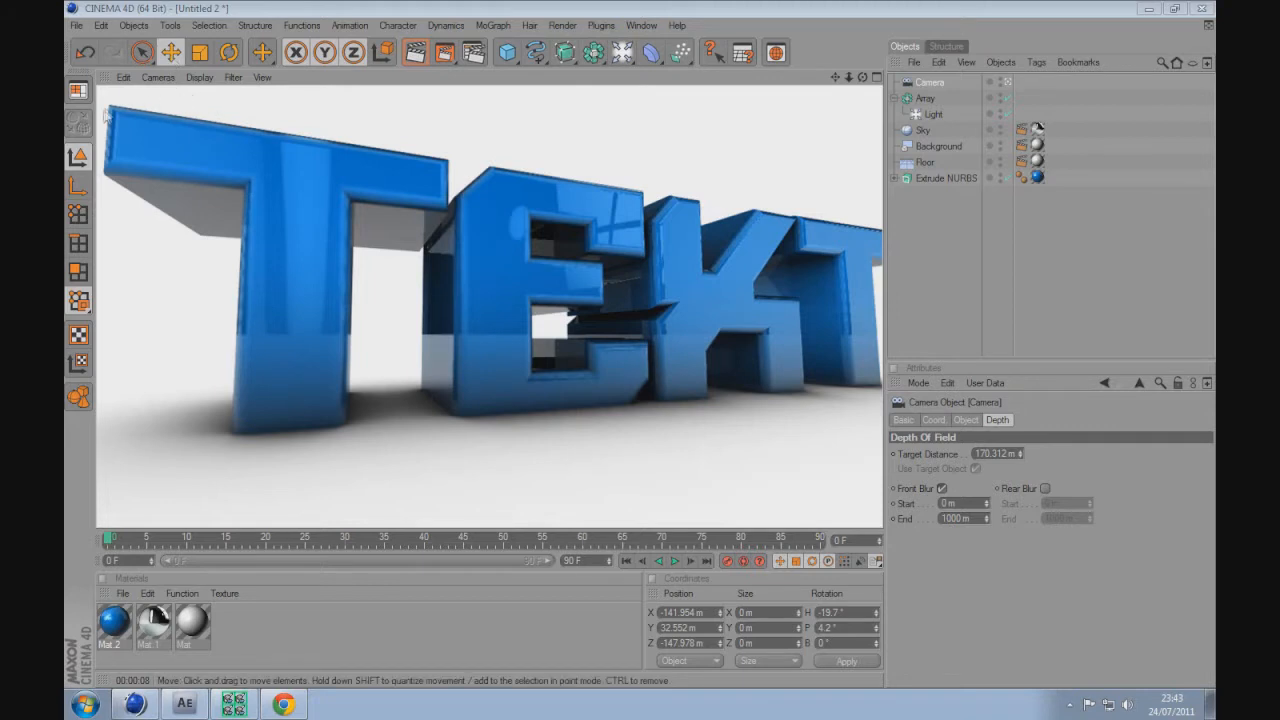
mouse_move(148, 128)
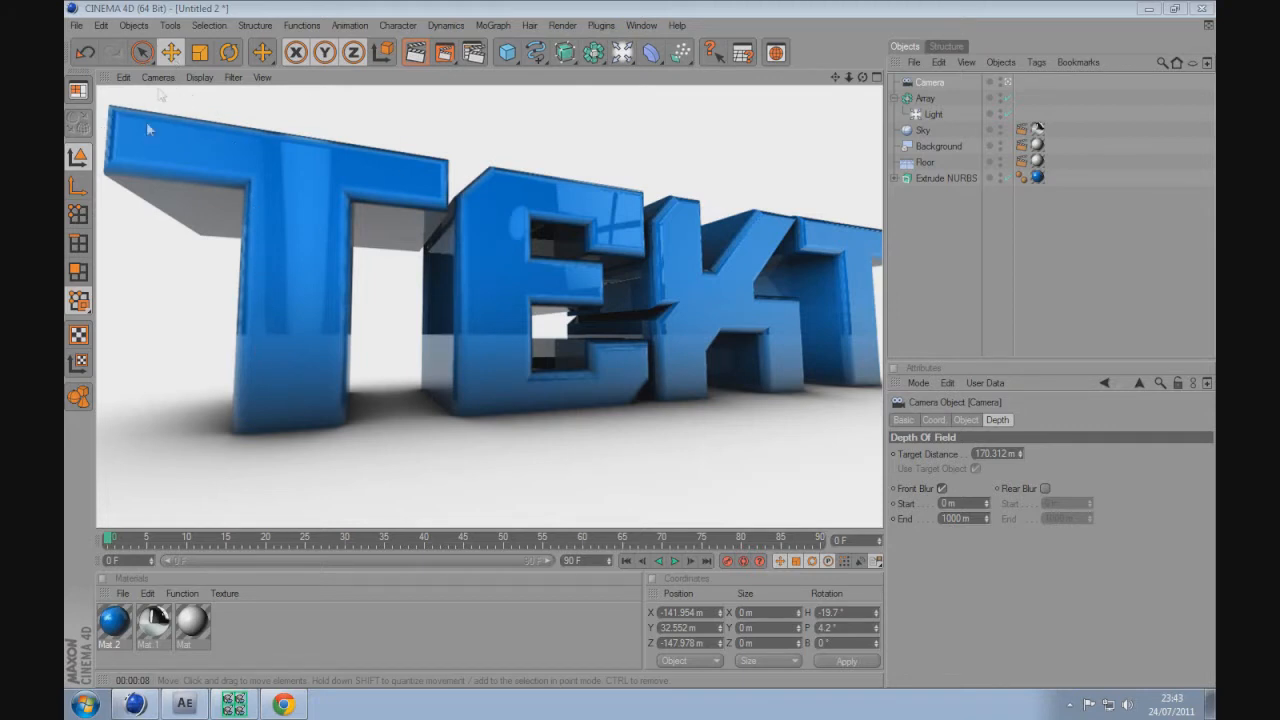
mouse_move(375, 507)
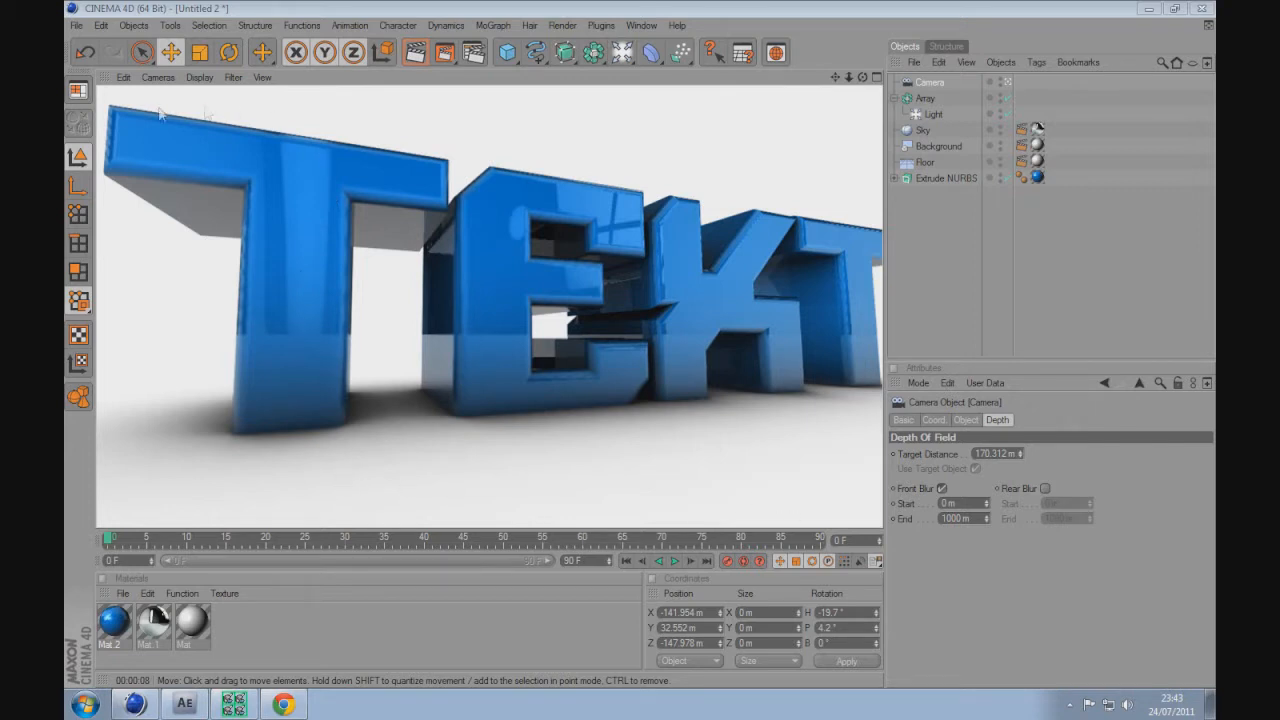
mouse_move(863, 262)
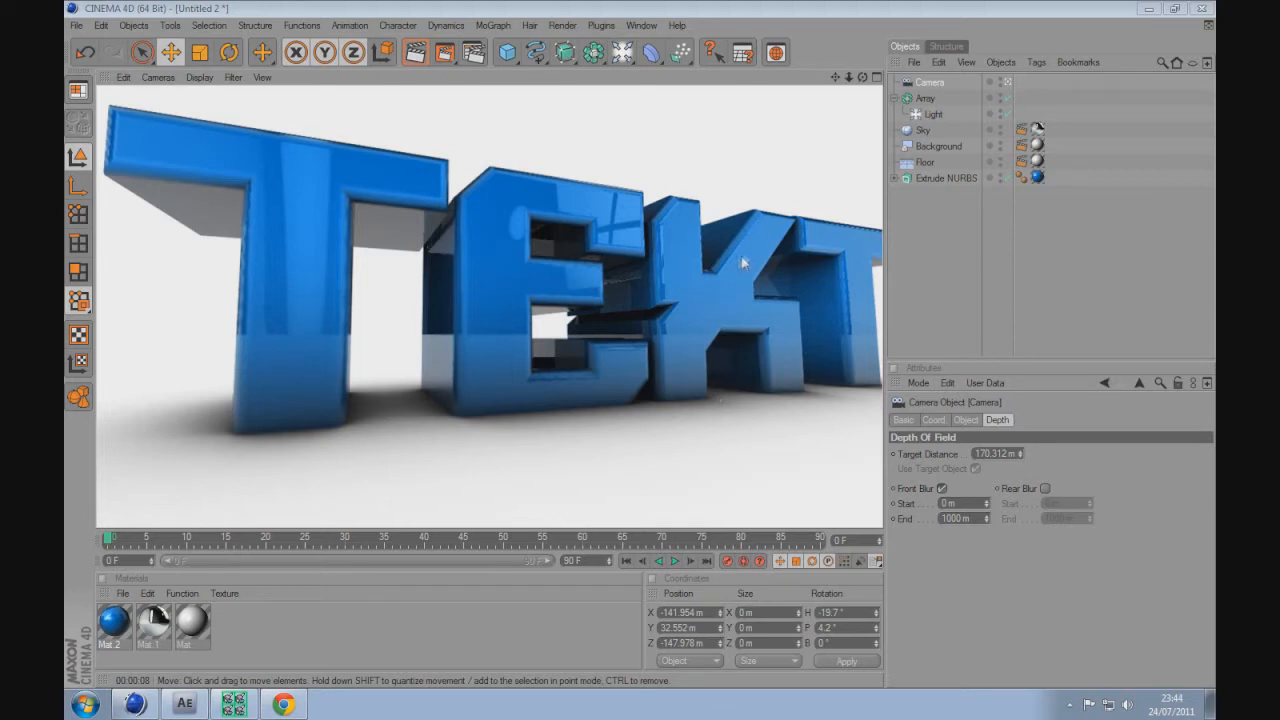
mouse_move(707, 246)
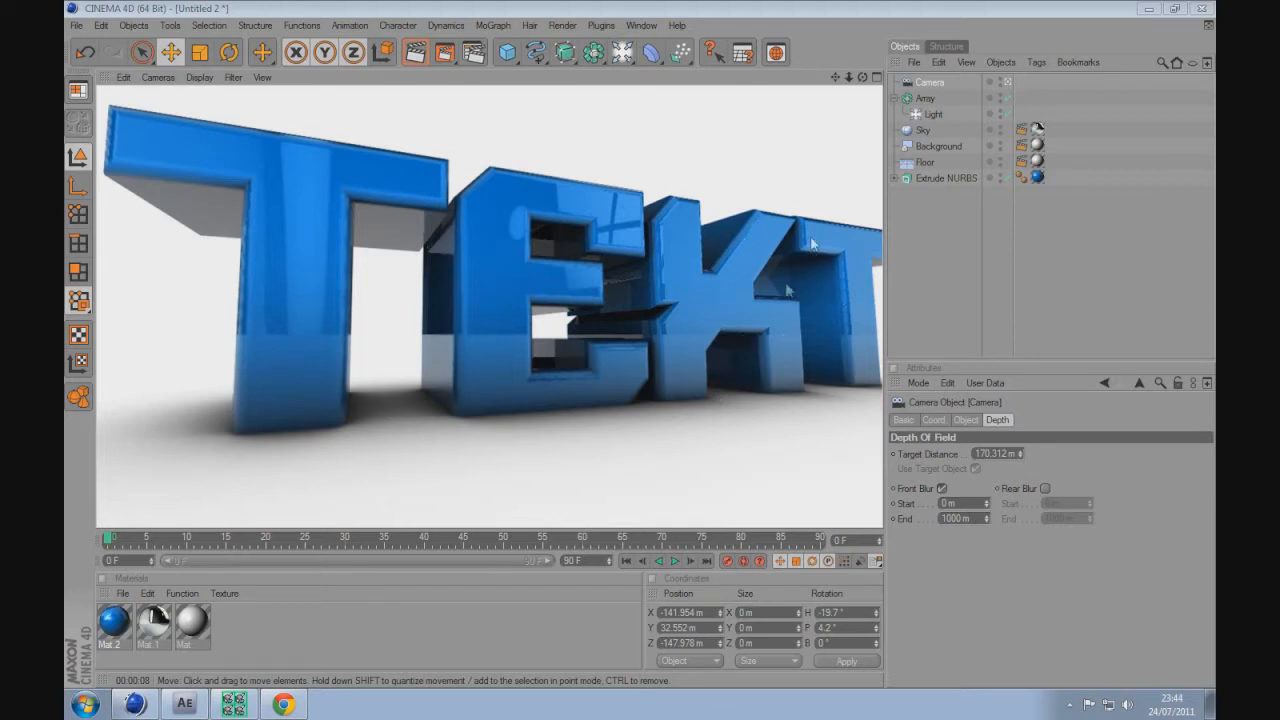
mouse_move(763, 312)
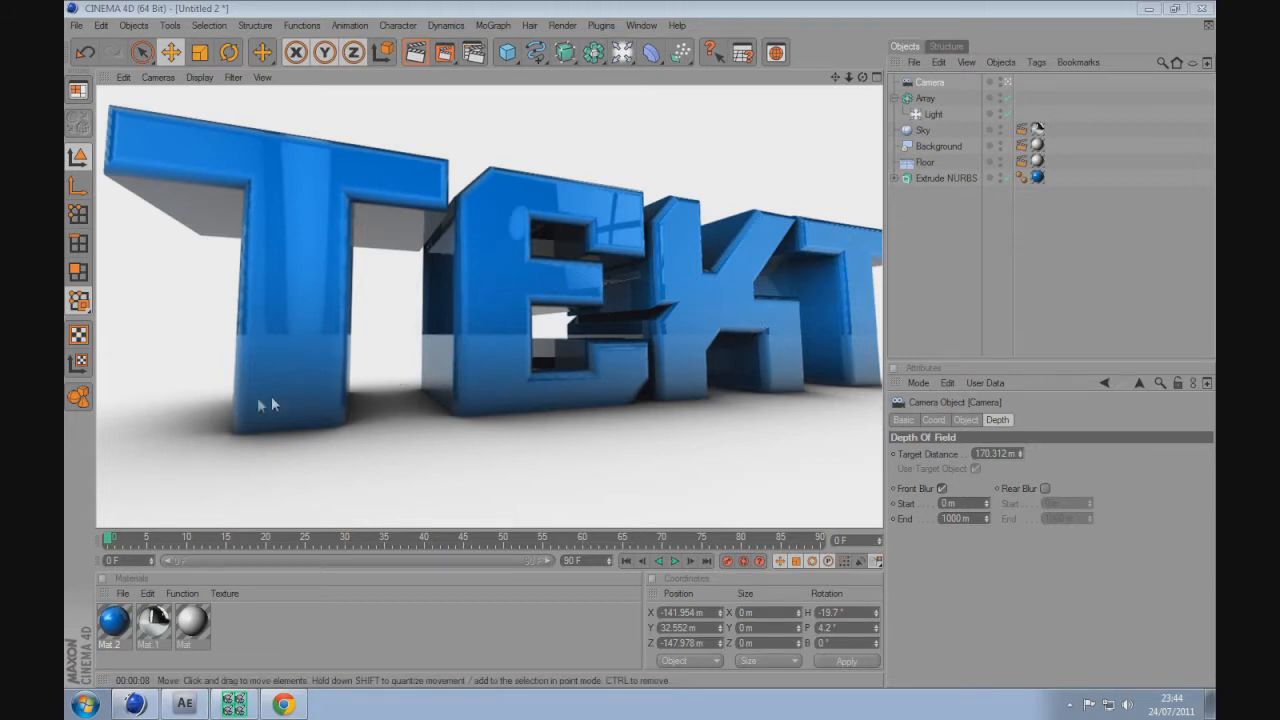
mouse_move(280, 151)
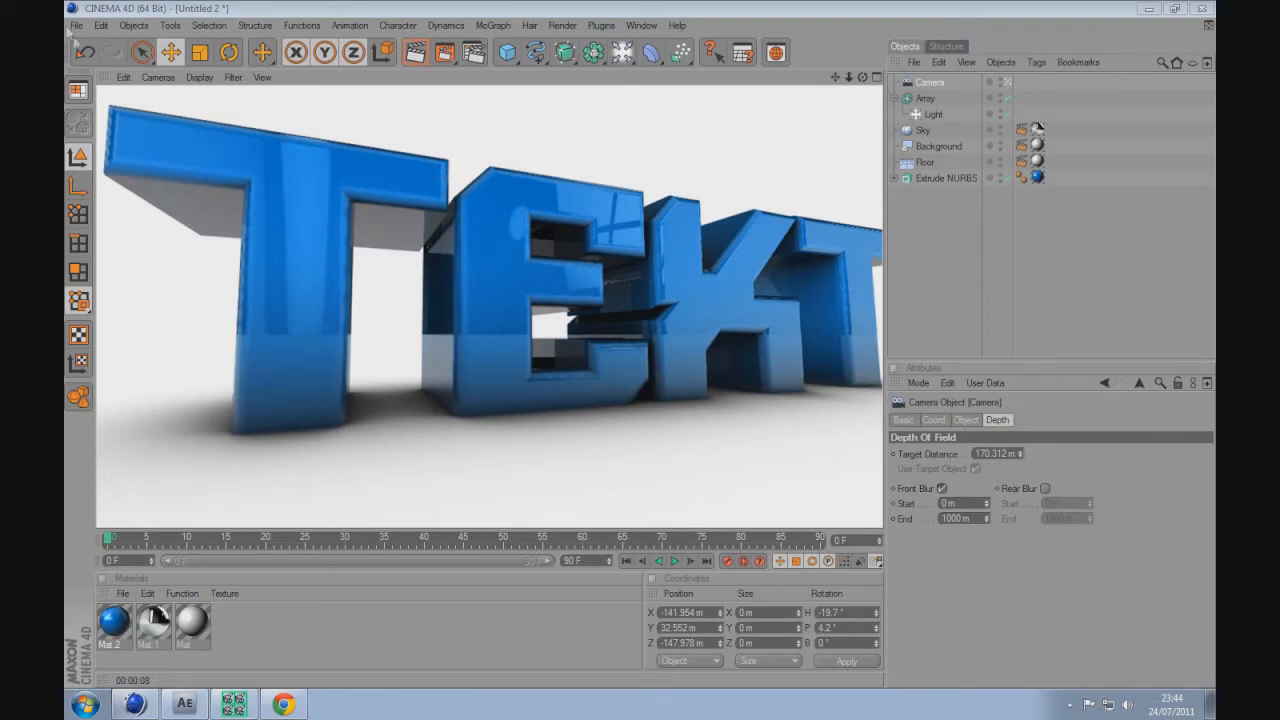
left_click(76, 25)
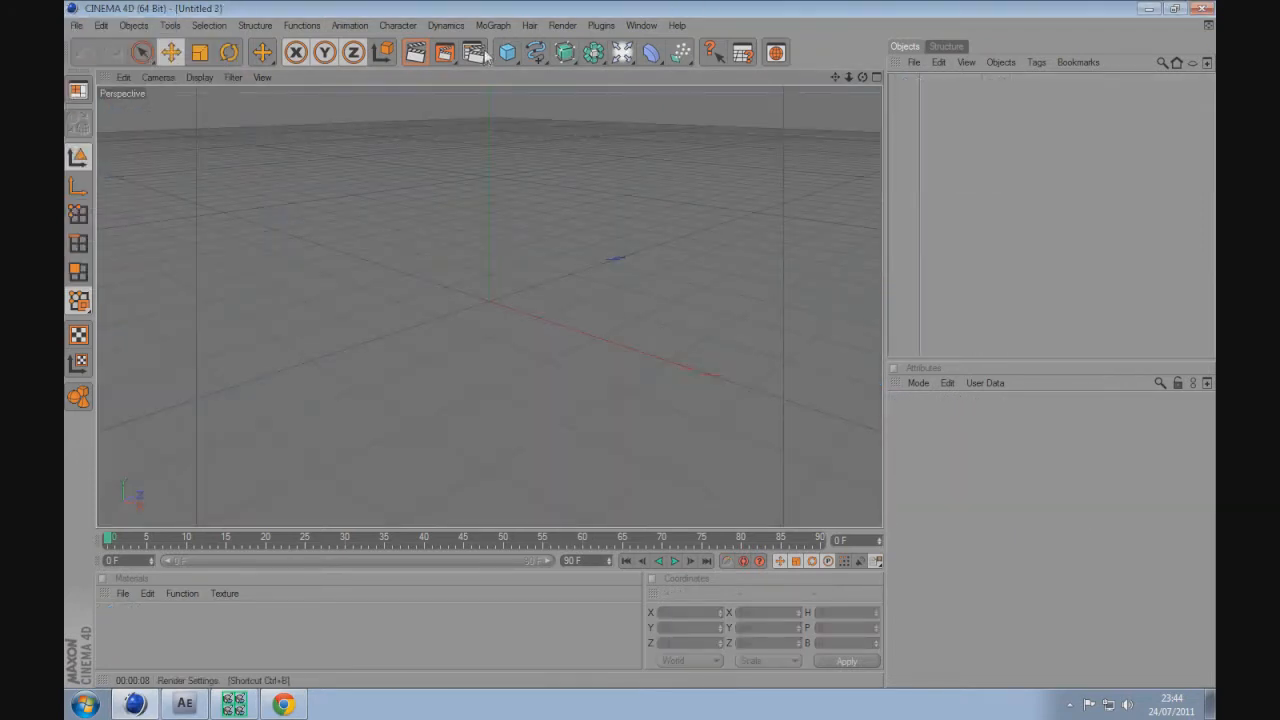
left_click(473, 52)
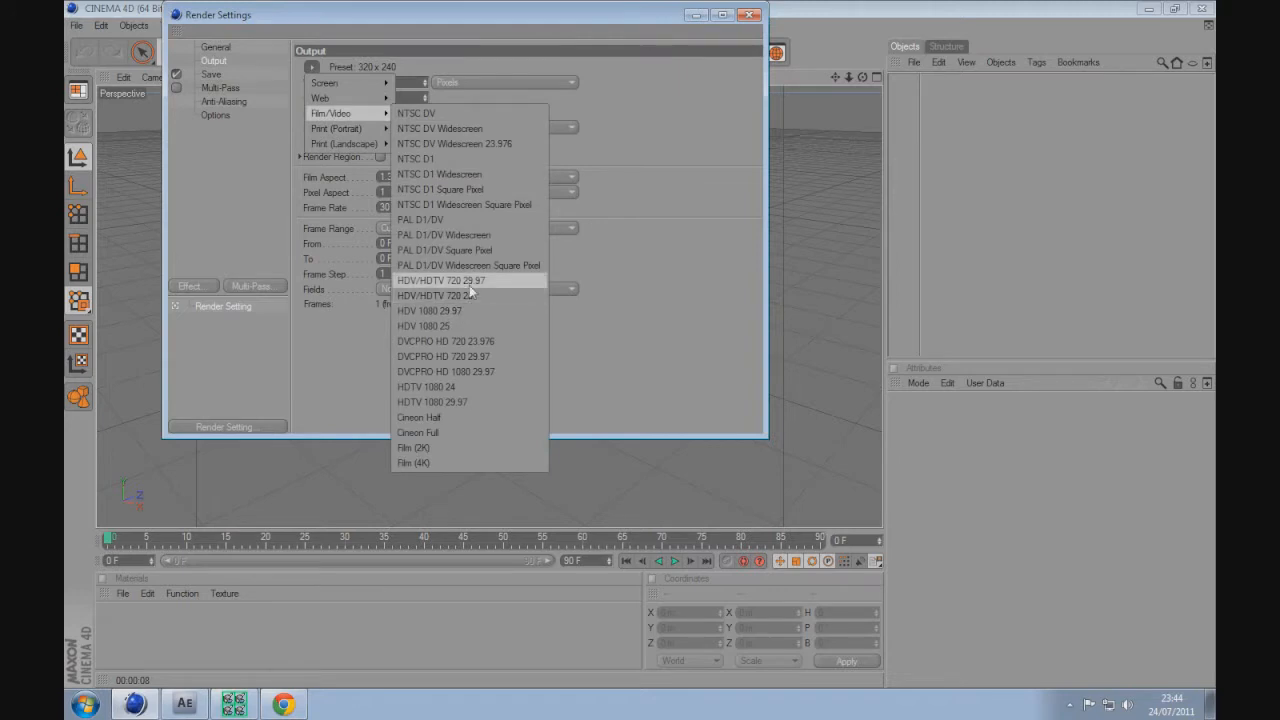
left_click(441, 280)
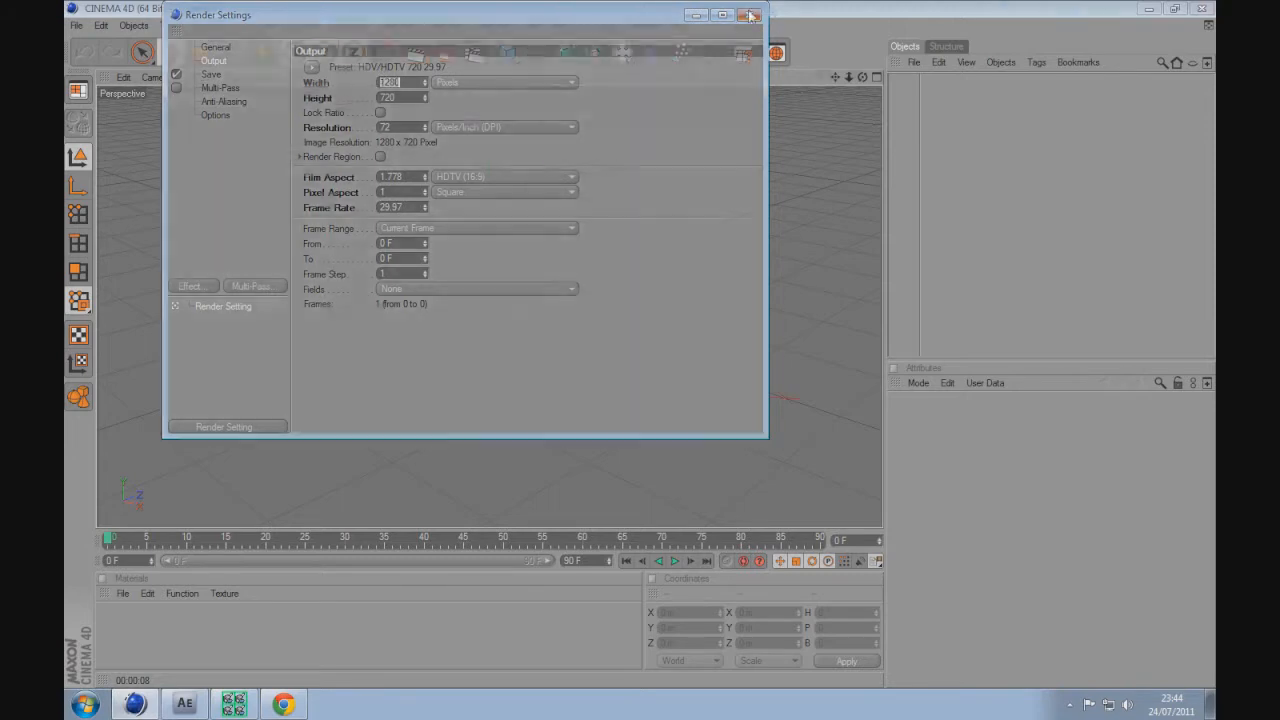
left_click(749, 15)
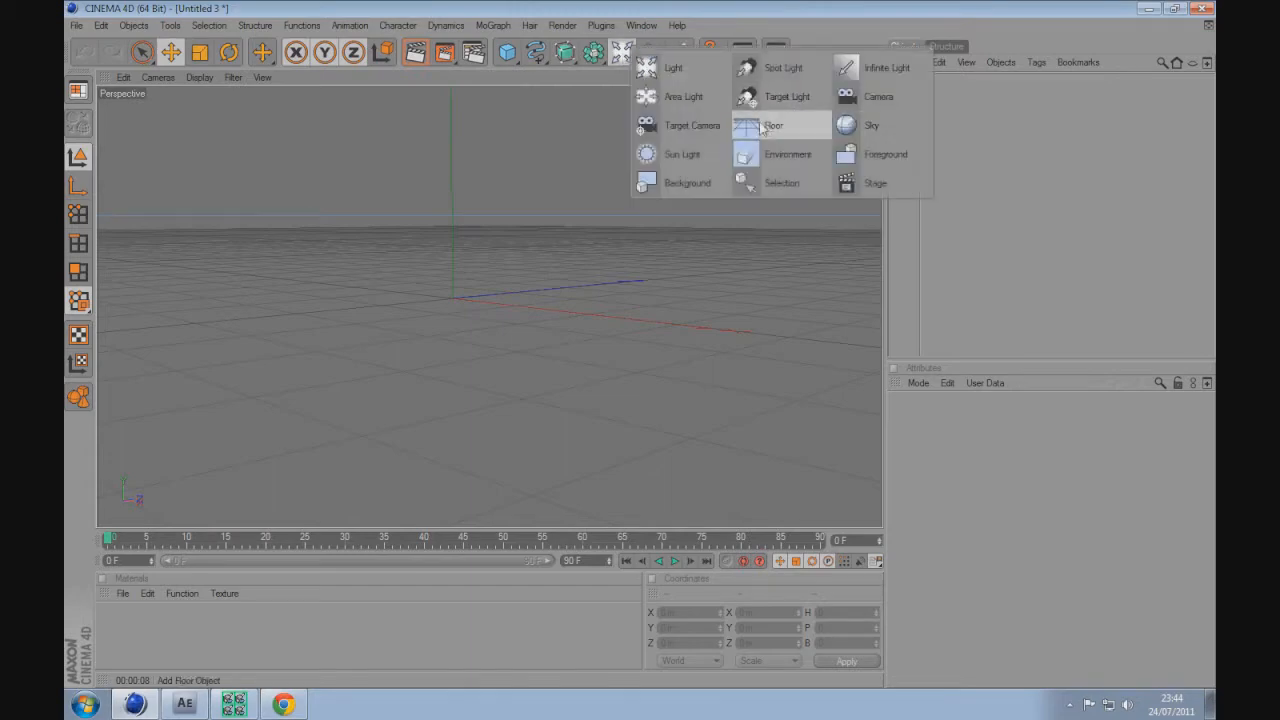
Add a Floor object and pick a new material's Color in the Material Editor.
left_click(773, 125)
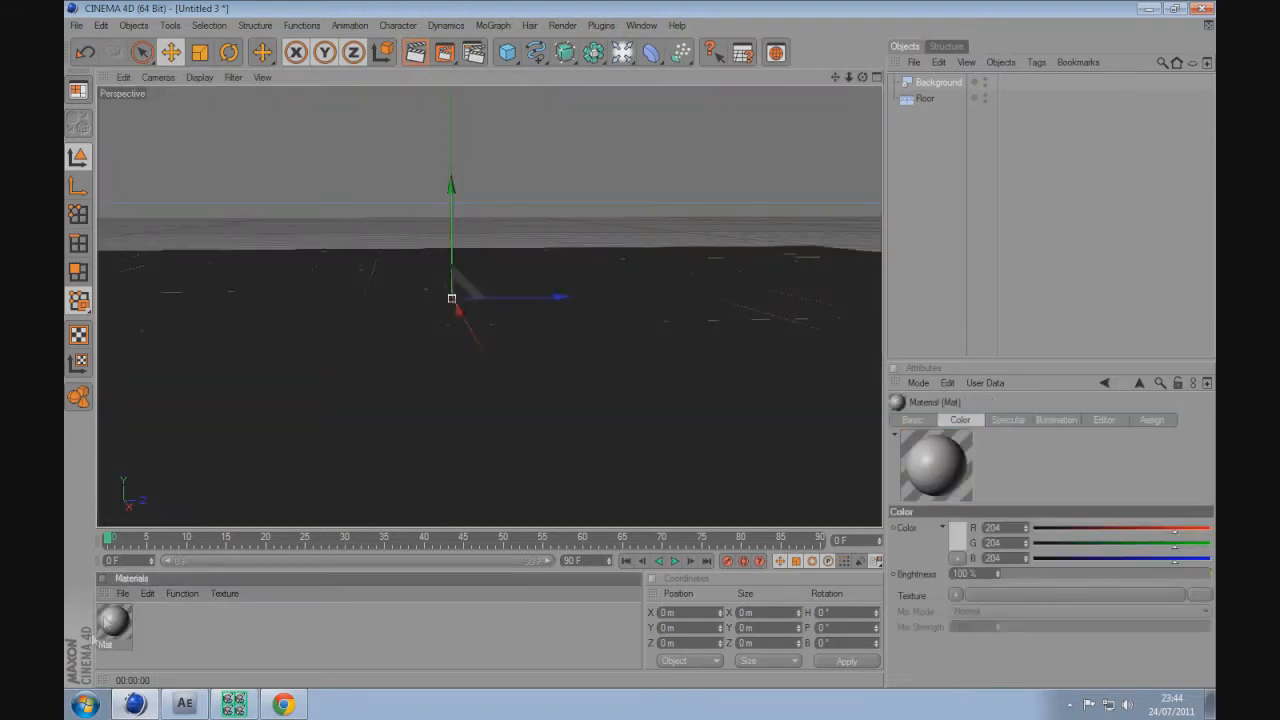
double_click(113, 623)
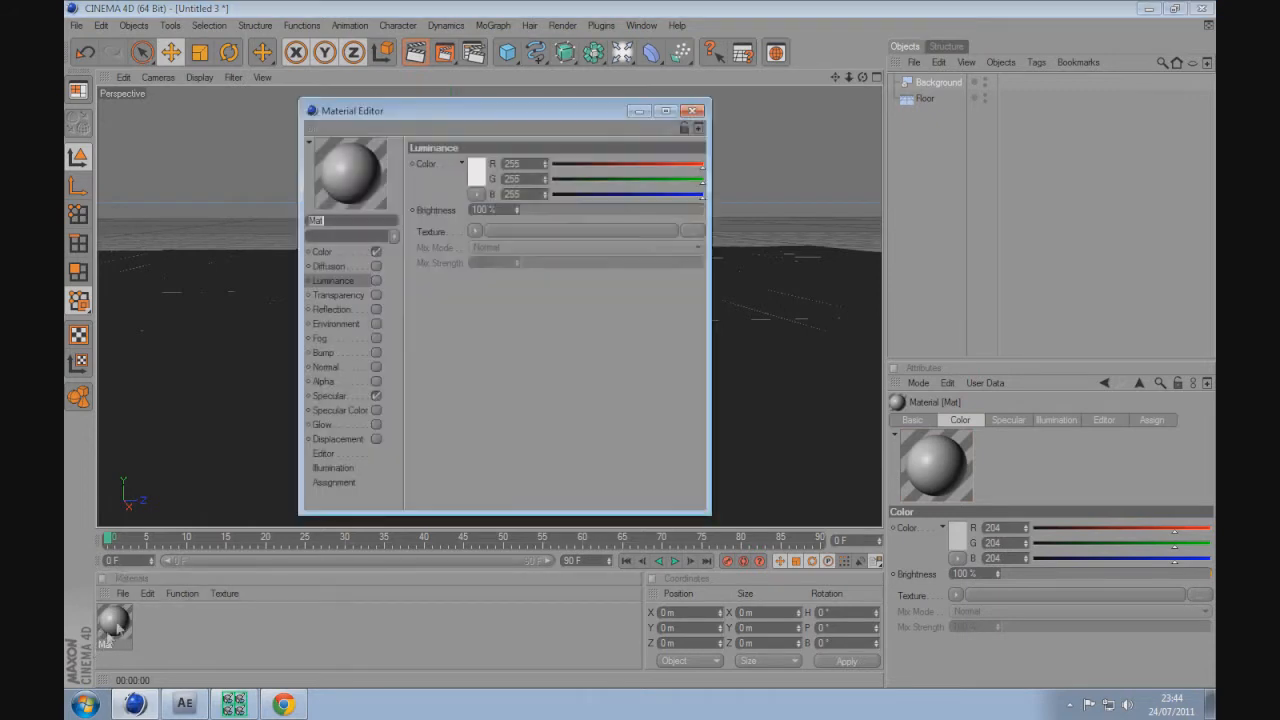
left_click(322, 251)
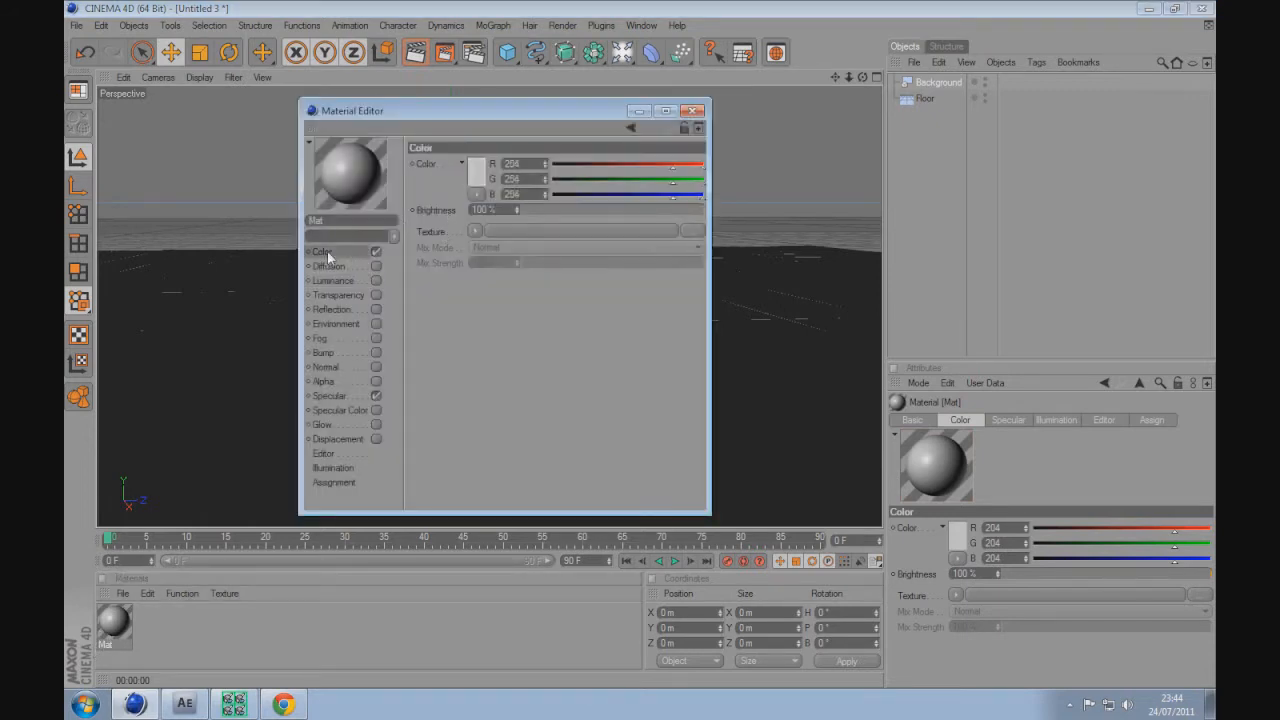
left_click(477, 170)
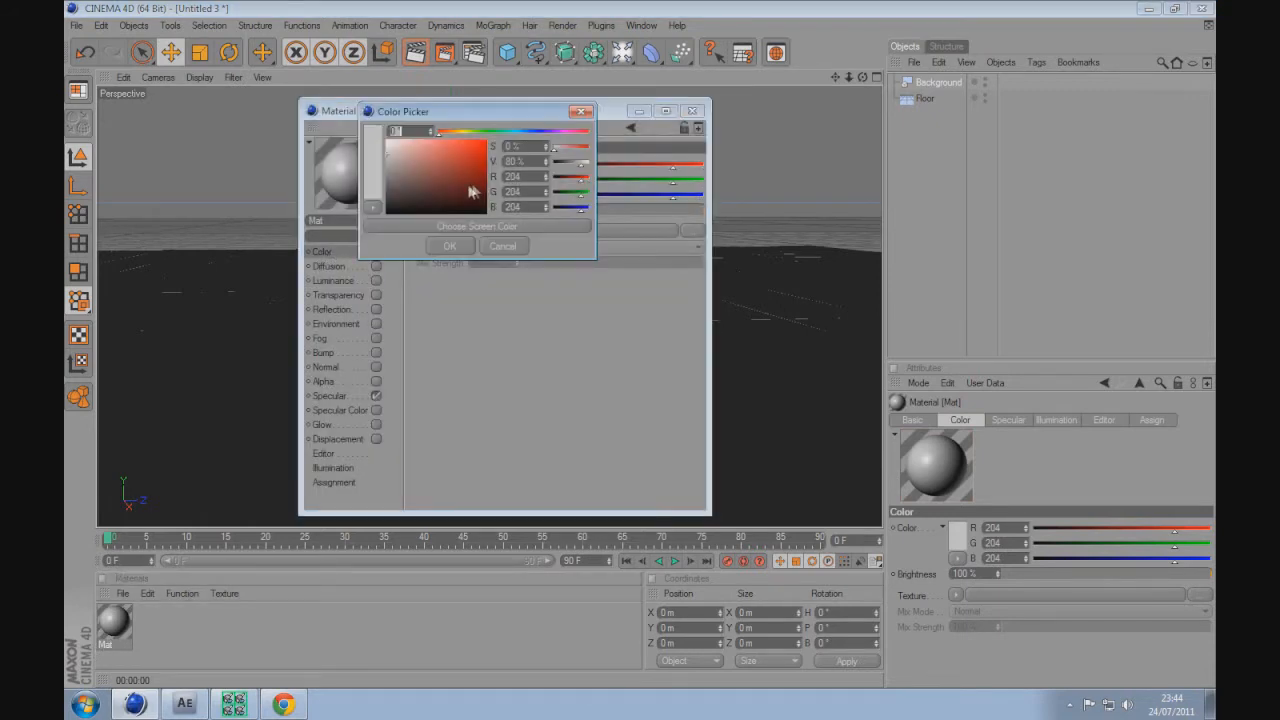
left_click(449, 246)
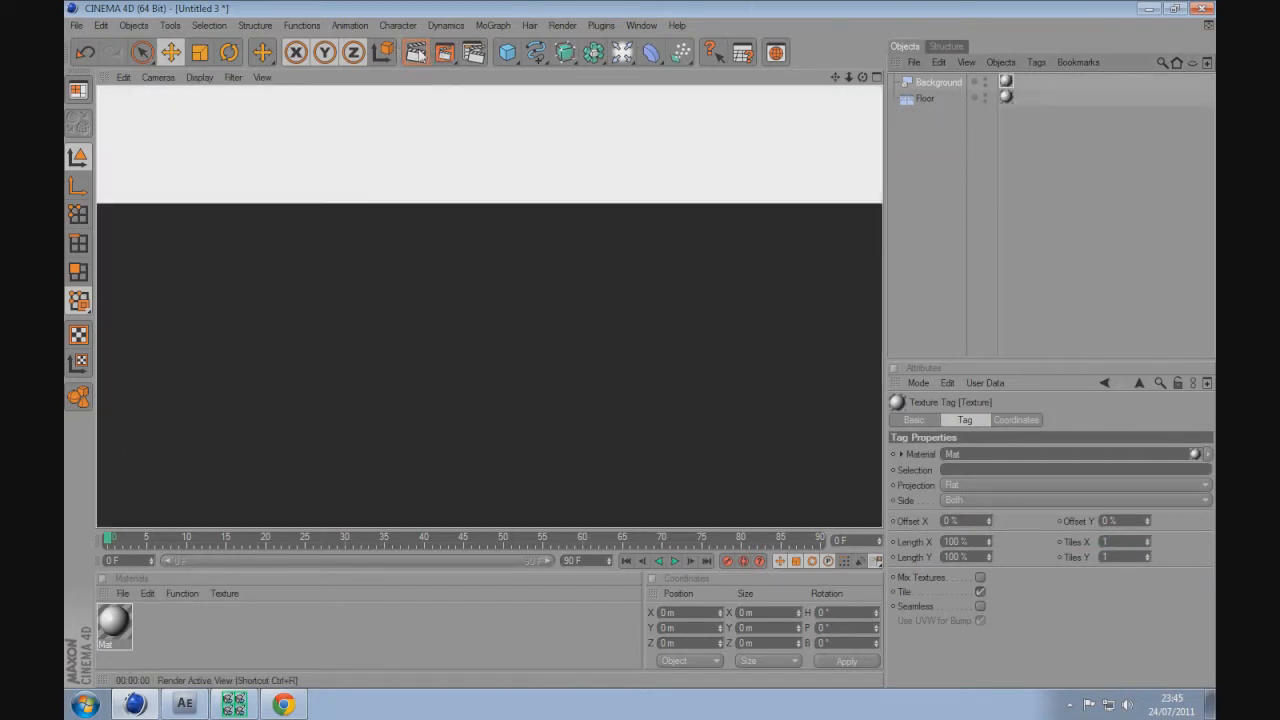
Select the Background and Floor, and add a Compositing tag to the Floor.
left_click(939, 82)
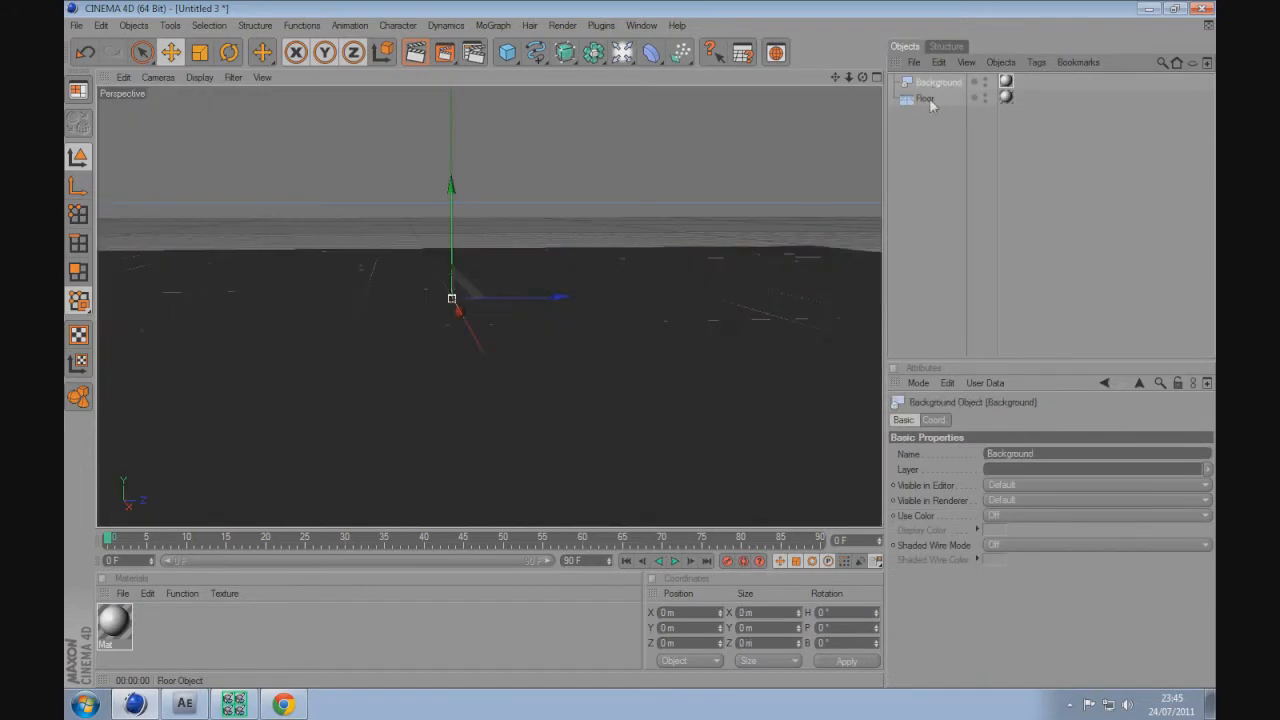
left_click(925, 98)
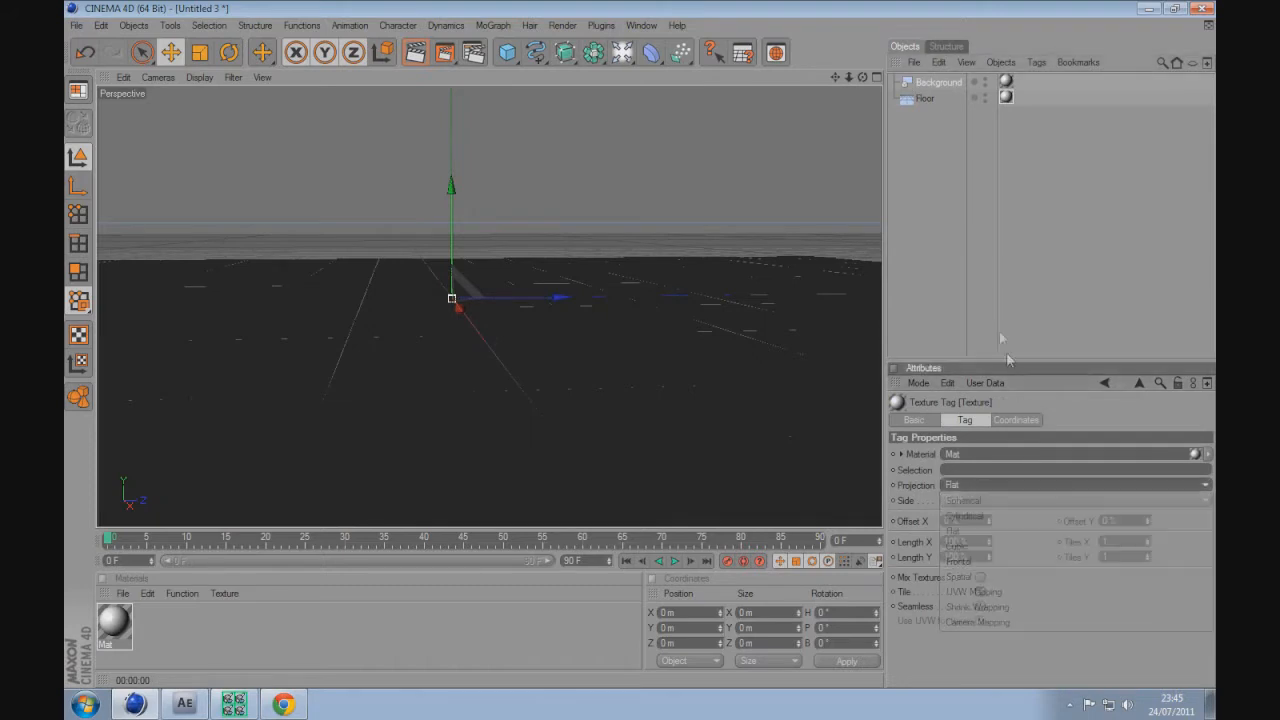
right_click(924, 98)
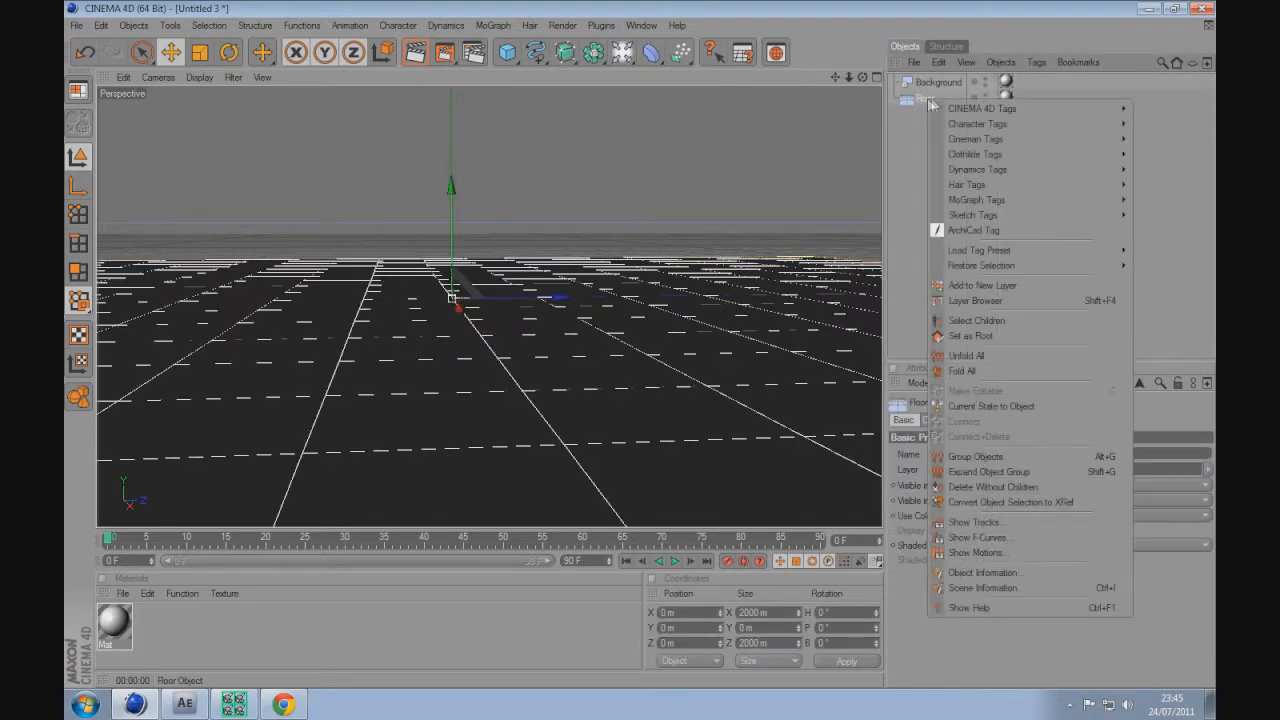
mouse_move(982, 108)
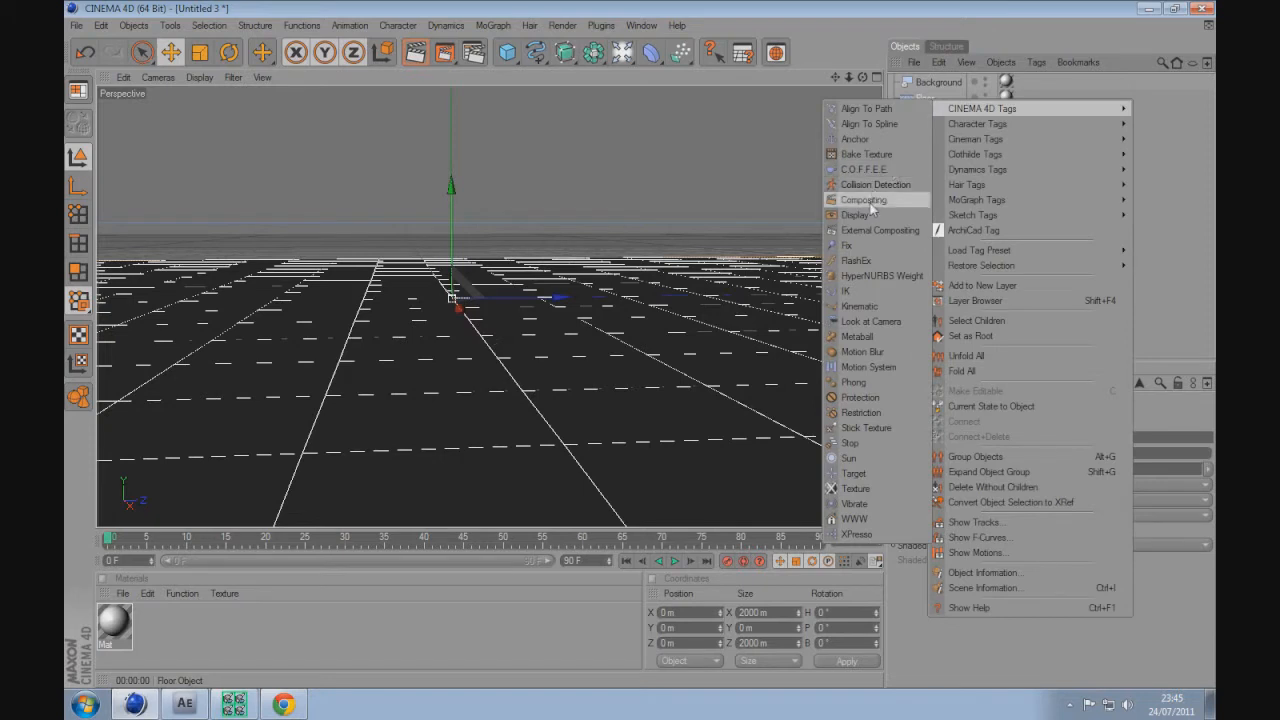
left_click(863, 199)
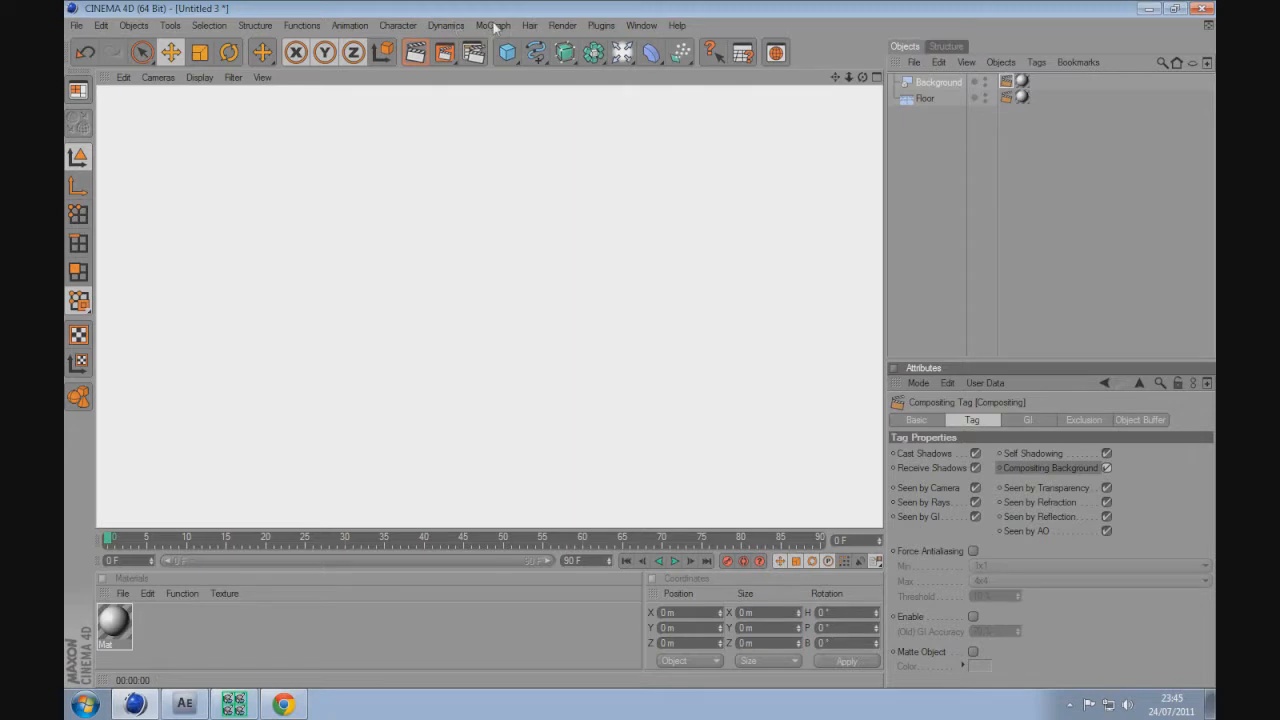
Add a Text spline and bring up its extrusion depth settings.
left_click(529, 25)
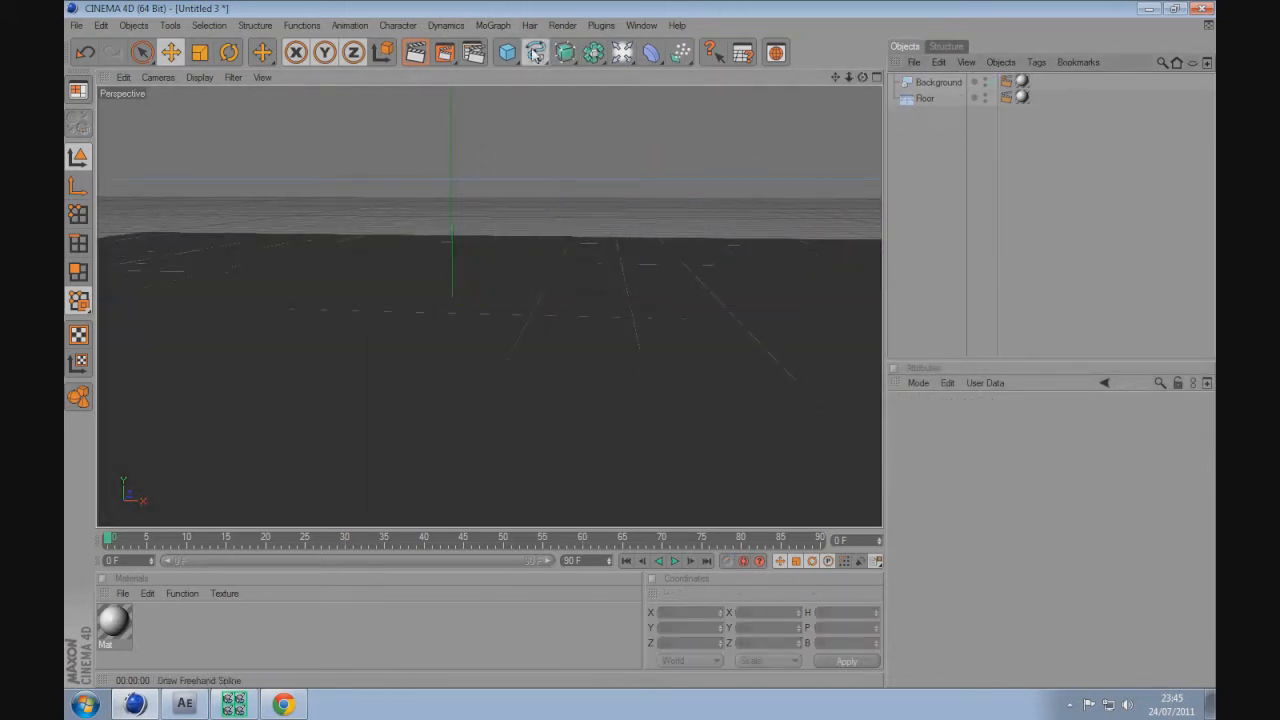
left_click(535, 52)
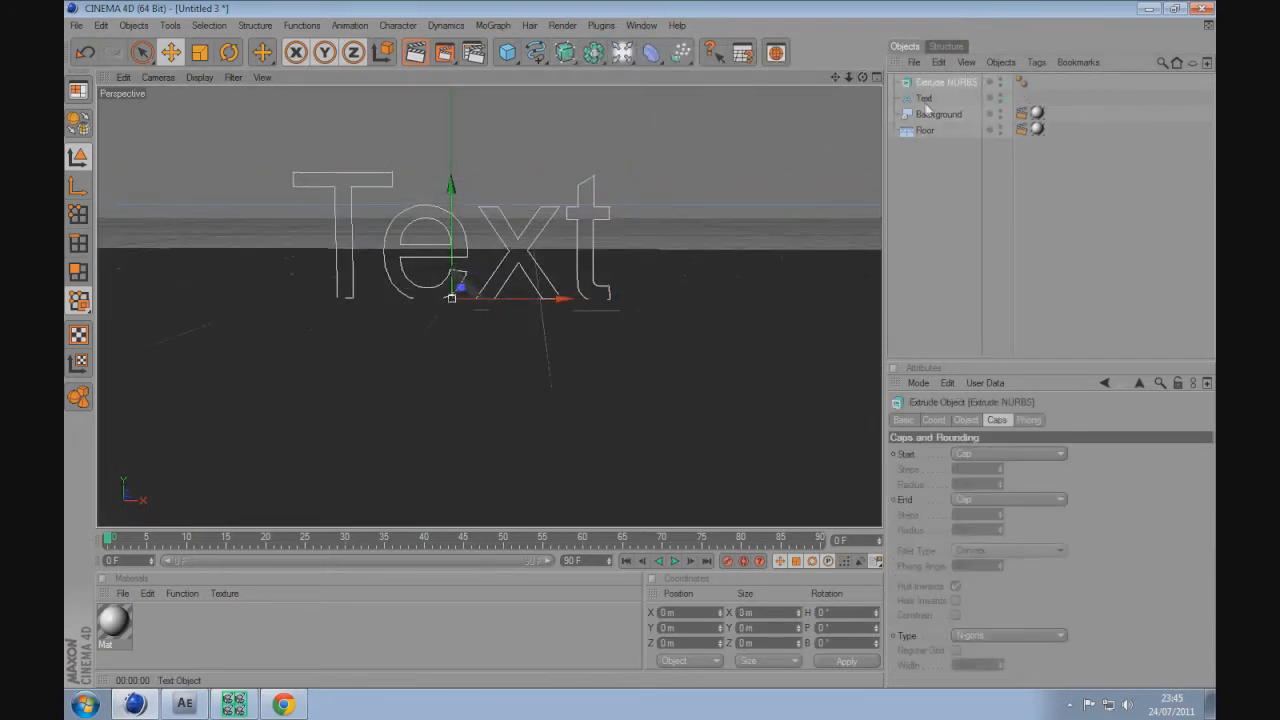
left_click(924, 98)
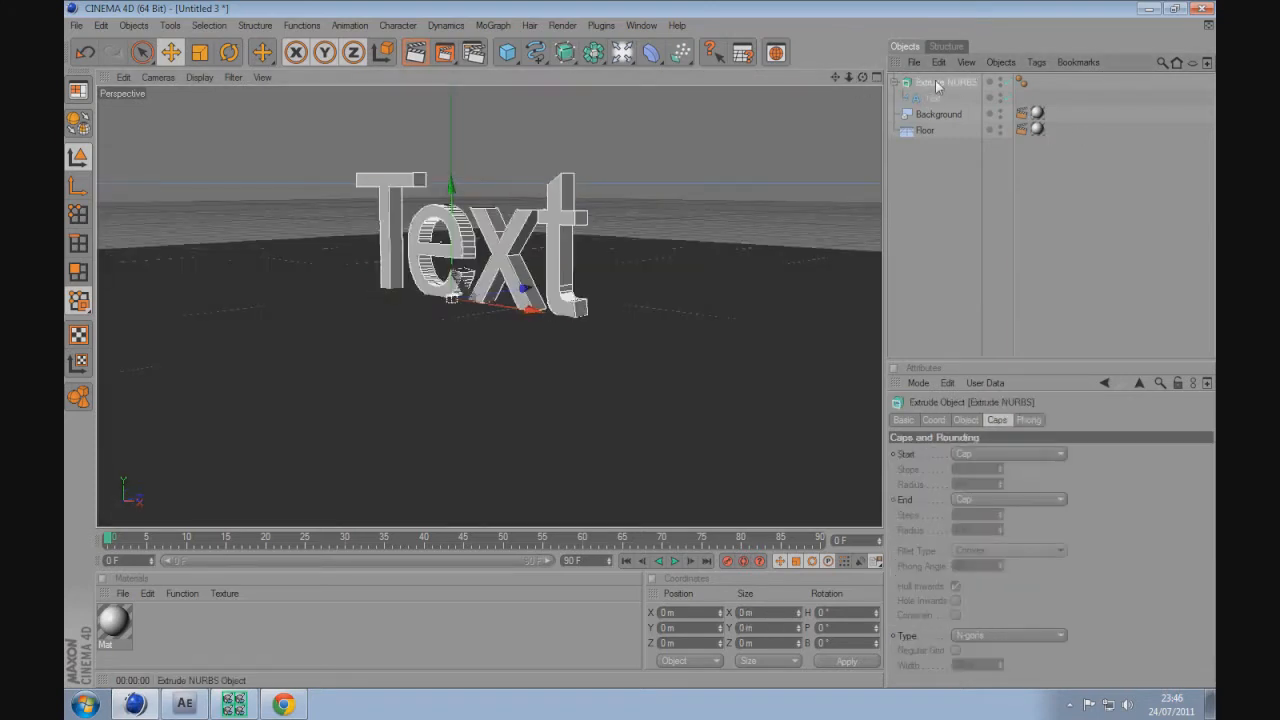
left_click(965, 419)
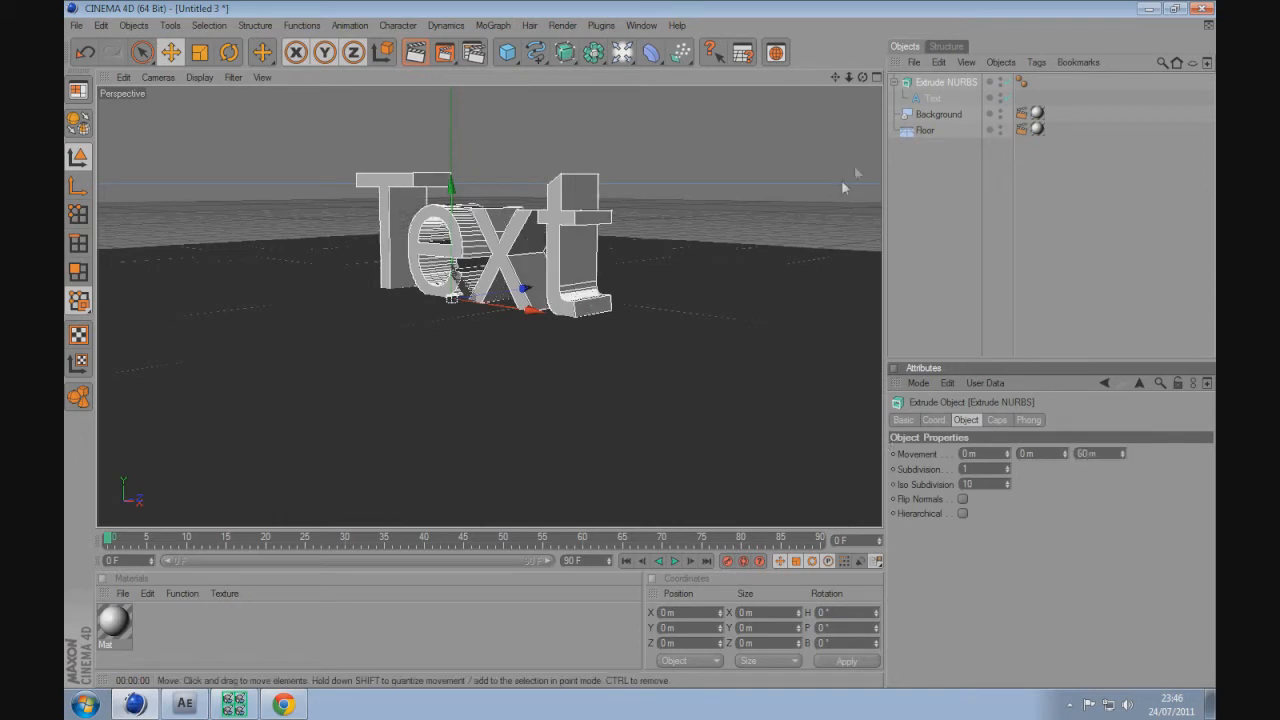
Switch the text to a bold blocky font and fillet both caps (value 35).
left_click(932, 98)
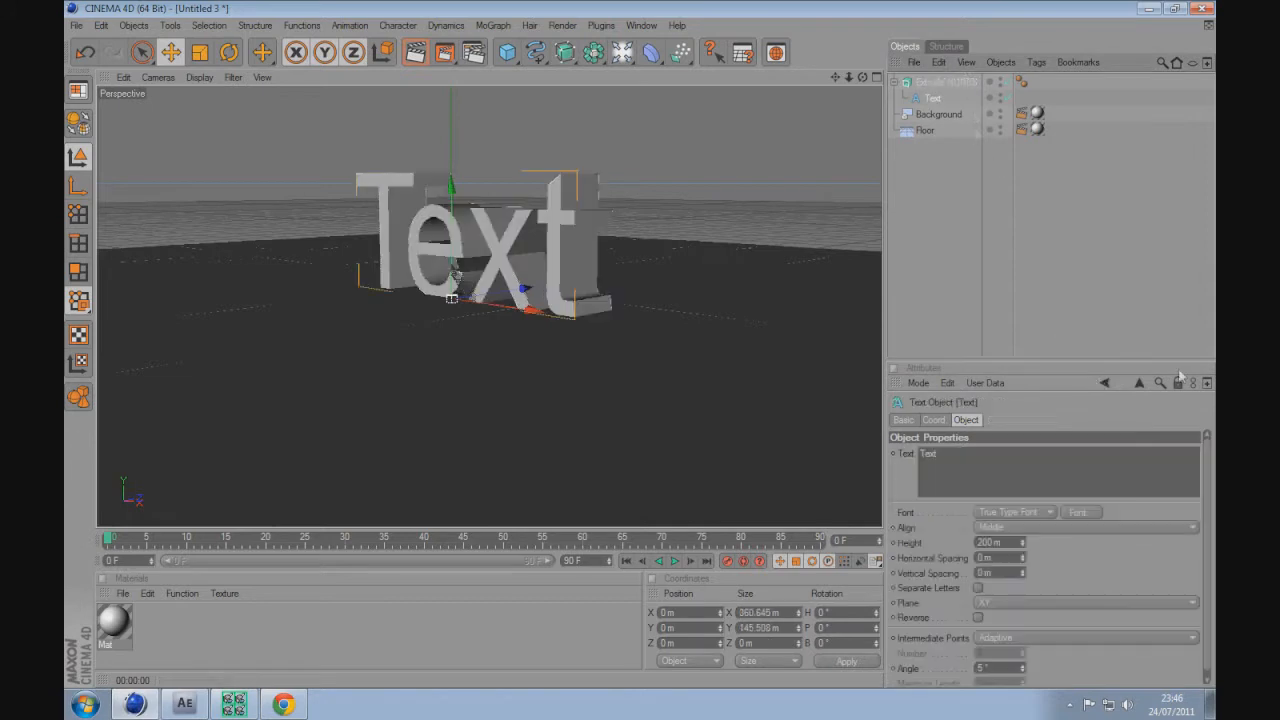
left_click(1078, 512)
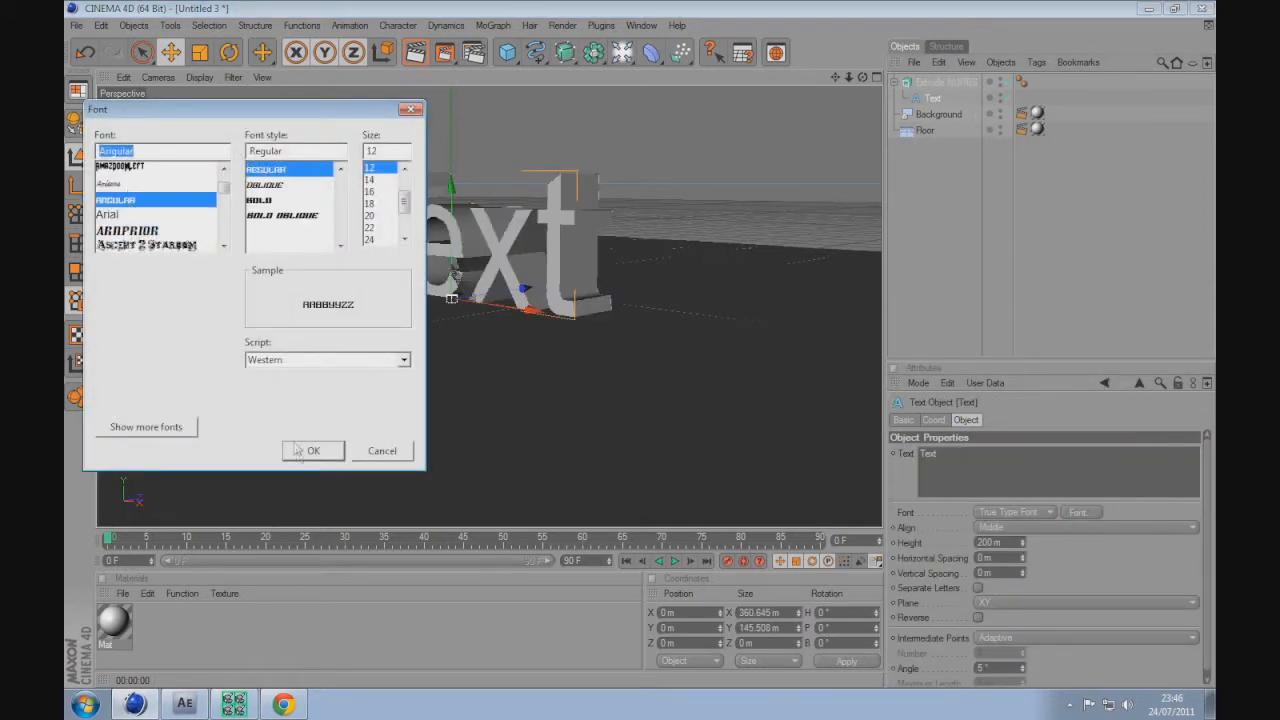
left_click(313, 451)
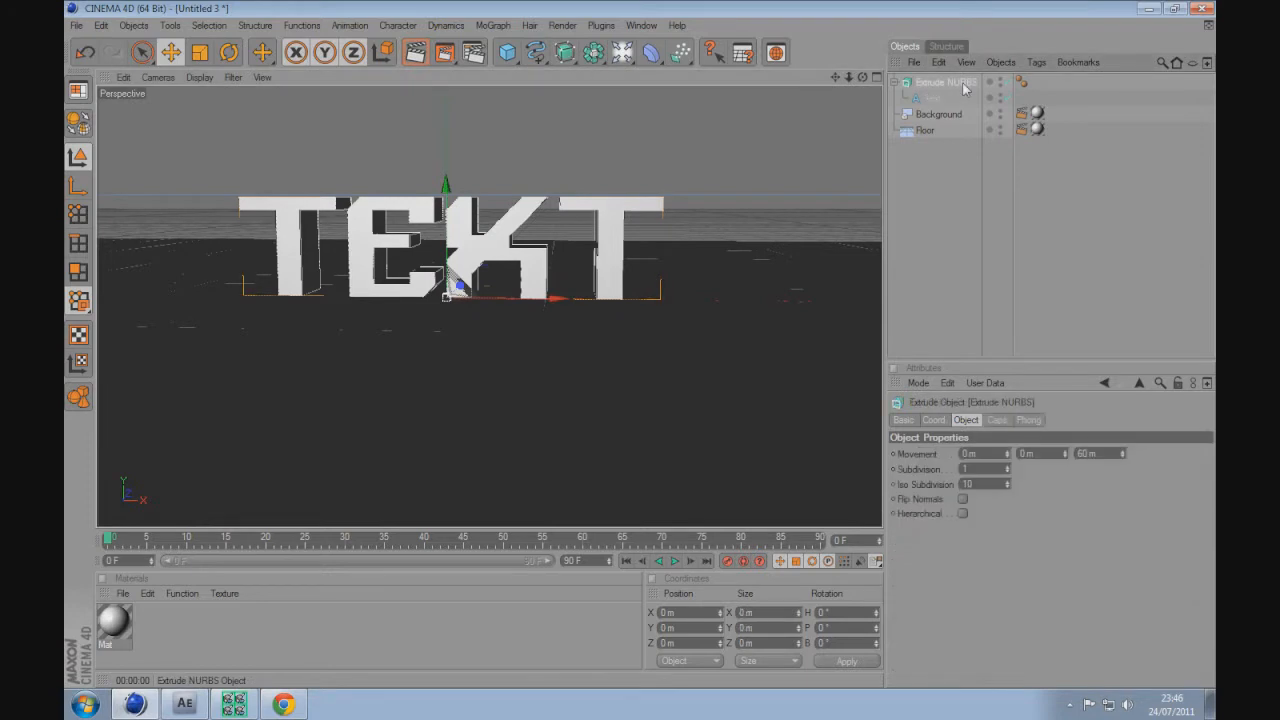
left_click(996, 419)
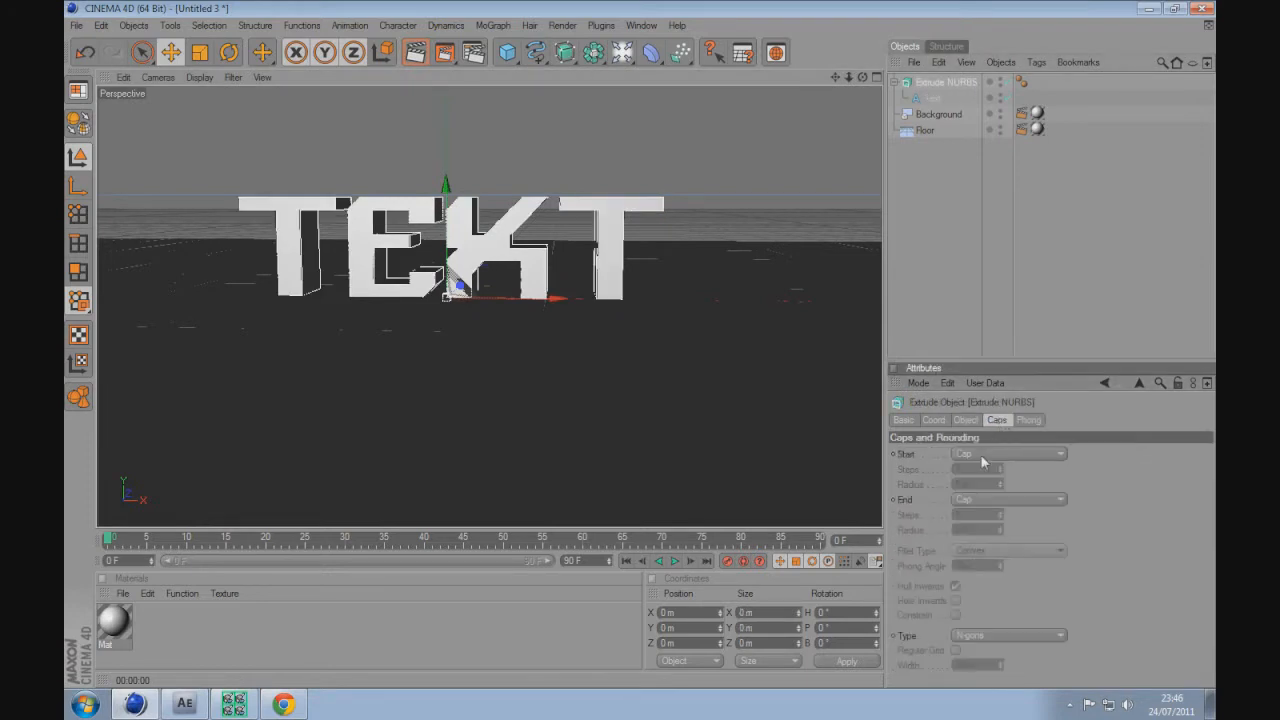
left_click(1007, 453)
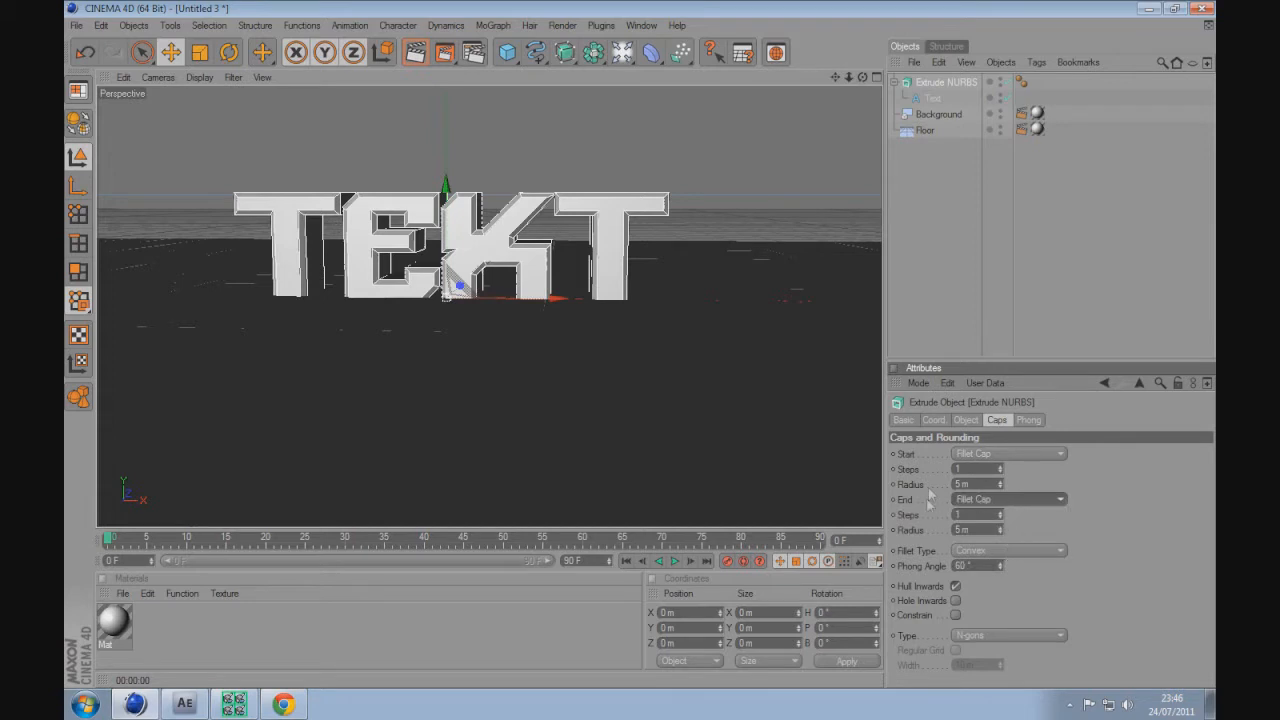
type("35")
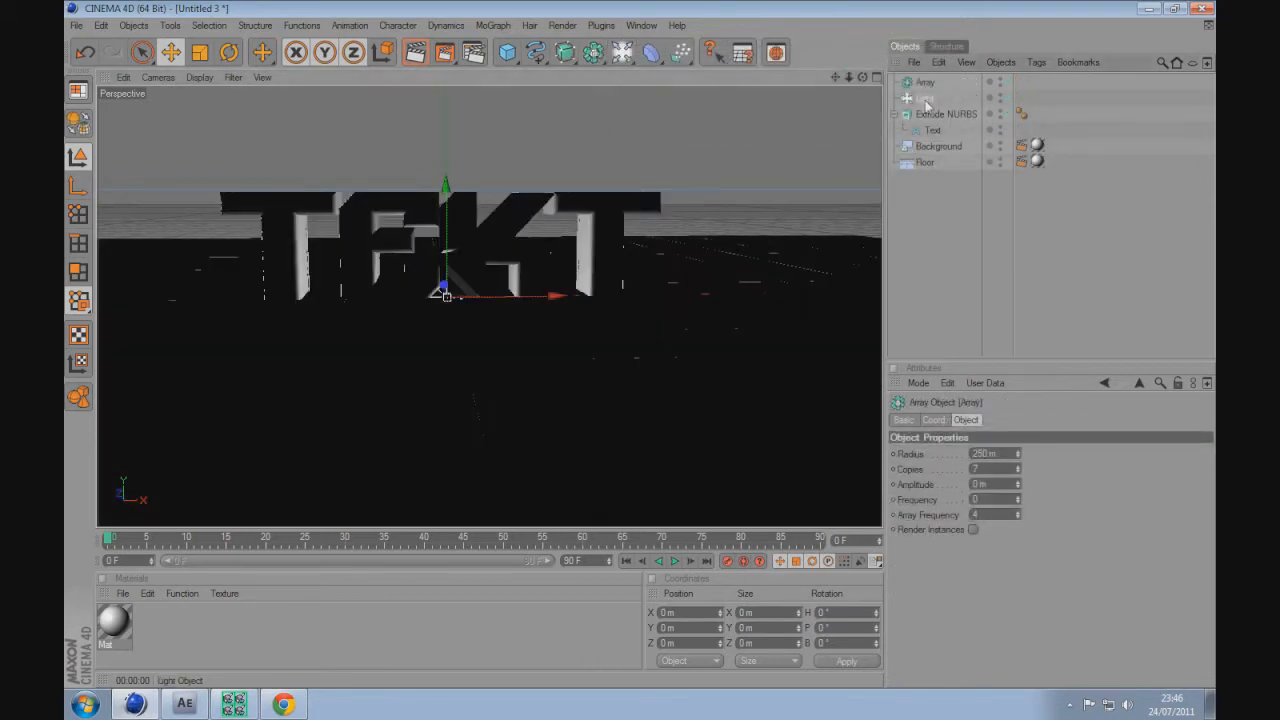
Select the Array and its child Light, showing the light's General settings.
left_click(933, 98)
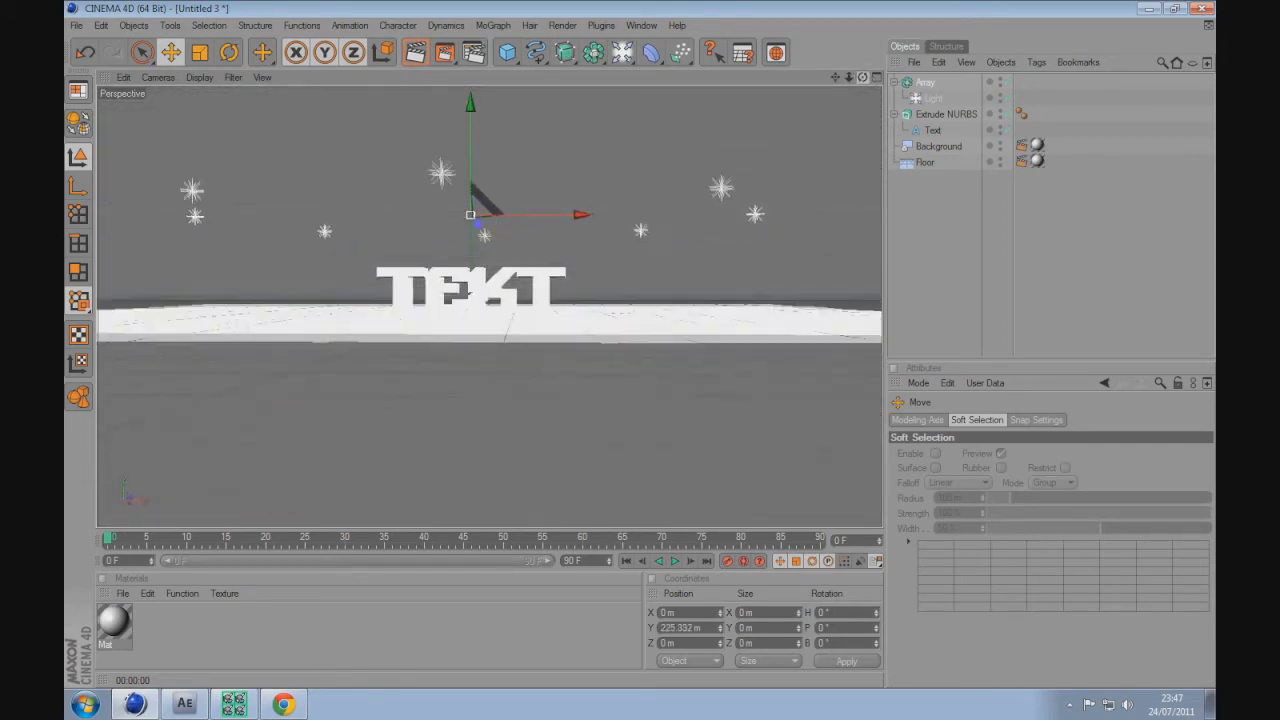
left_click(932, 98)
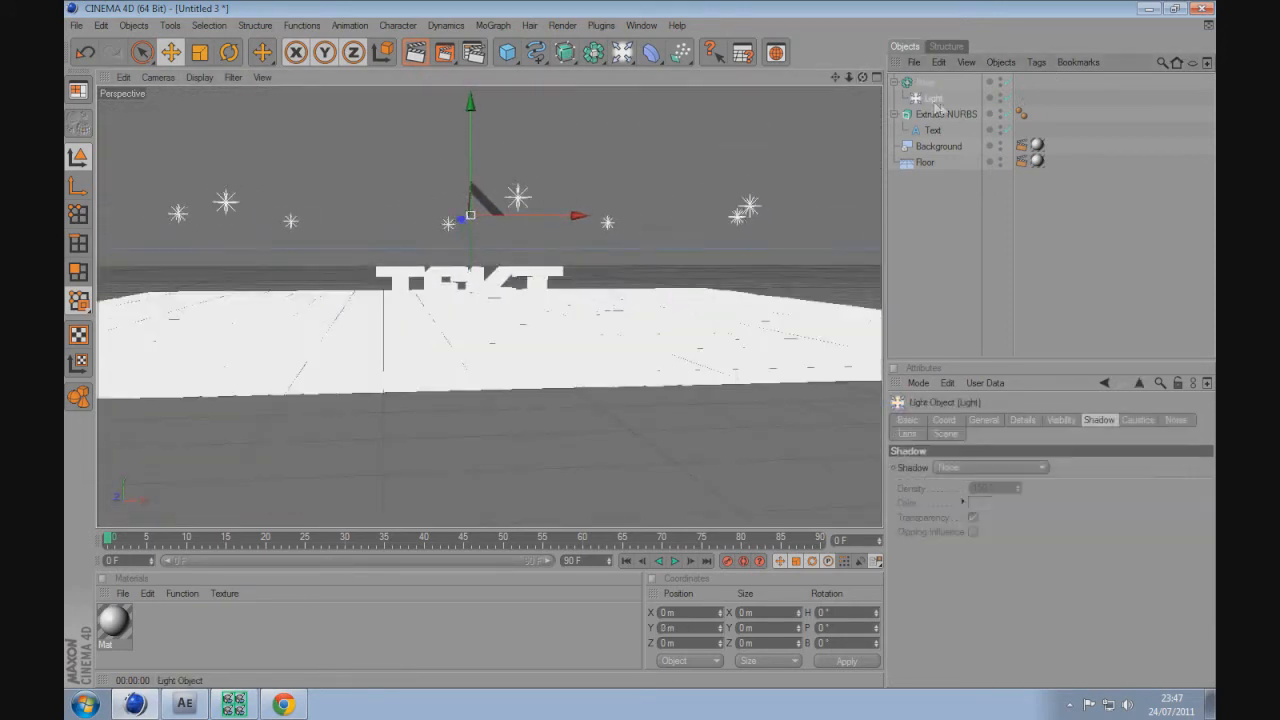
left_click(983, 419)
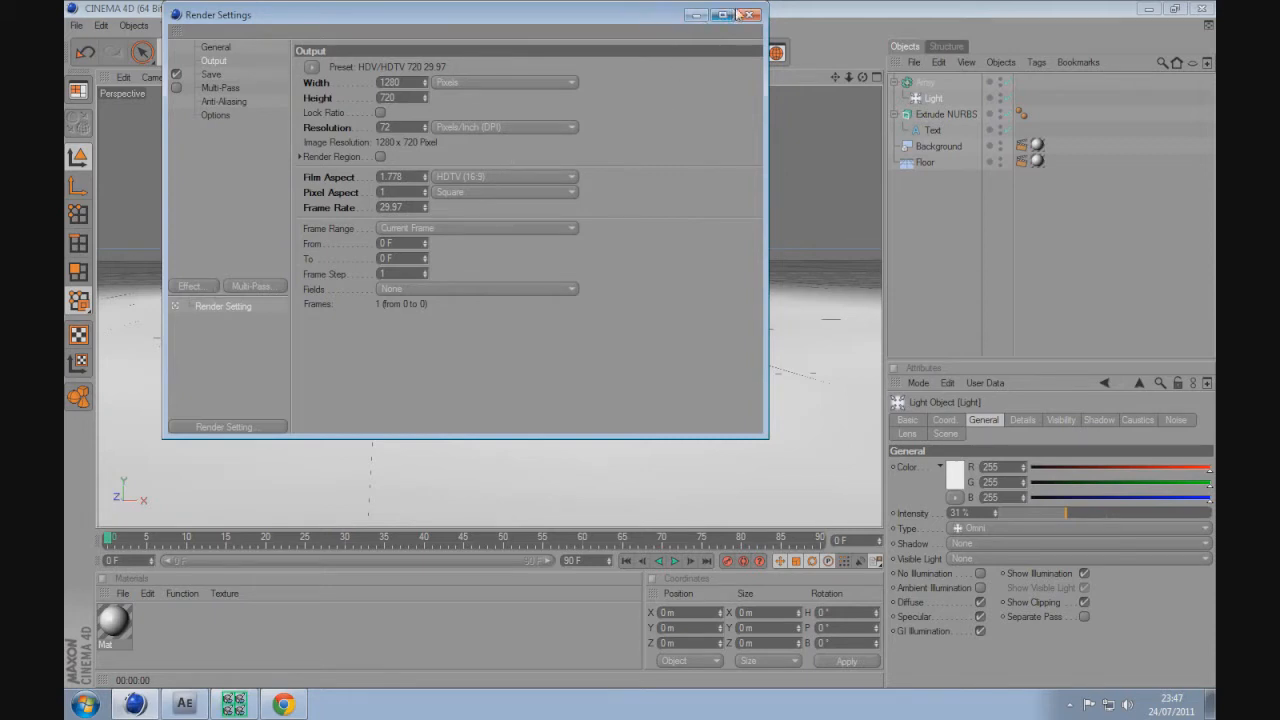
Add Global Illumination to render effects and Compositing tags to Floor and Background.
left_click(189, 285)
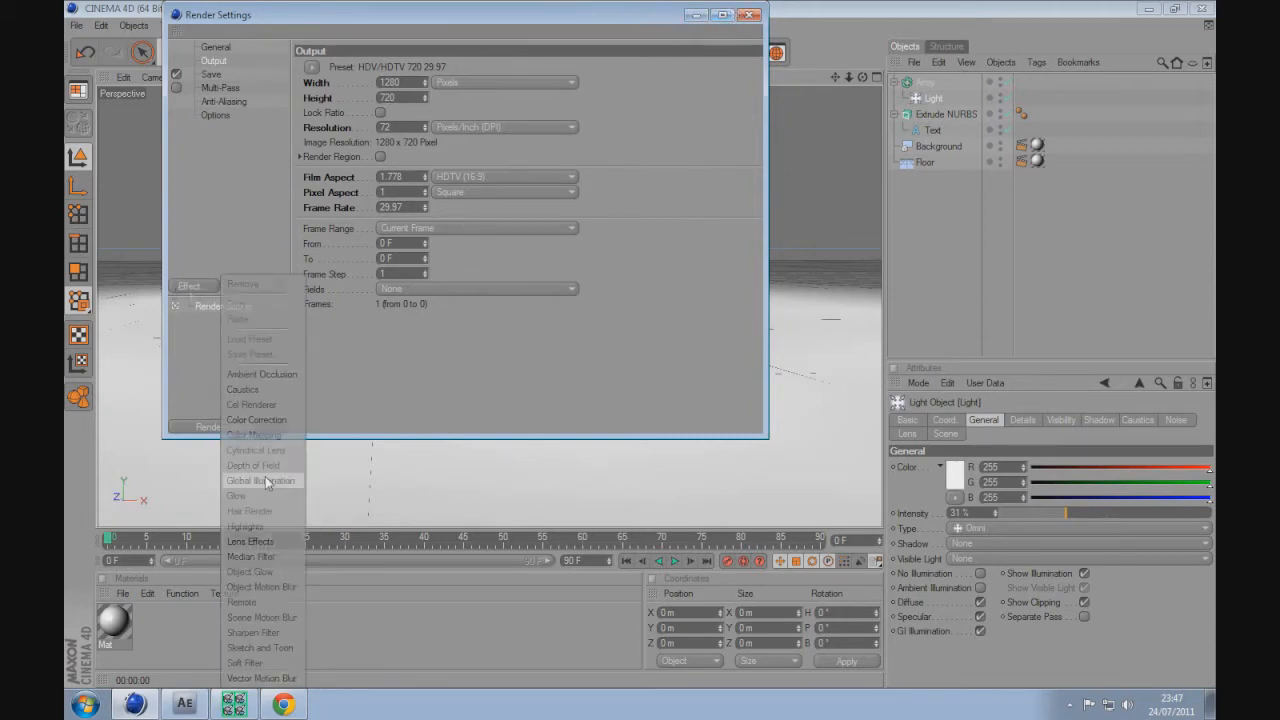
left_click(748, 14)
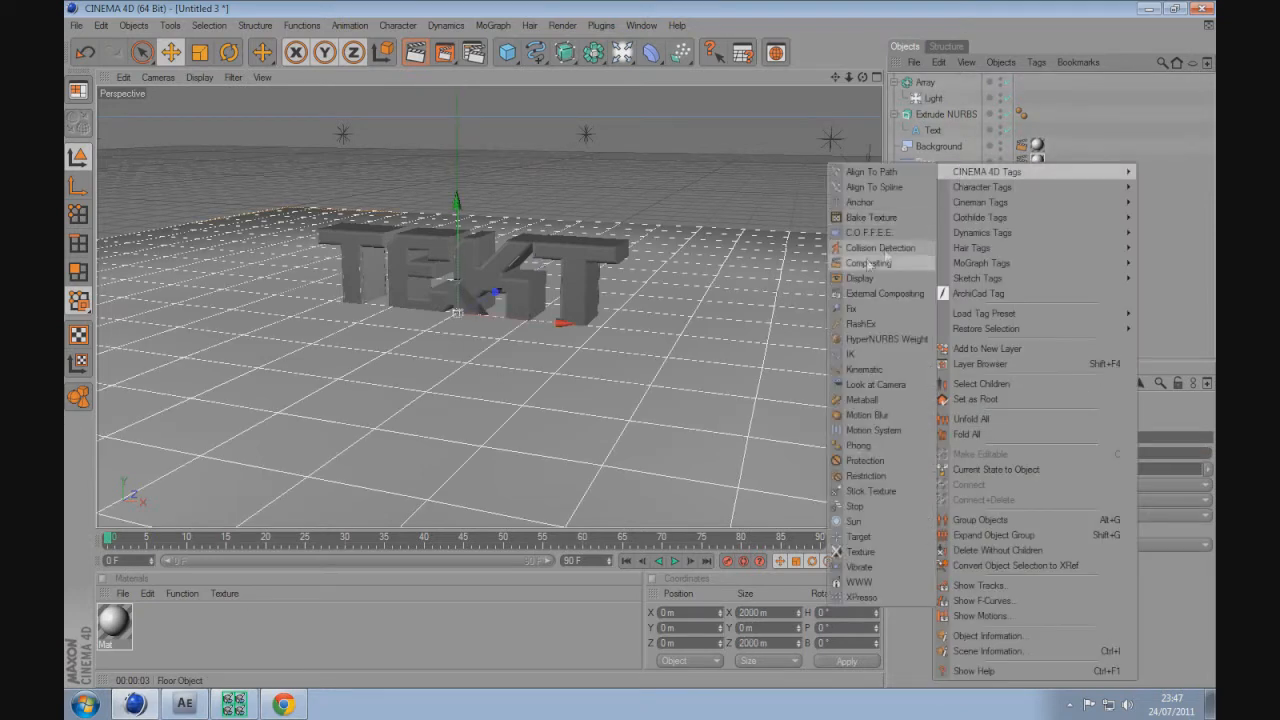
left_click(869, 263)
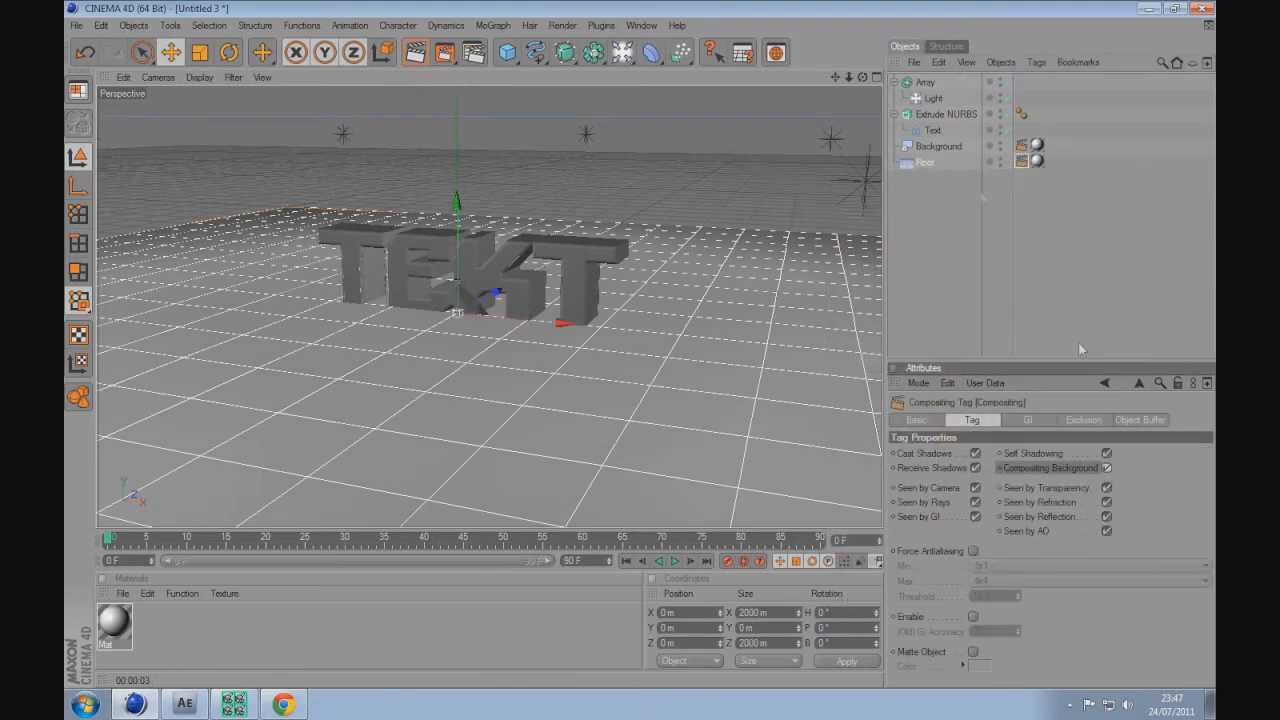
right_click(933, 146)
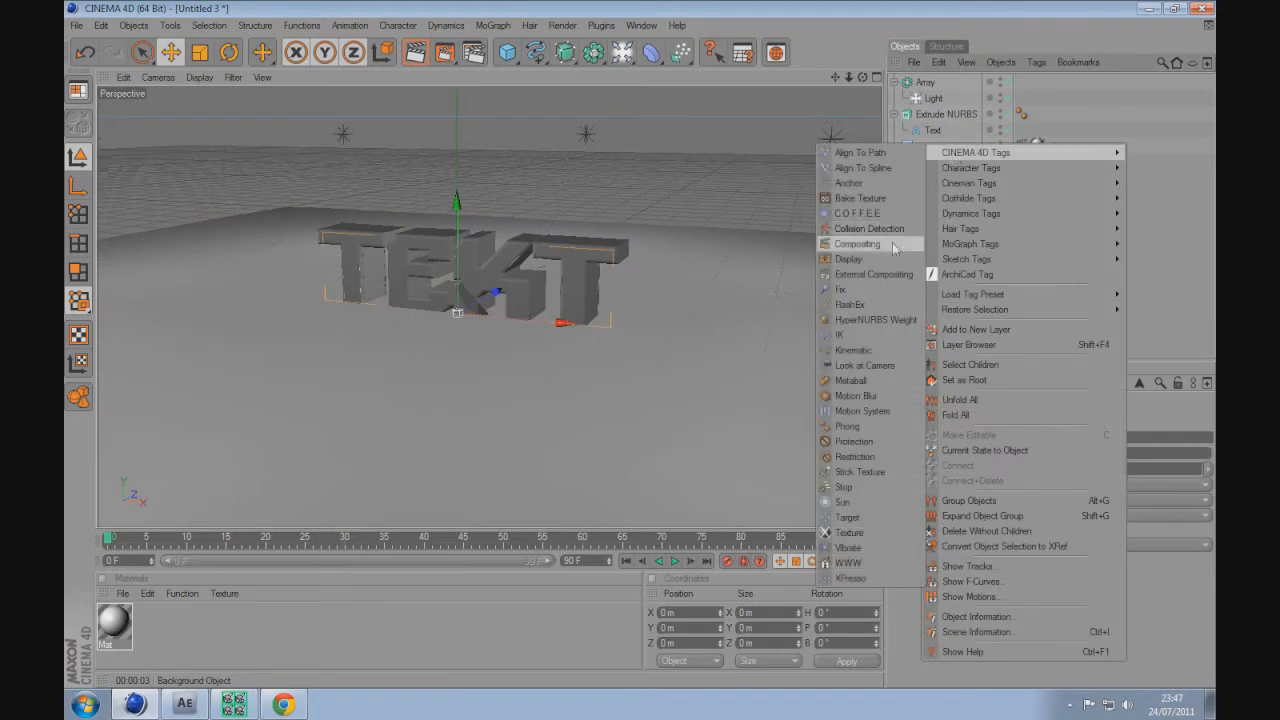
left_click(857, 243)
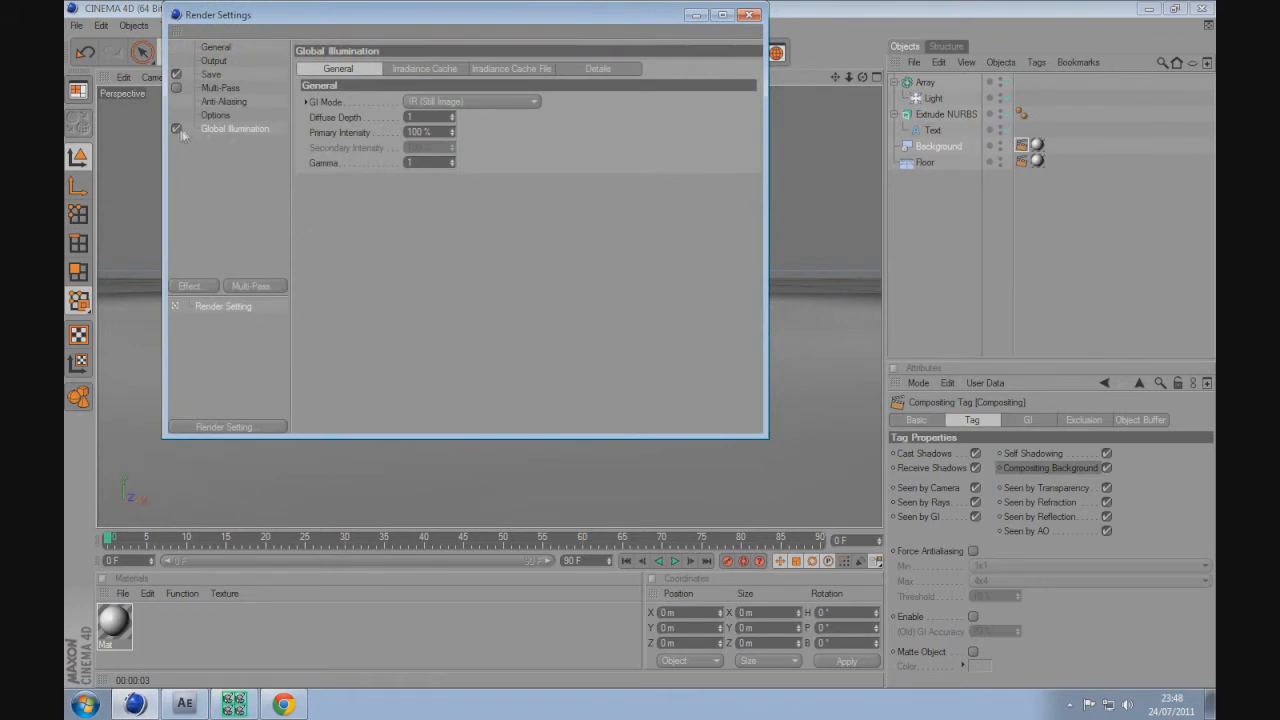
Set fillet Steps to 20, dim the light to 19% with soft shadow maps, and test-render.
left_click(748, 14)
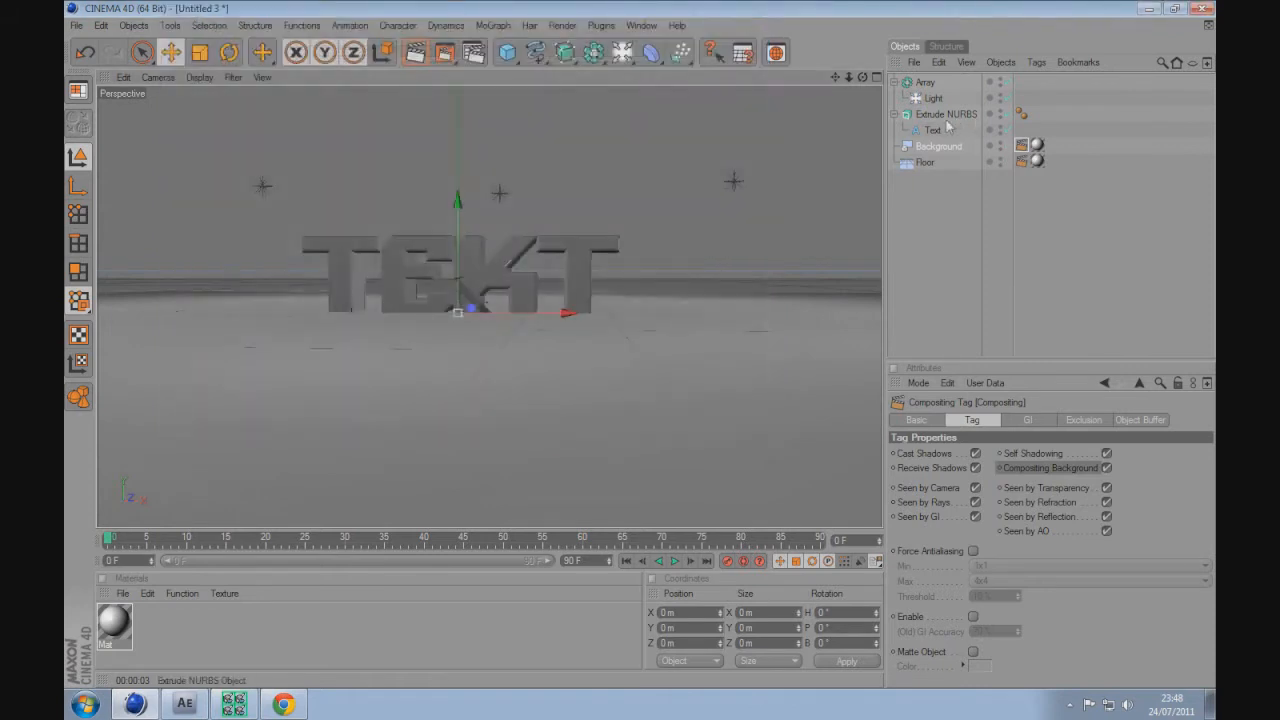
left_click(945, 113)
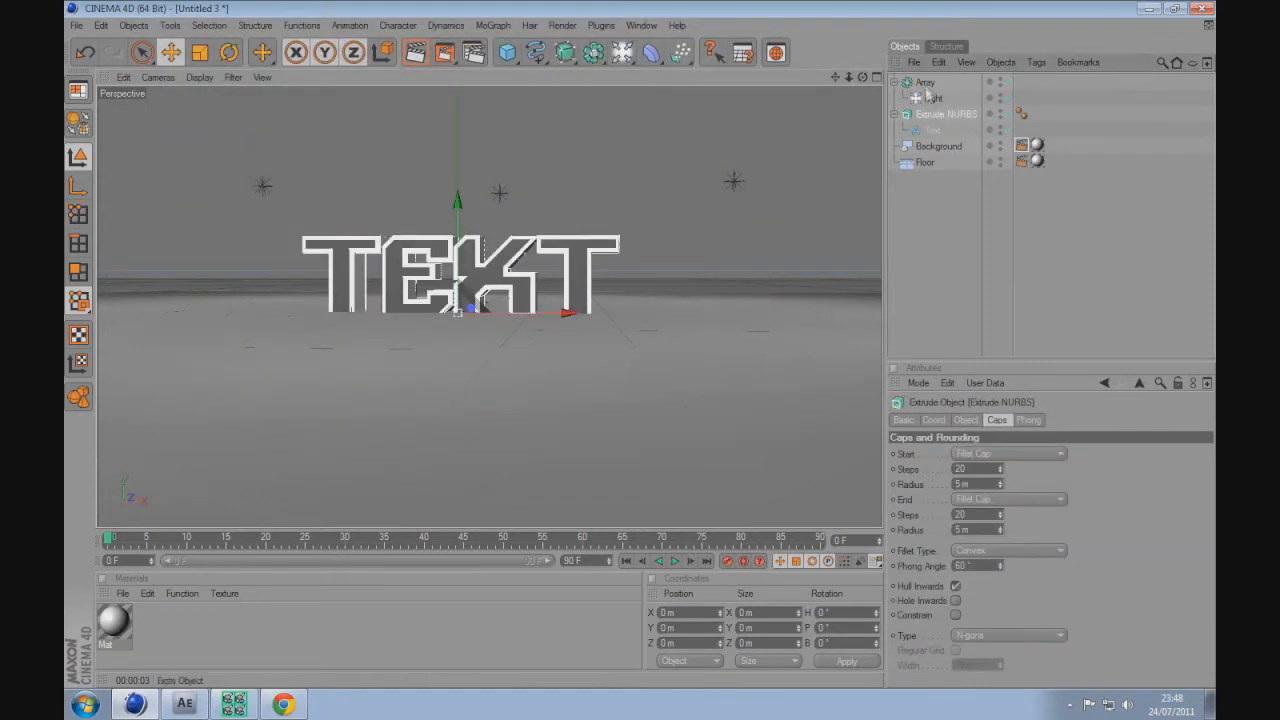
left_click(933, 98)
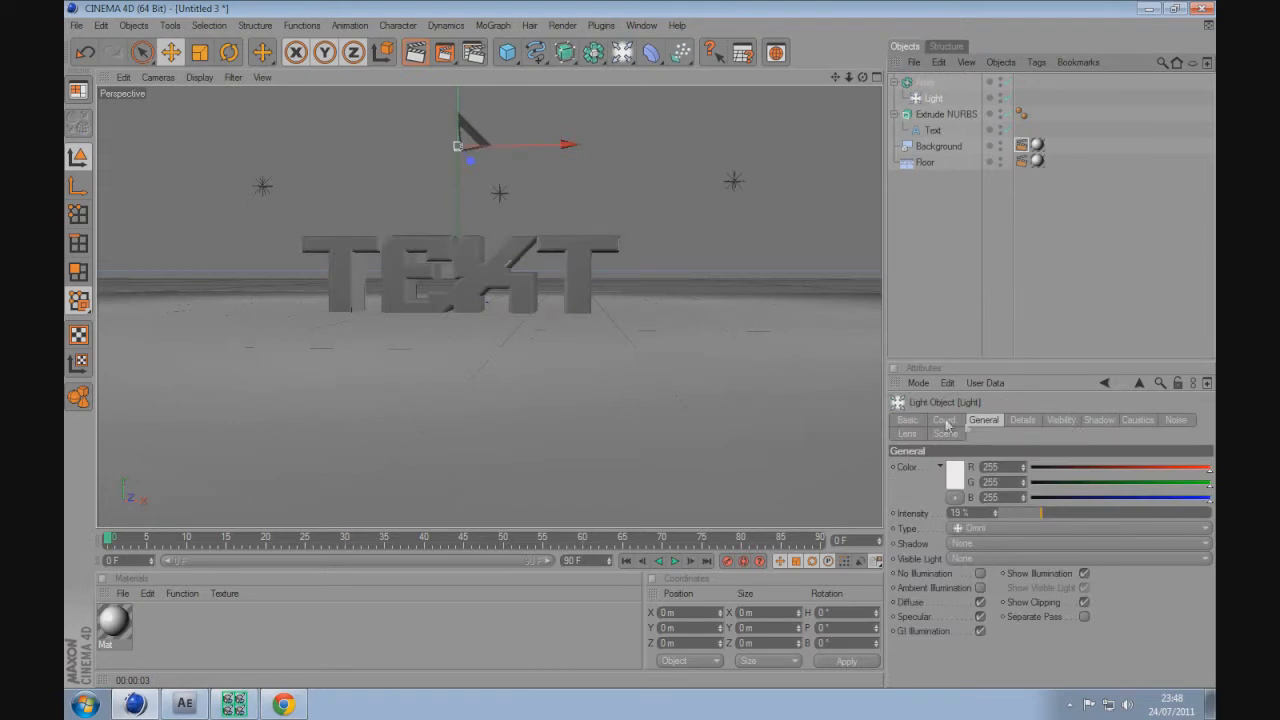
left_click(1098, 419)
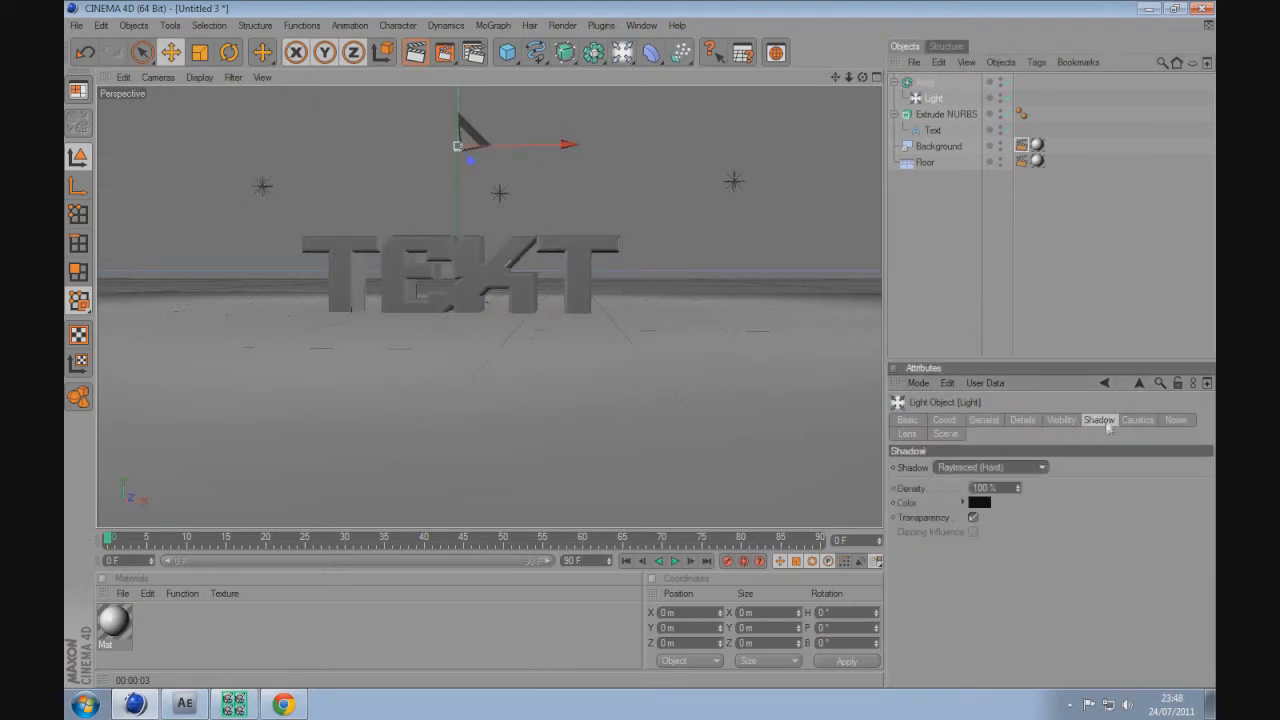
left_click(990, 467)
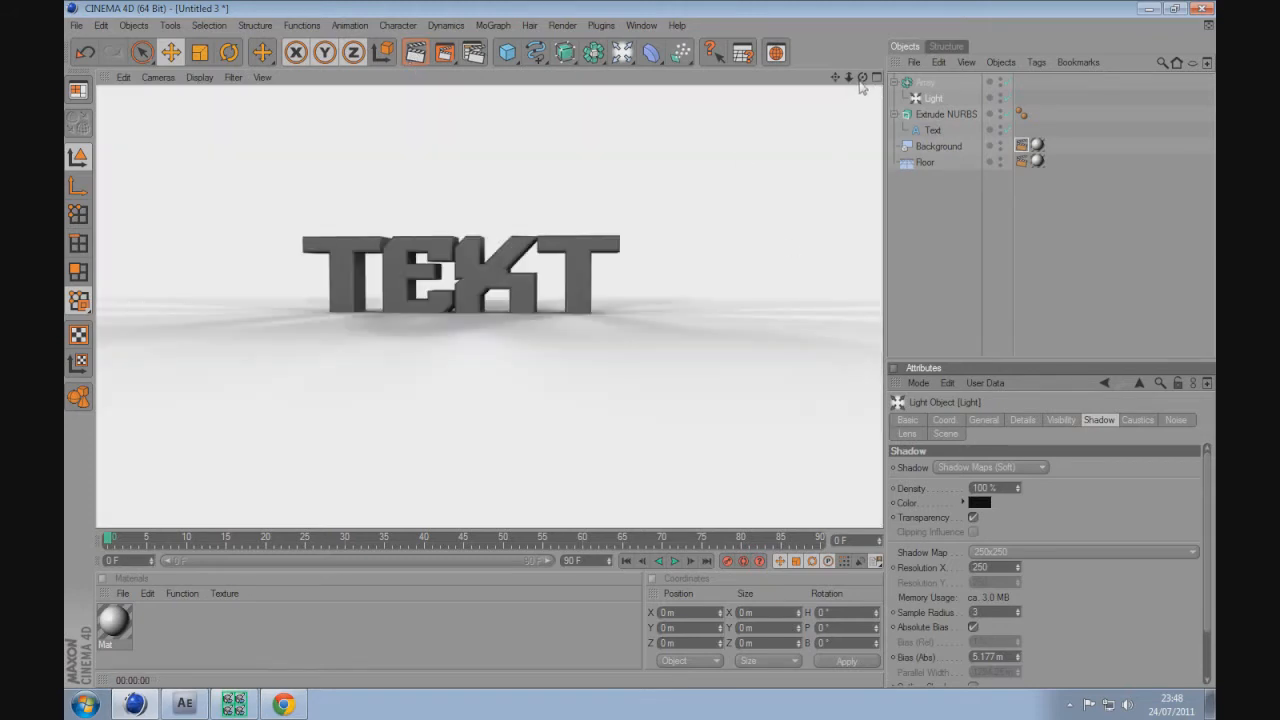
left_click(776, 52)
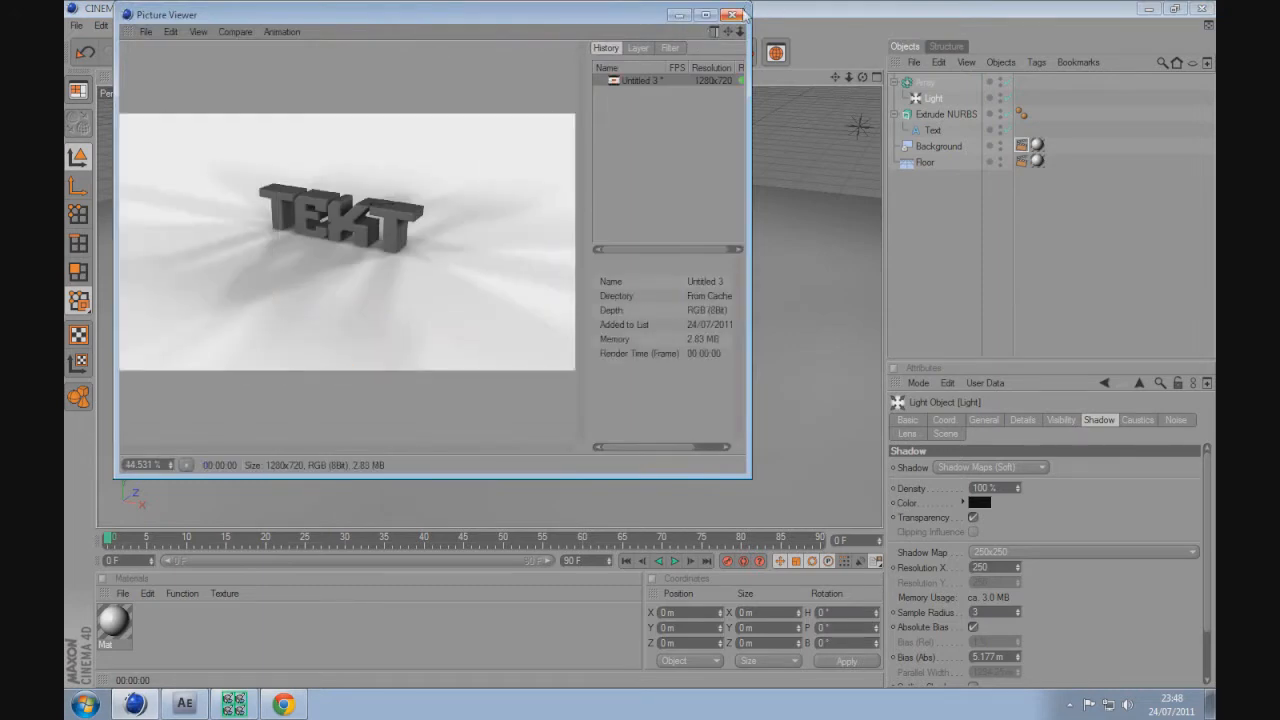
left_click(738, 15)
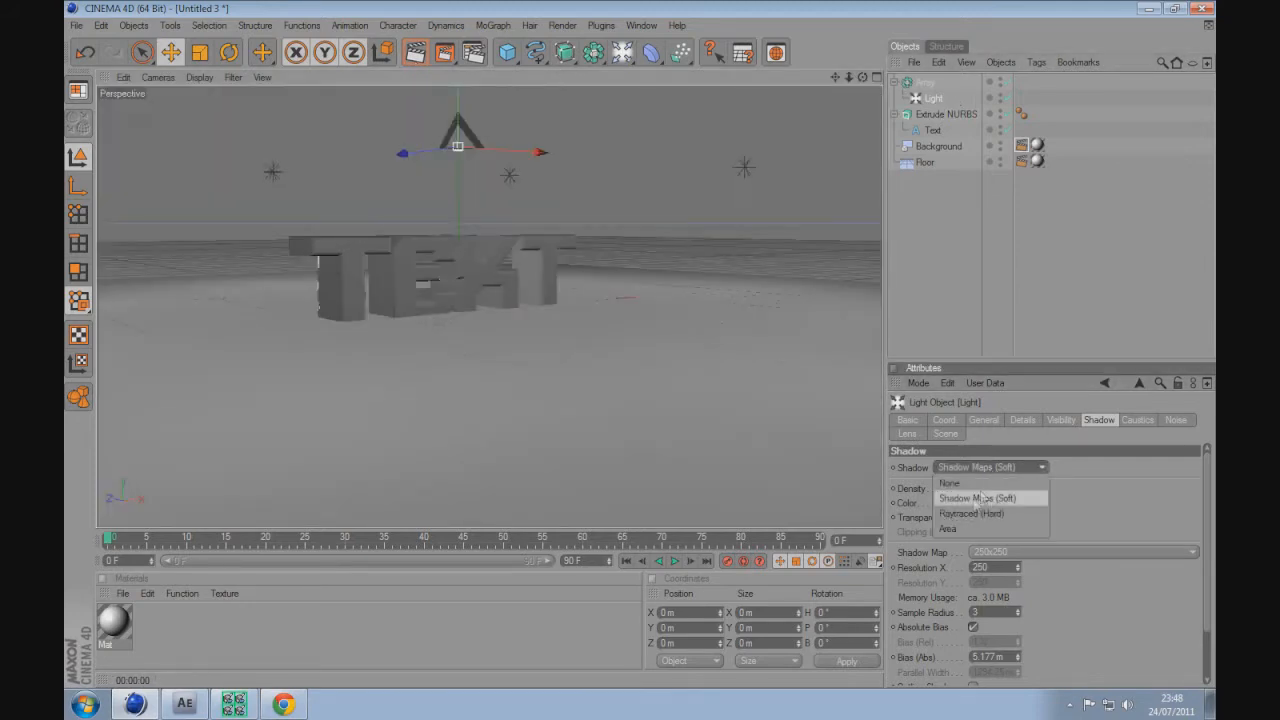
Set the array light's Shadow to None and add the Ambient Occlusion render effect.
left_click(948, 483)
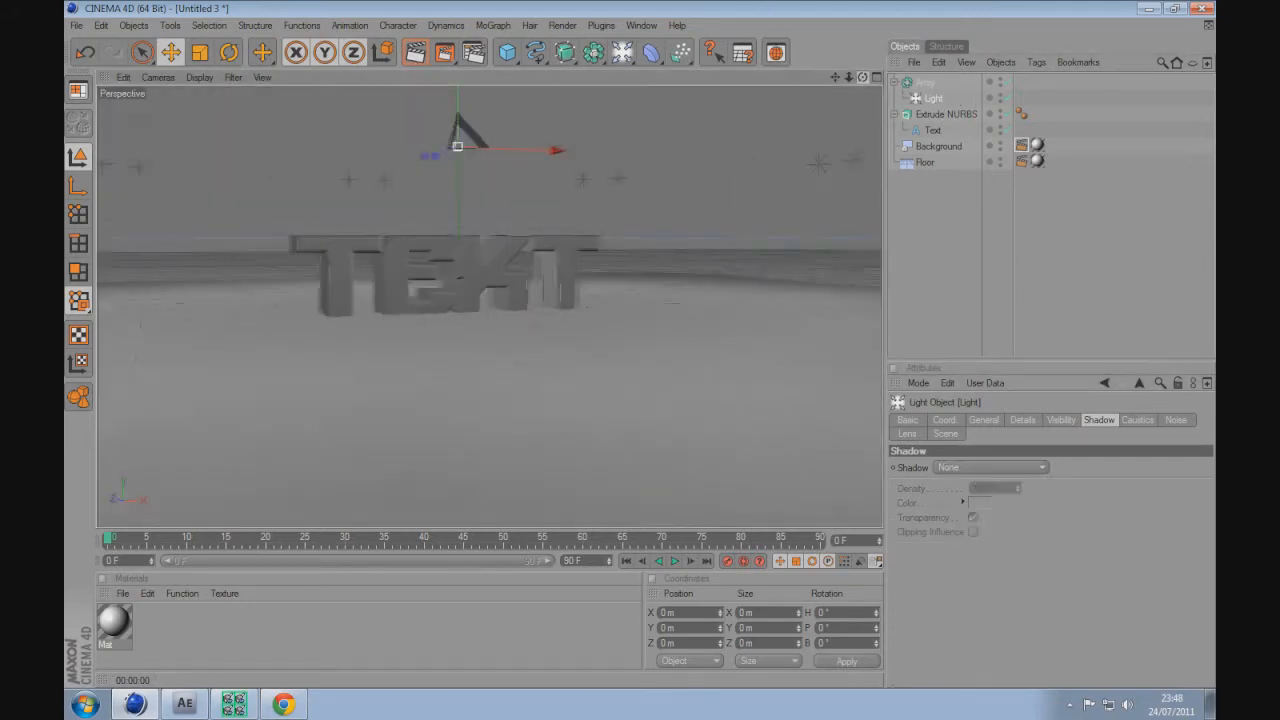
left_click(190, 288)
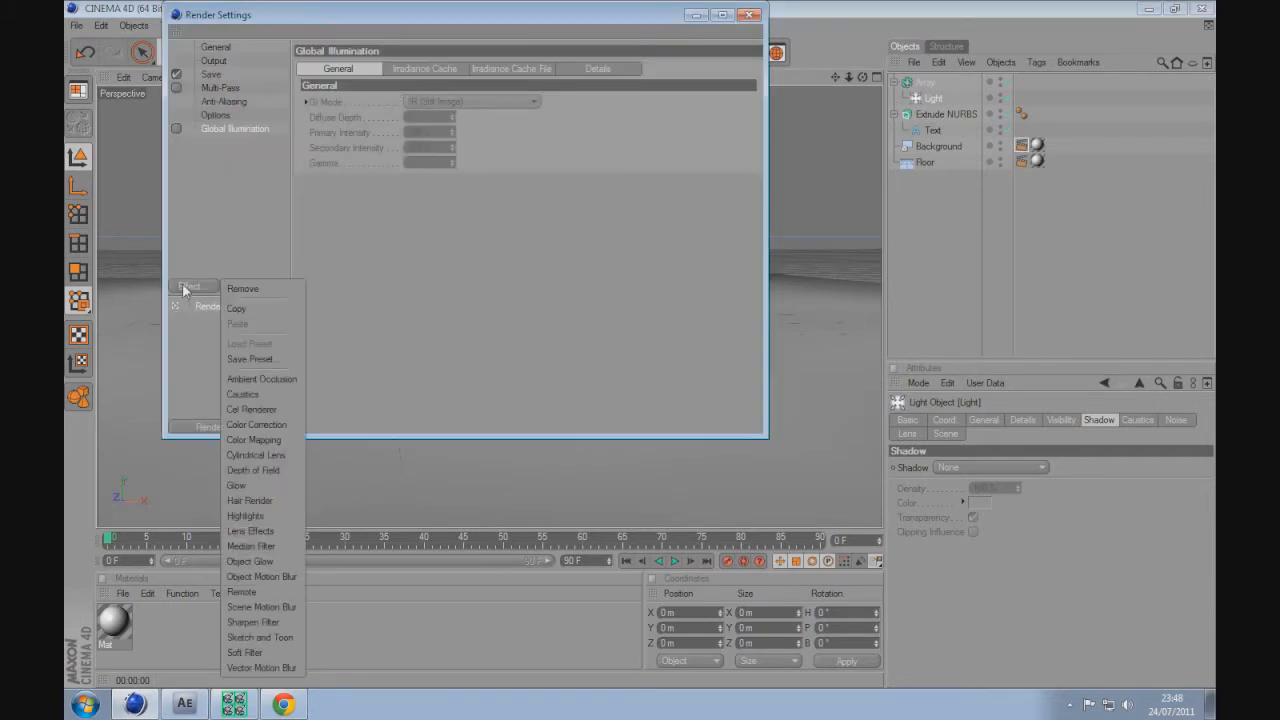
left_click(262, 378)
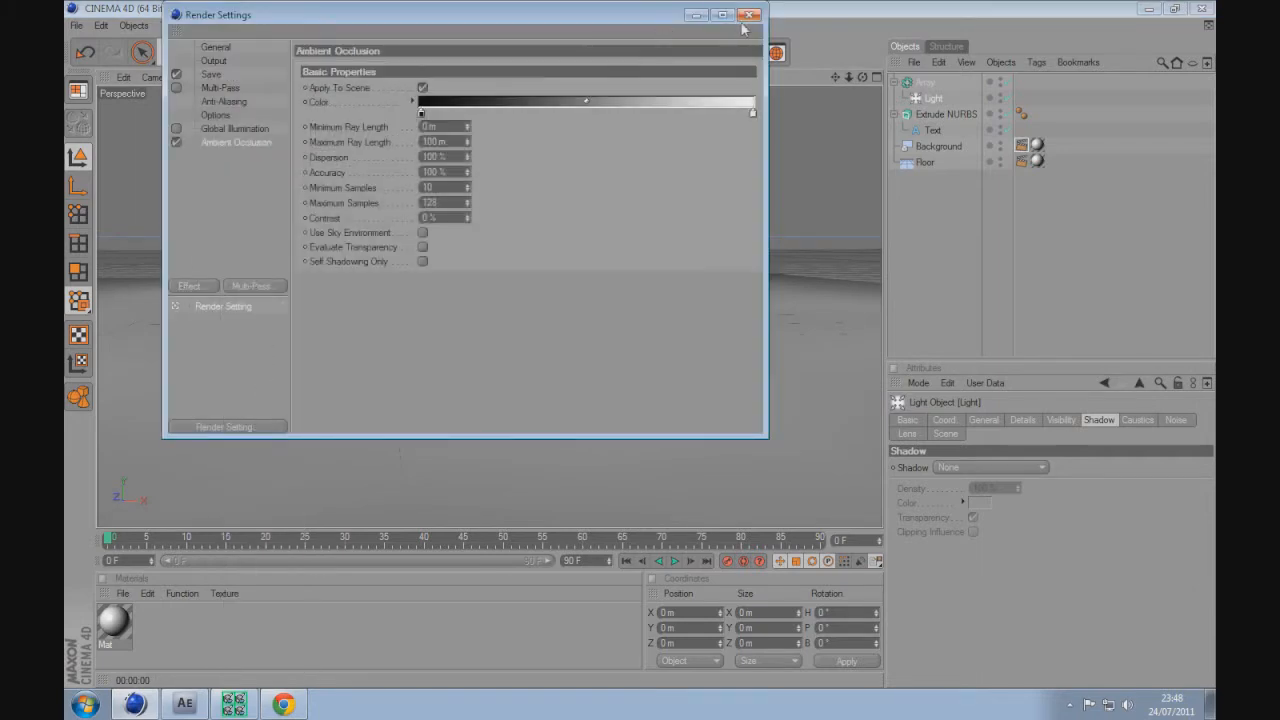
left_click(749, 14)
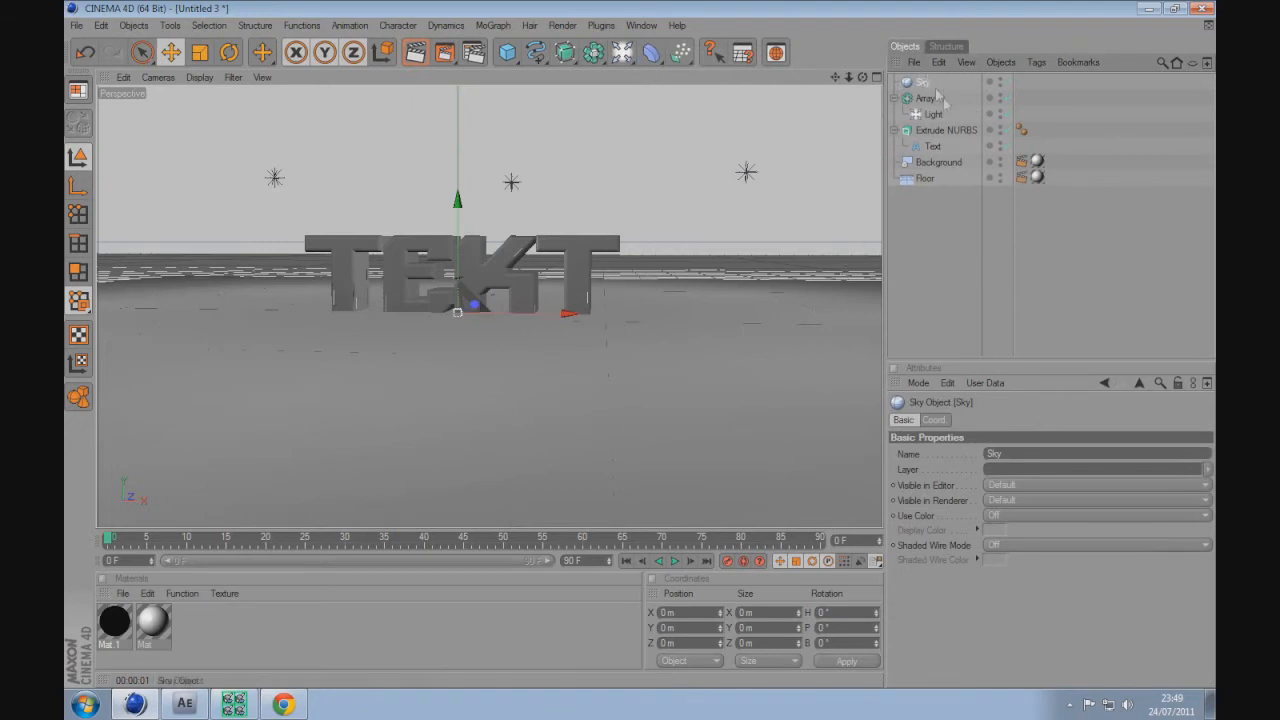
mouse_move(666, 223)
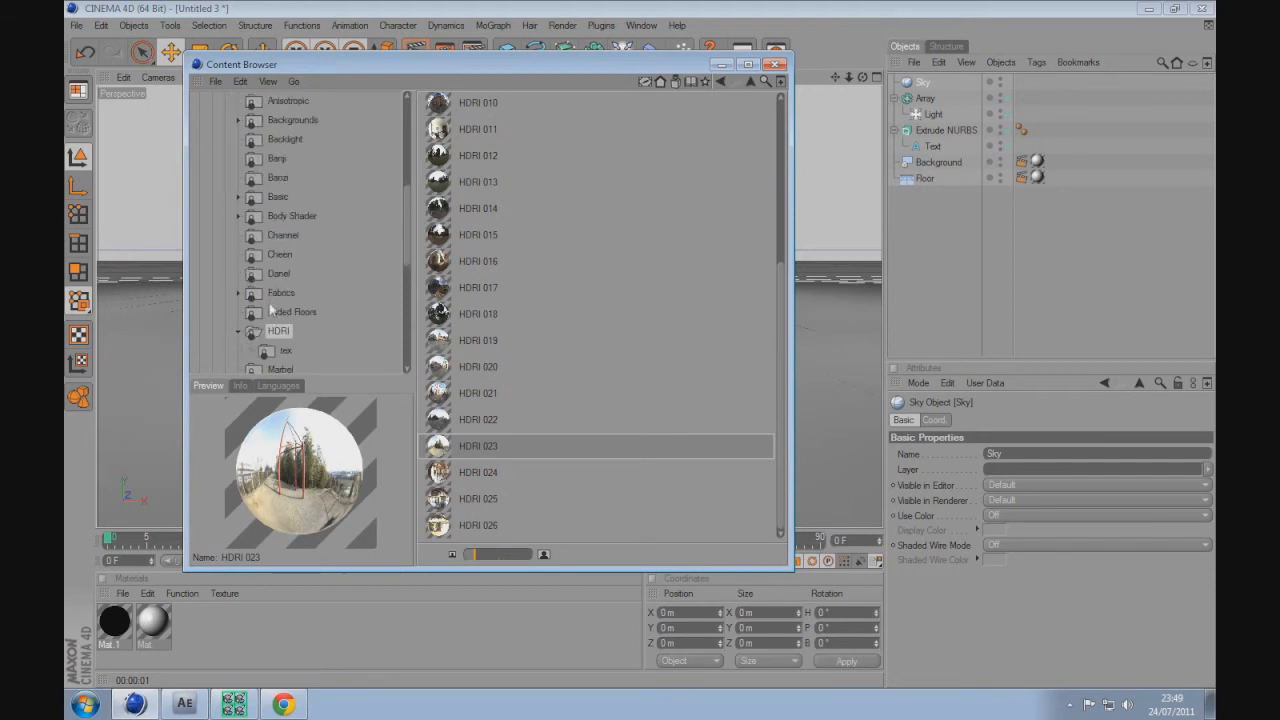
Enable Luminance on Mat.1 and load an HDRI image as its texture.
left_click(478, 234)
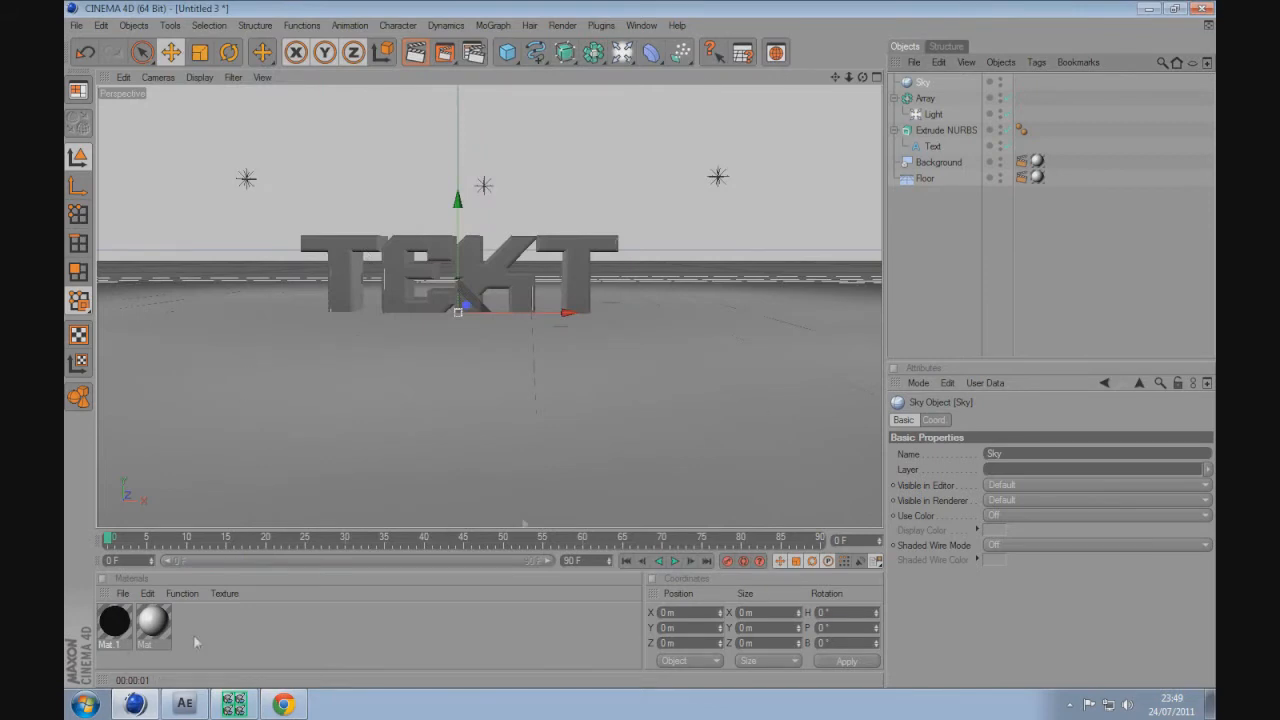
mouse_move(882, 137)
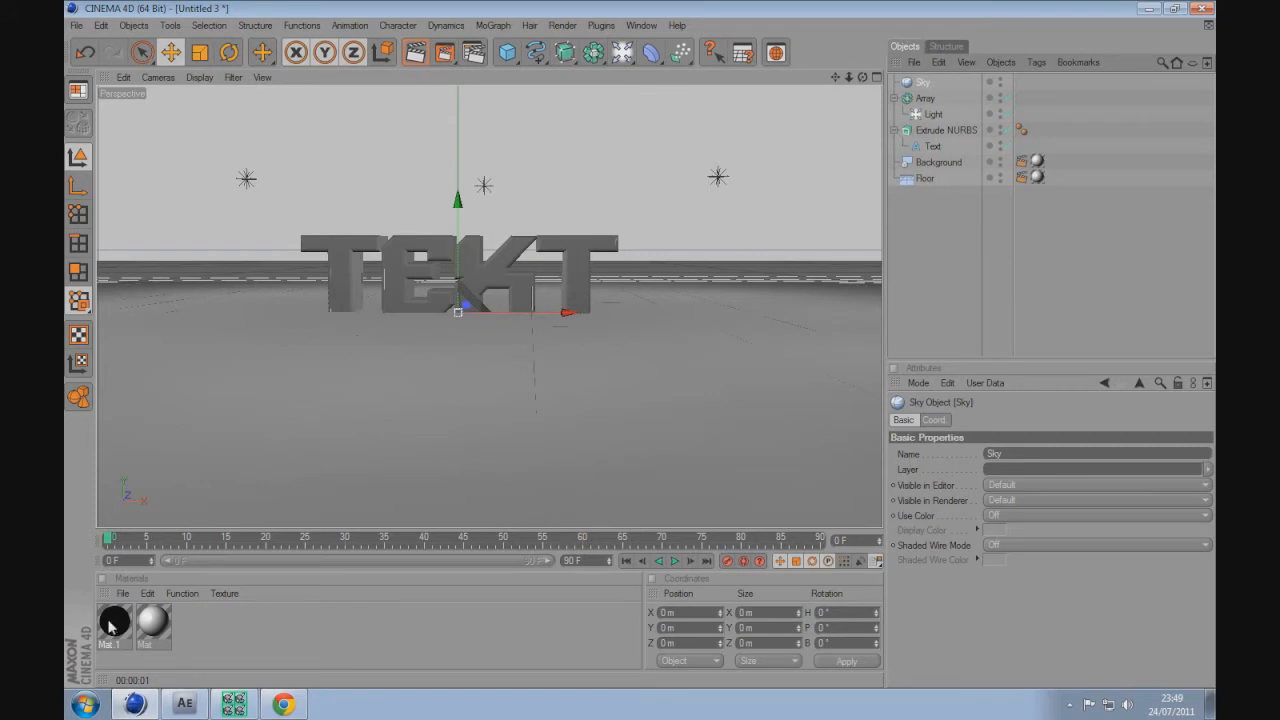
double_click(113, 620)
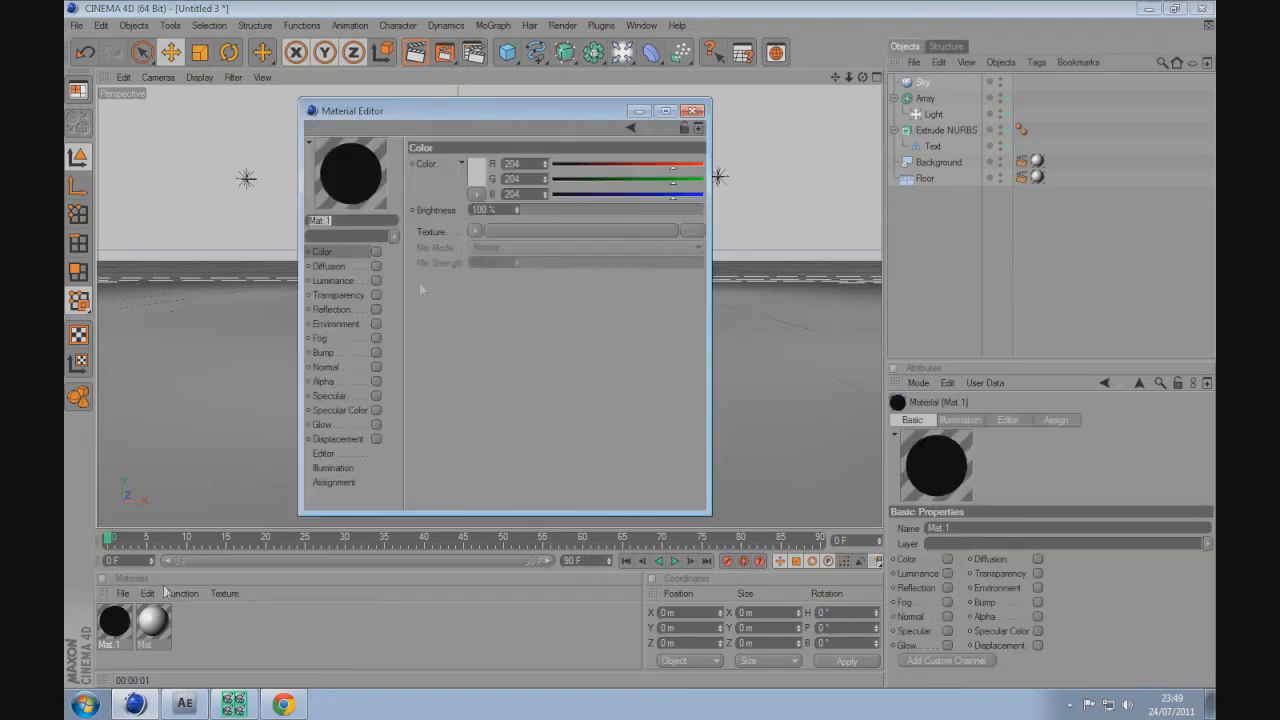
left_click(376, 280)
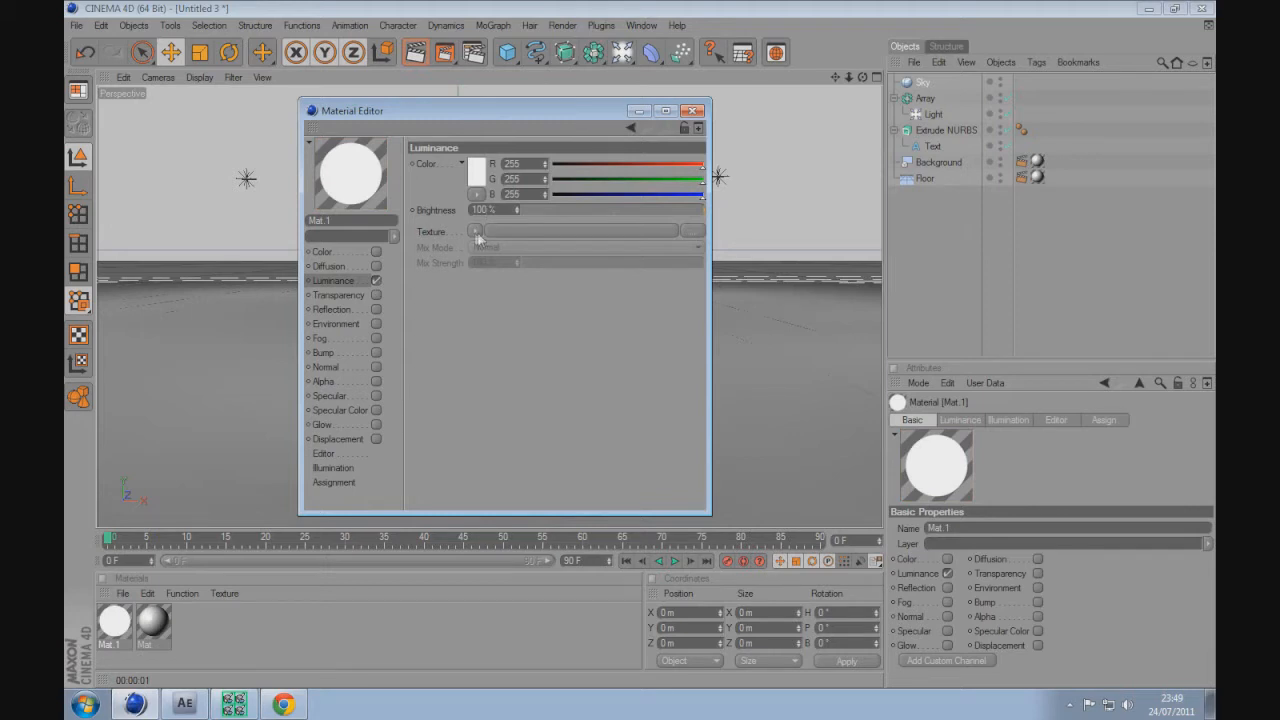
left_click(476, 231)
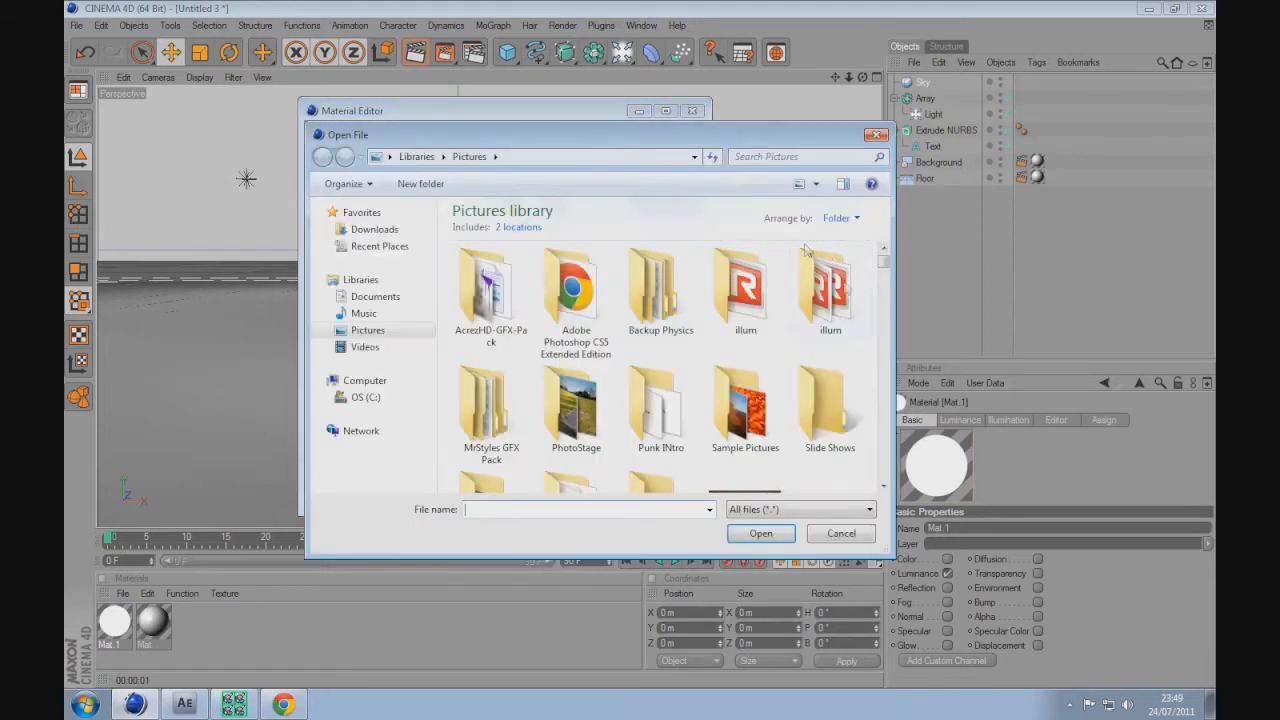
scroll("down", 3)
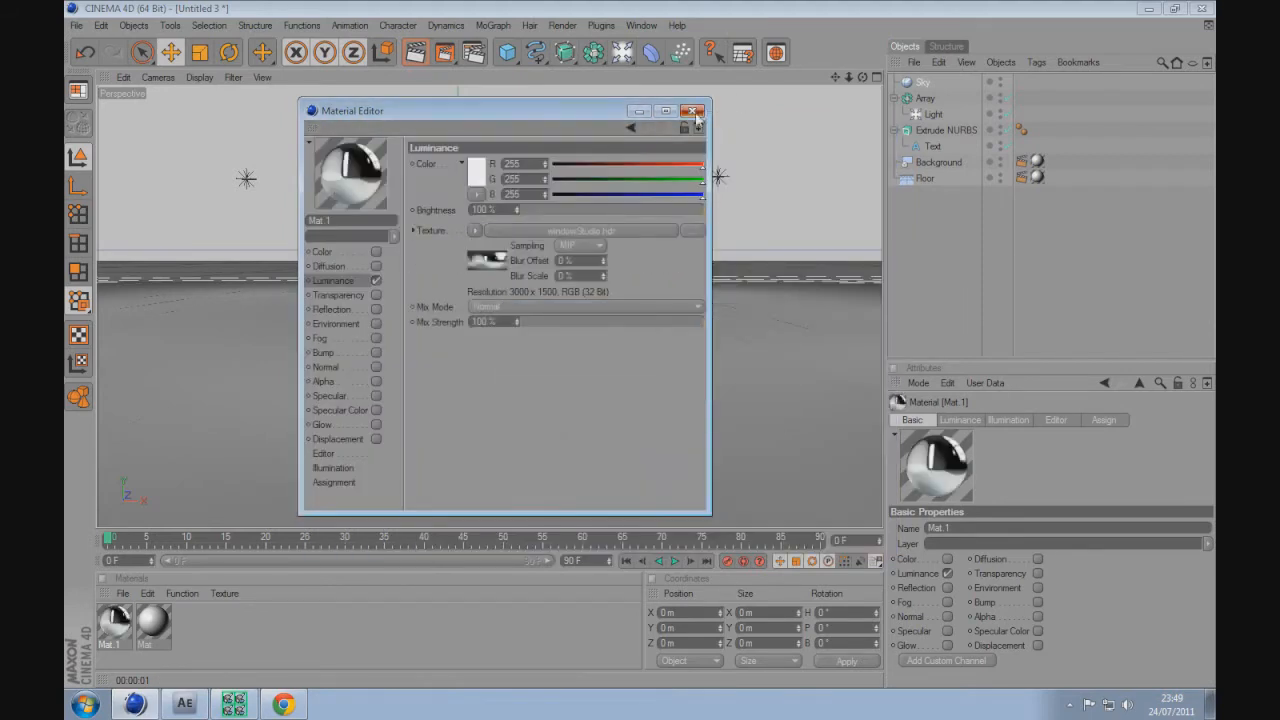
left_click(694, 111)
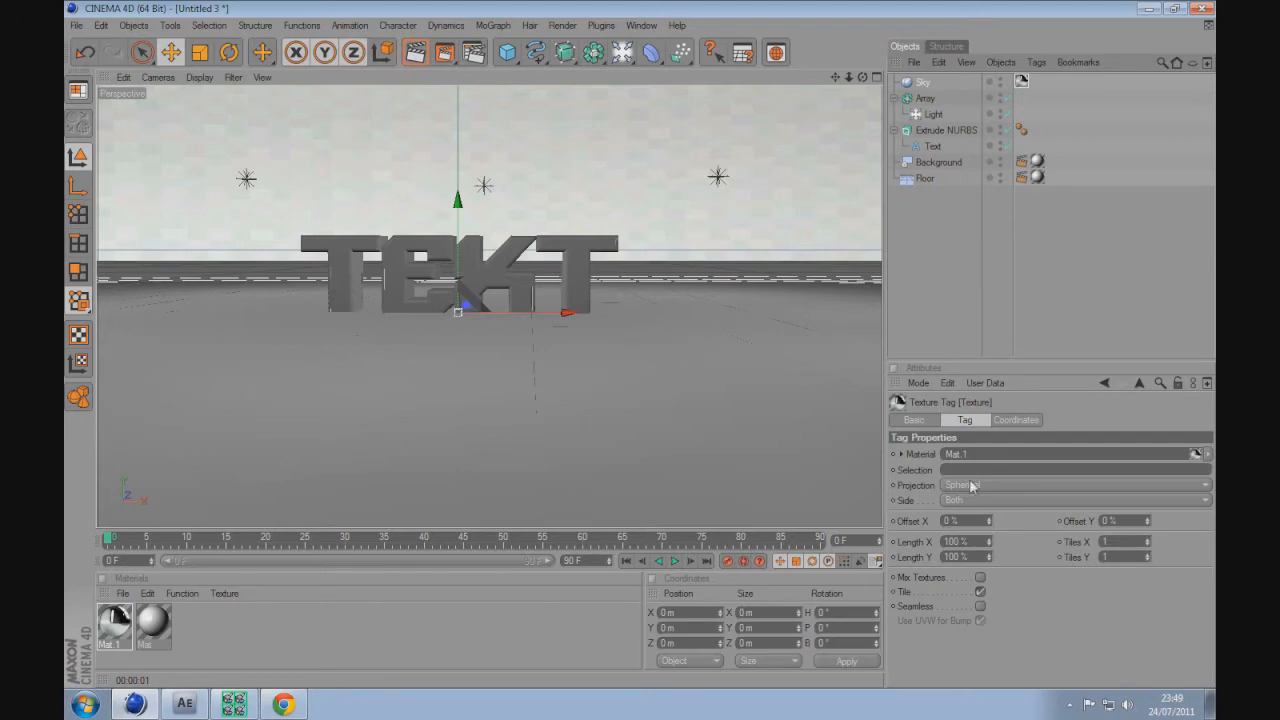
Add a Compositing tag to the Sky, enable Ambient Occlusion, and render the view.
left_click(1075, 484)
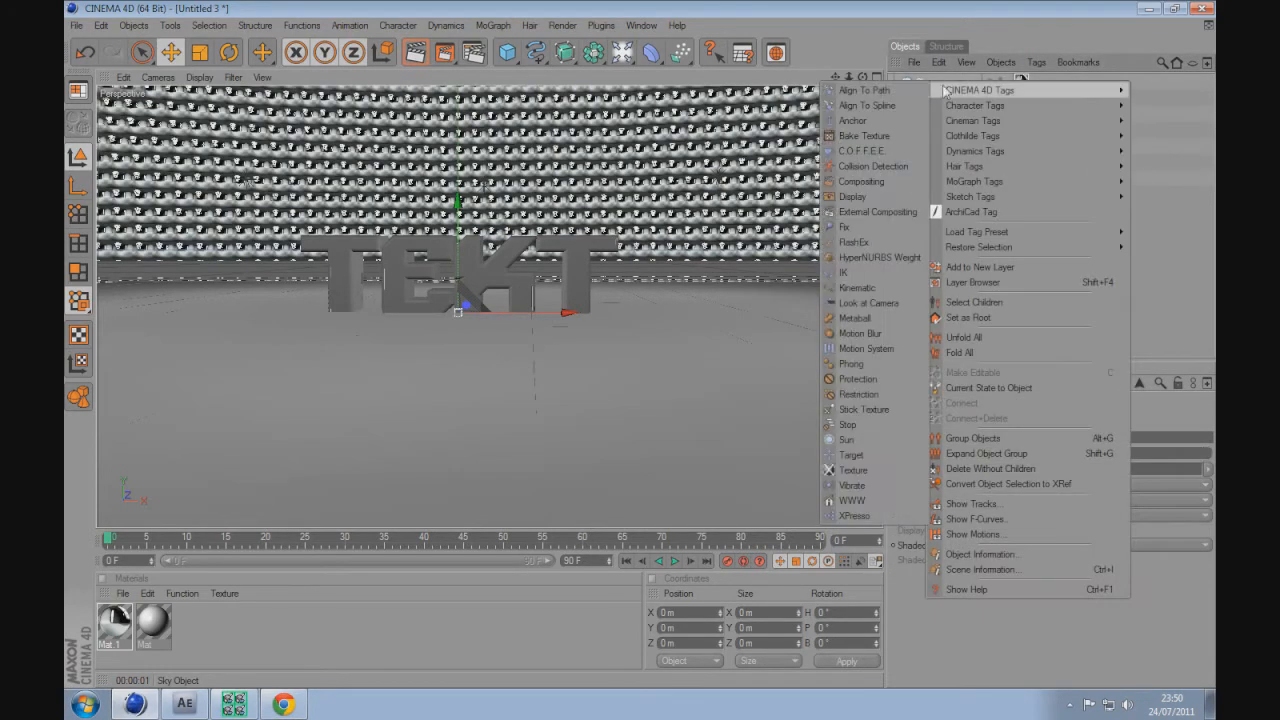
mouse_move(861, 181)
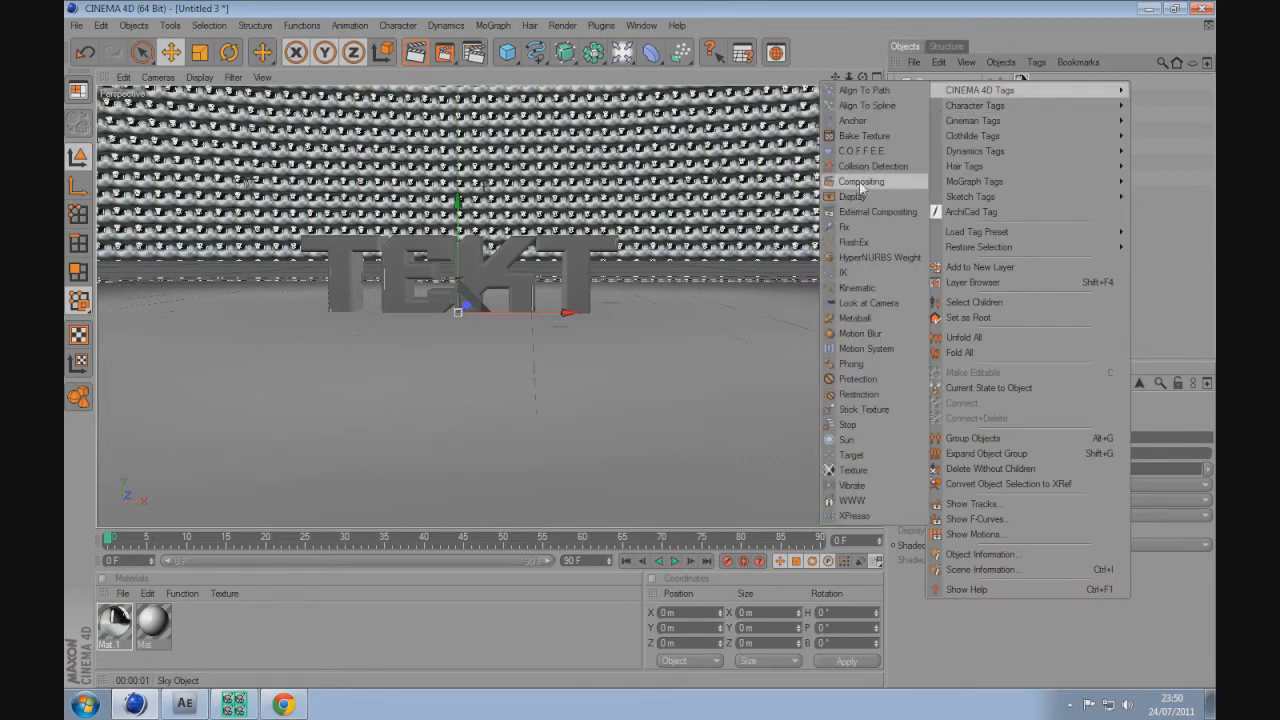
left_click(862, 181)
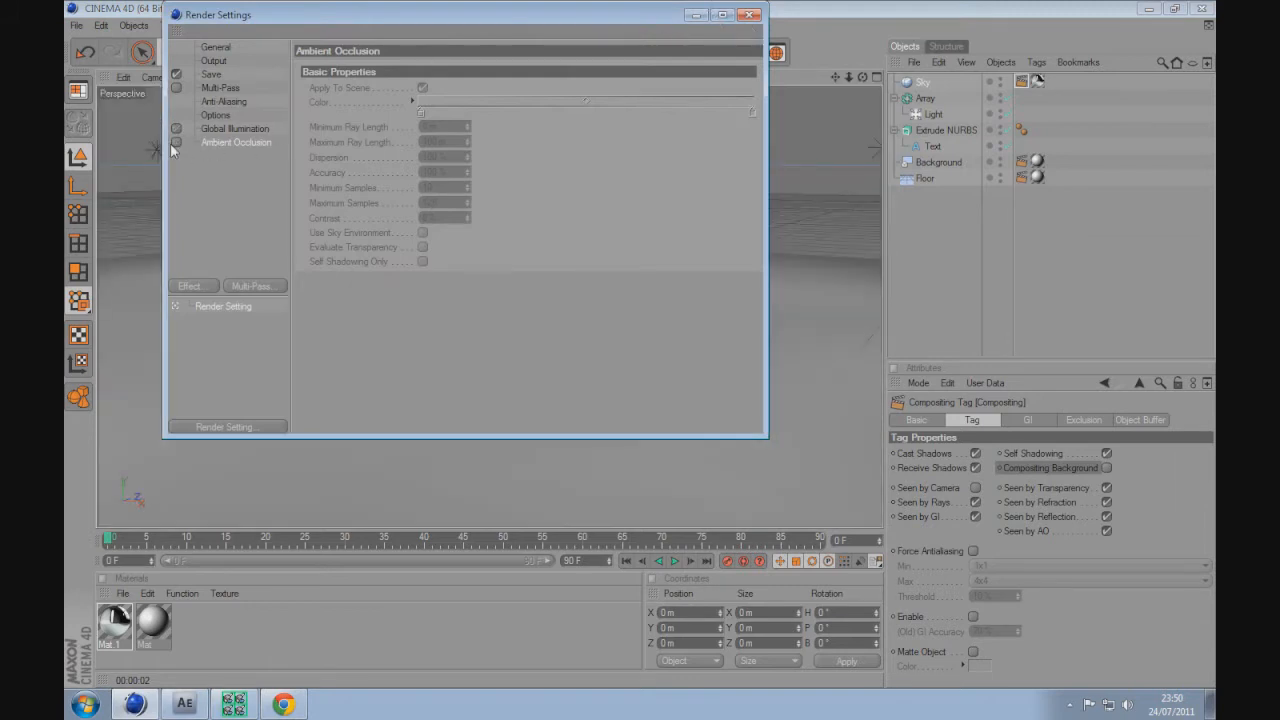
left_click(176, 142)
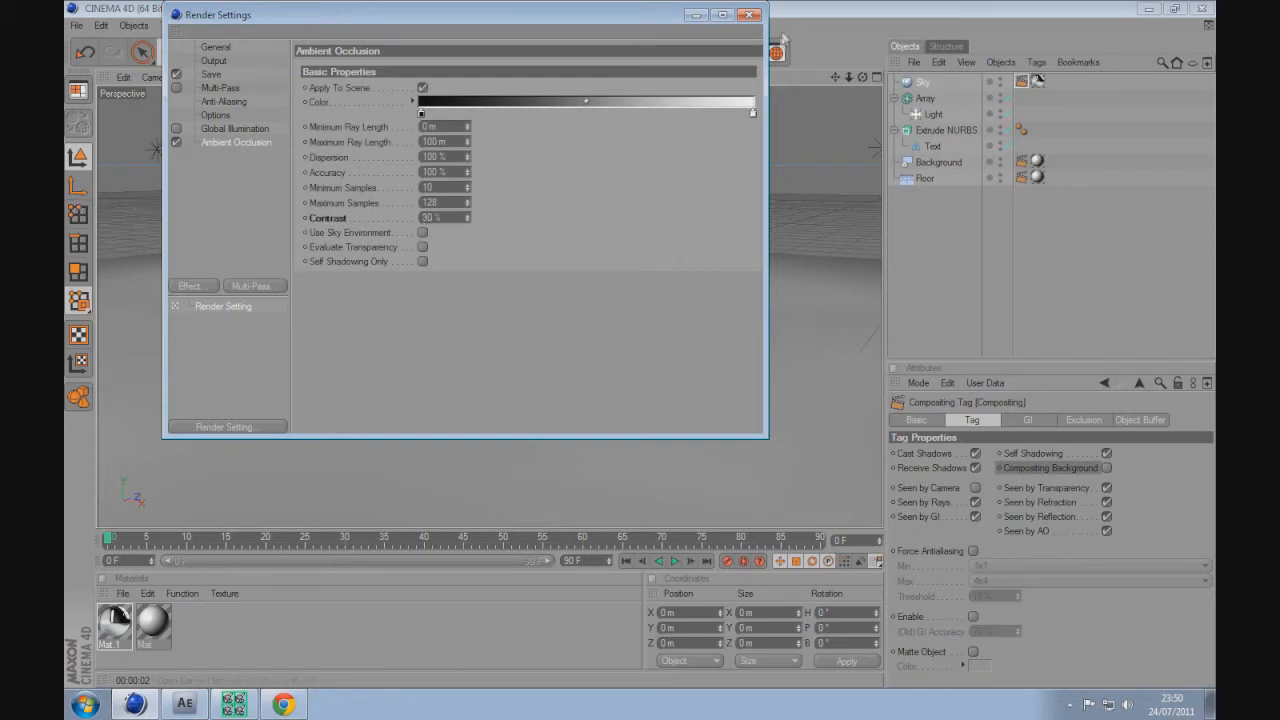
left_click(748, 14)
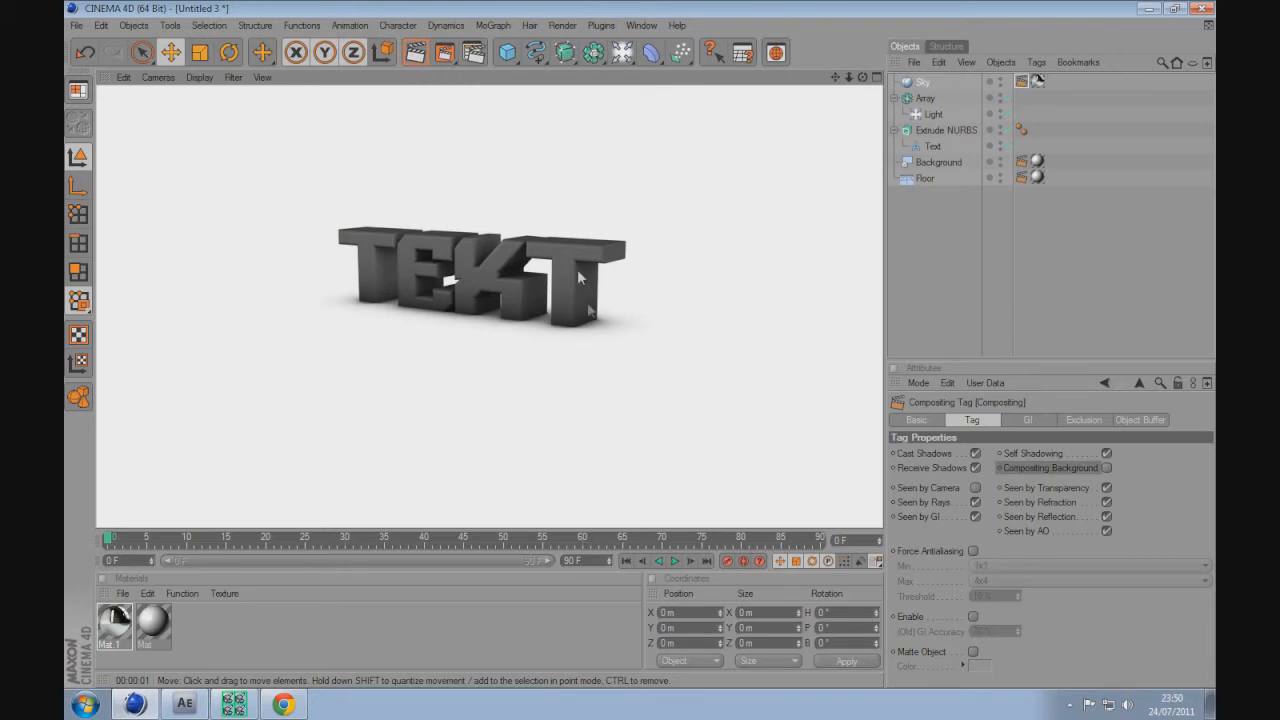
mouse_move(763, 143)
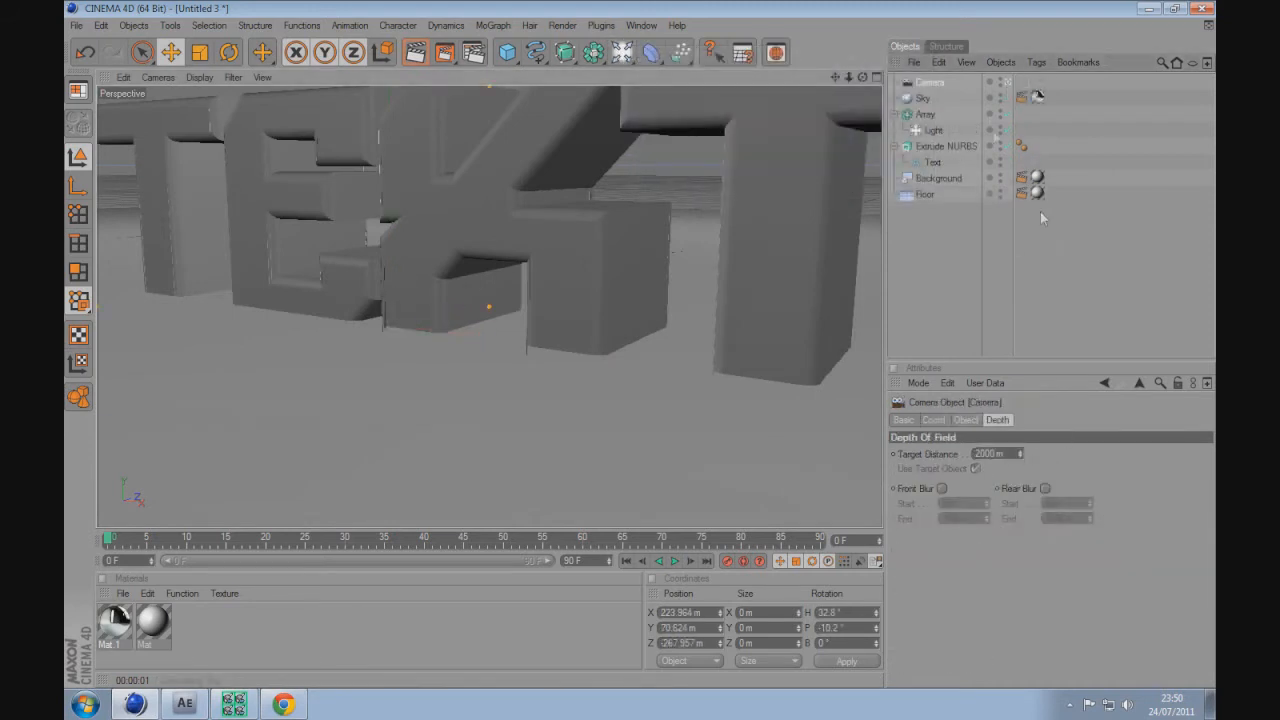
Frame the text close and low with a new camera, Front Blur on, 210.635 m target distance.
left_click(965, 419)
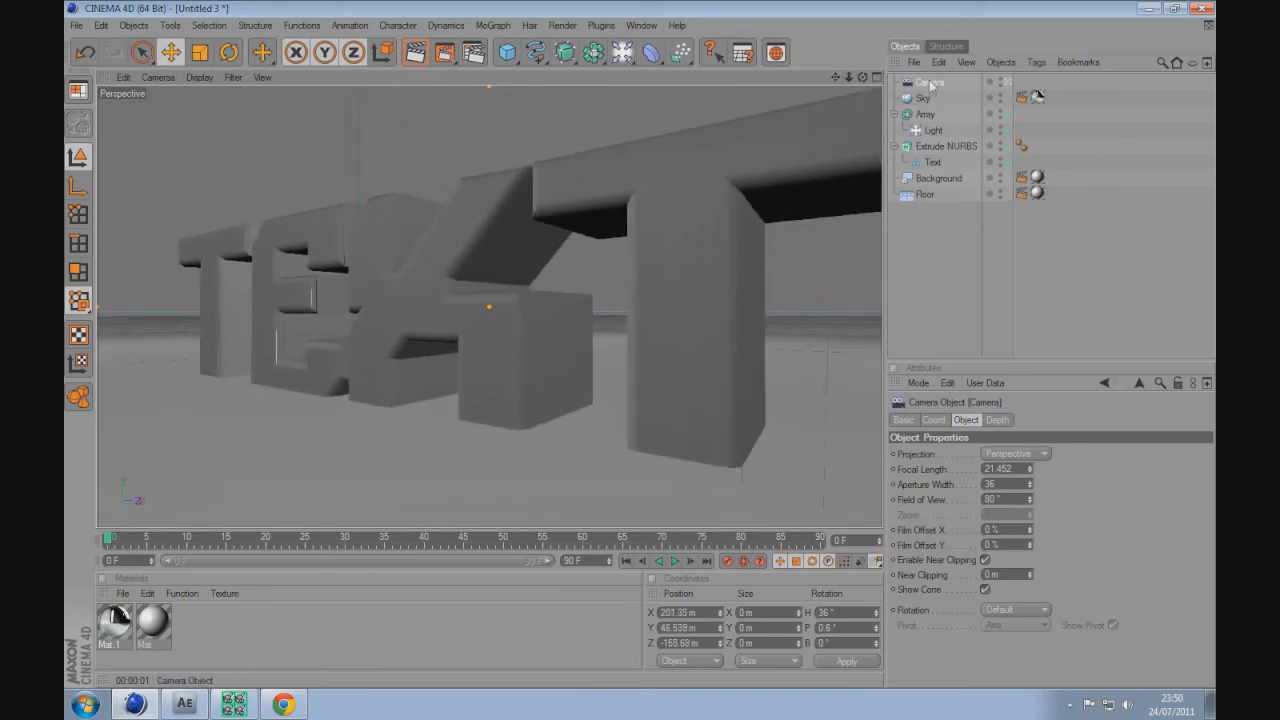
left_click(997, 419)
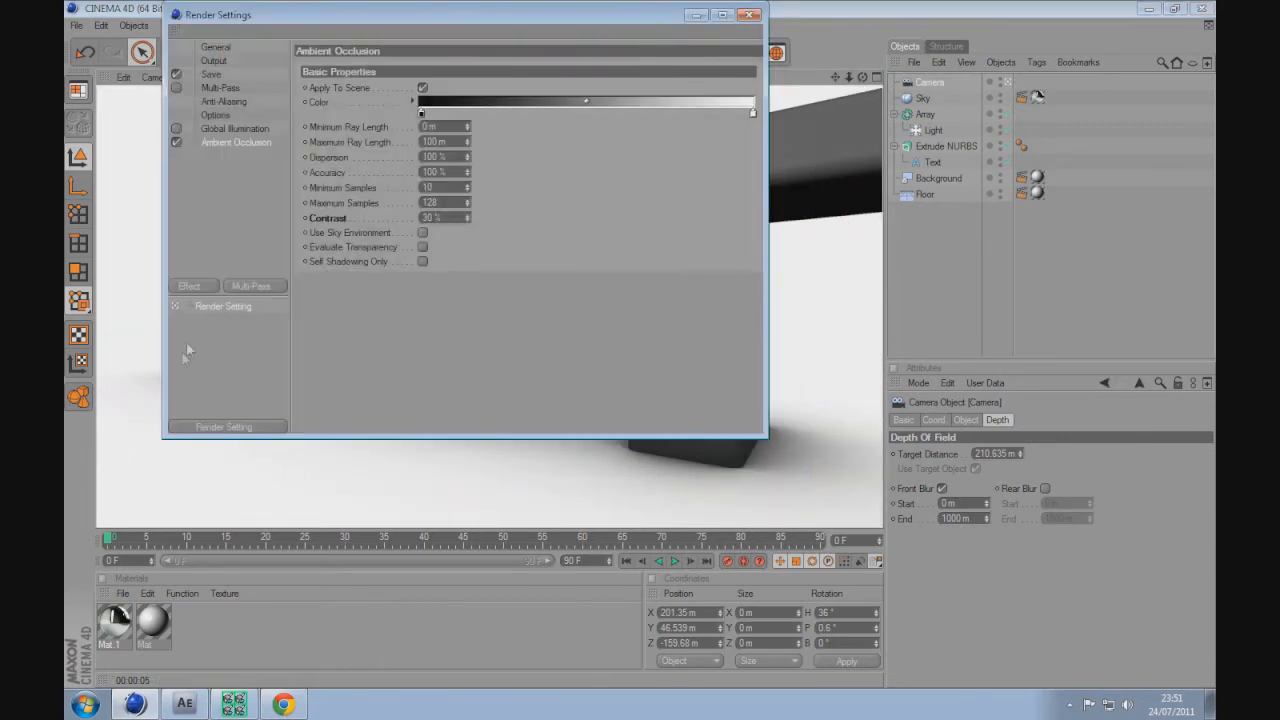
Add the Depth of Field render effect and render the blurred text view.
left_click(227, 156)
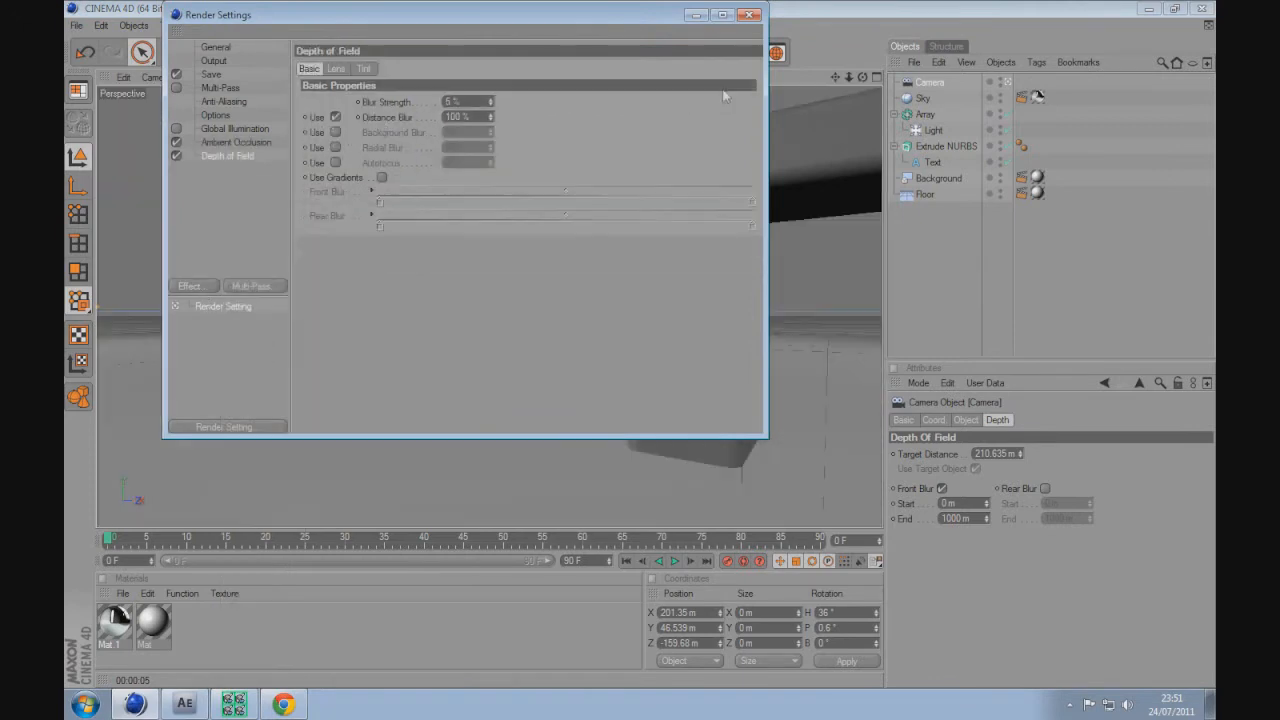
left_click(749, 14)
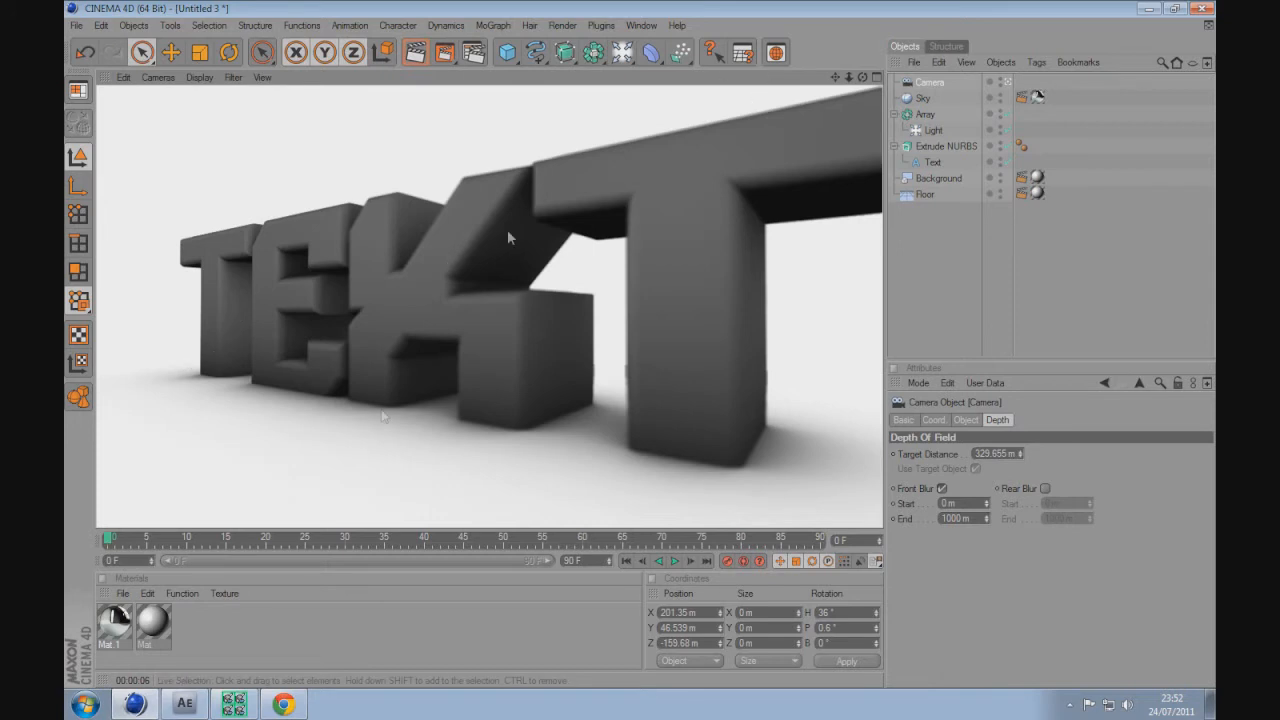
mouse_move(212, 258)
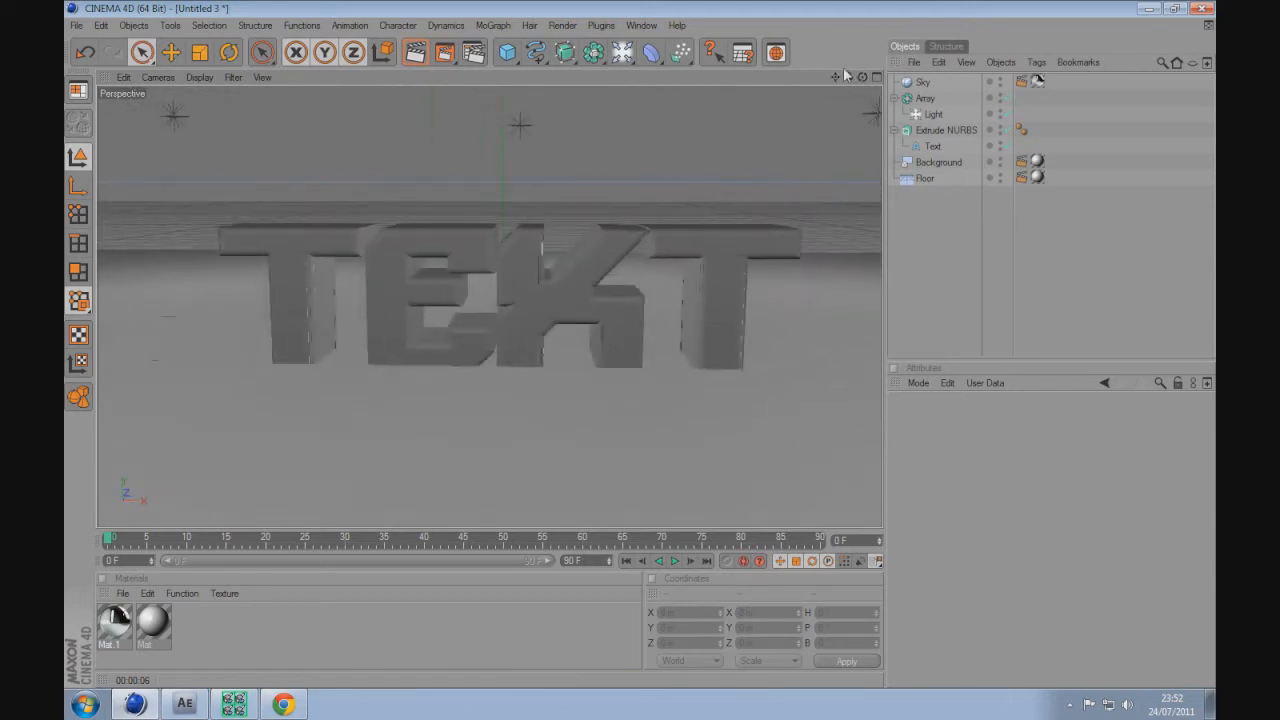
Create Mat.2 with Fresnel reflection at 25% brightness and 51% mix strength.
left_click(938, 162)
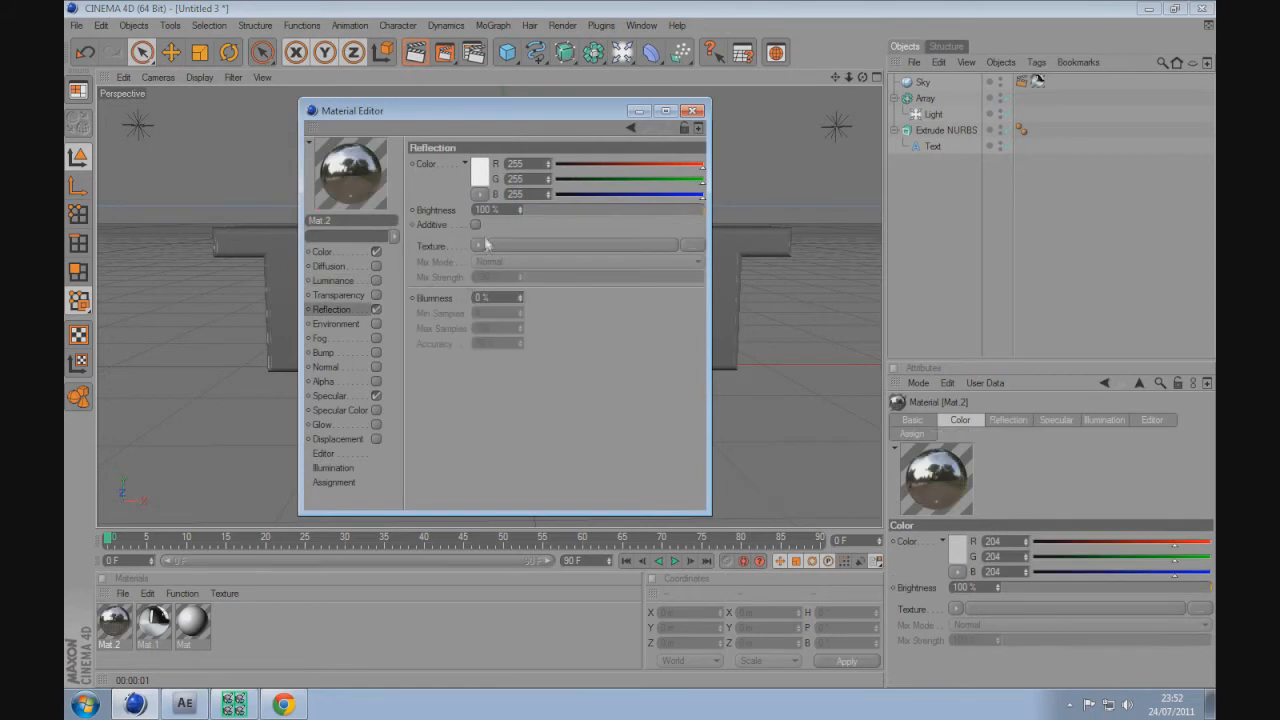
left_click(479, 245)
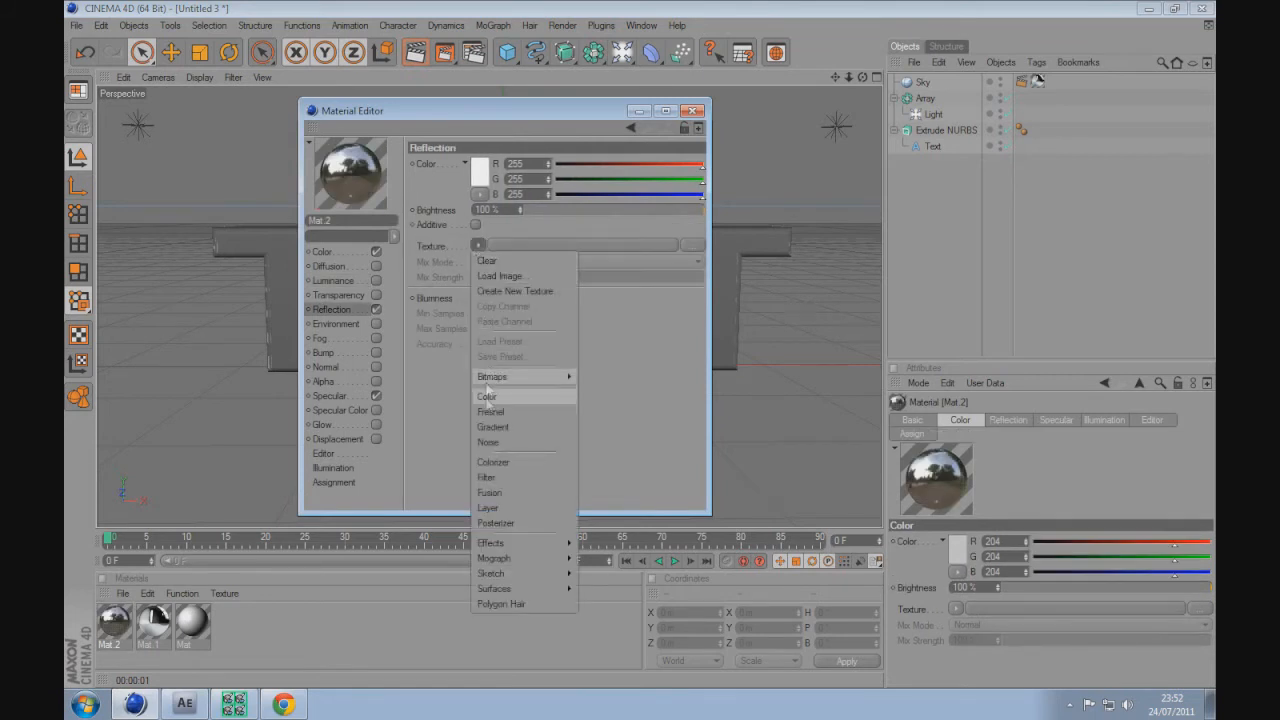
left_click(491, 411)
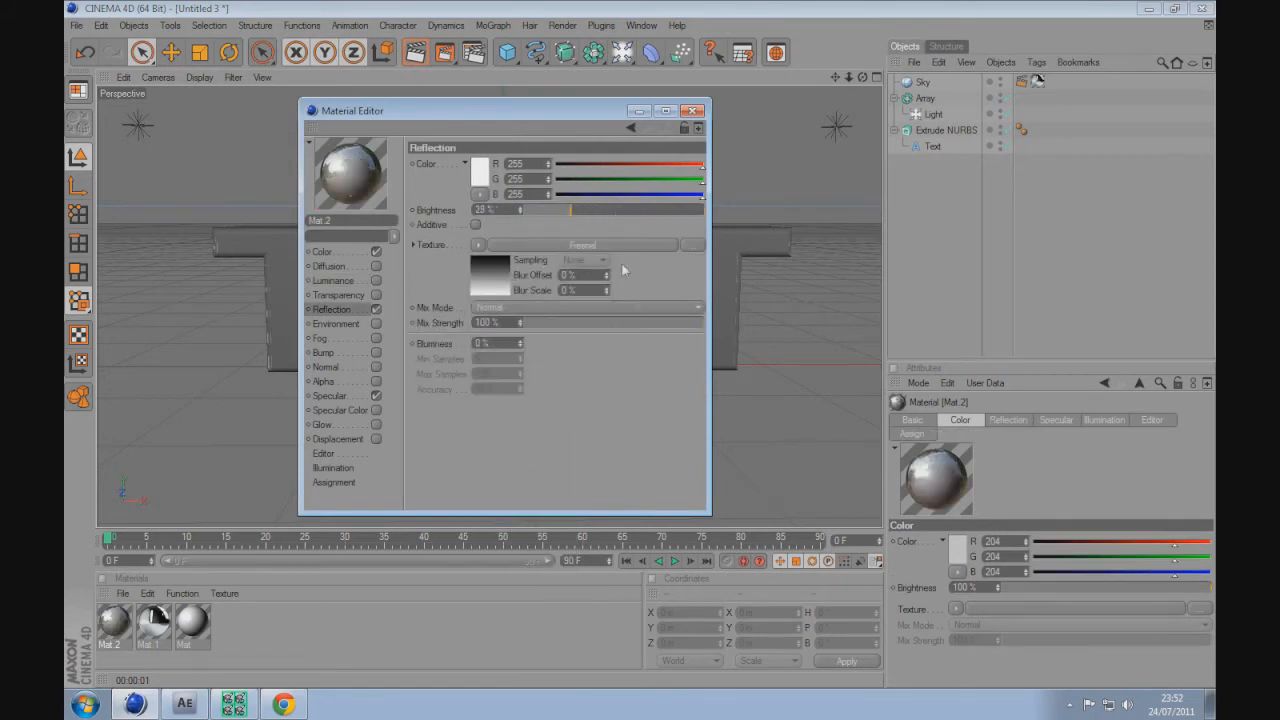
left_click_drag(520, 322, 636, 322)
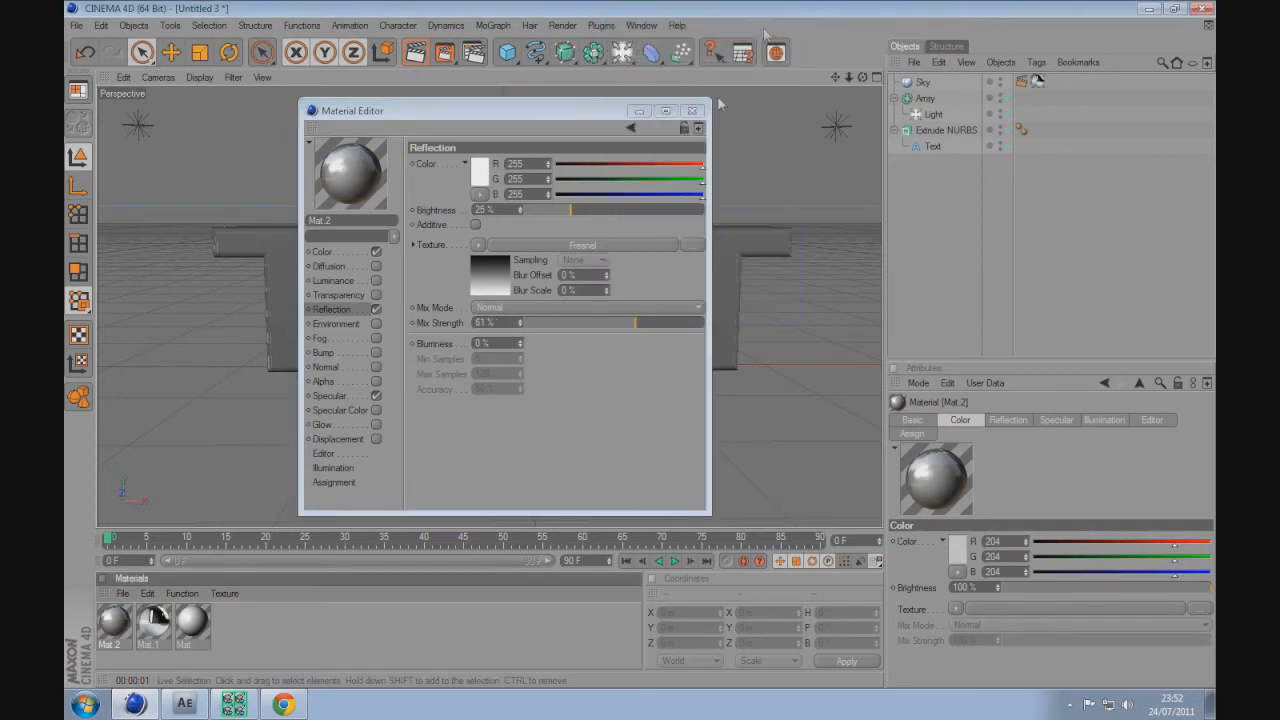
left_click(692, 110)
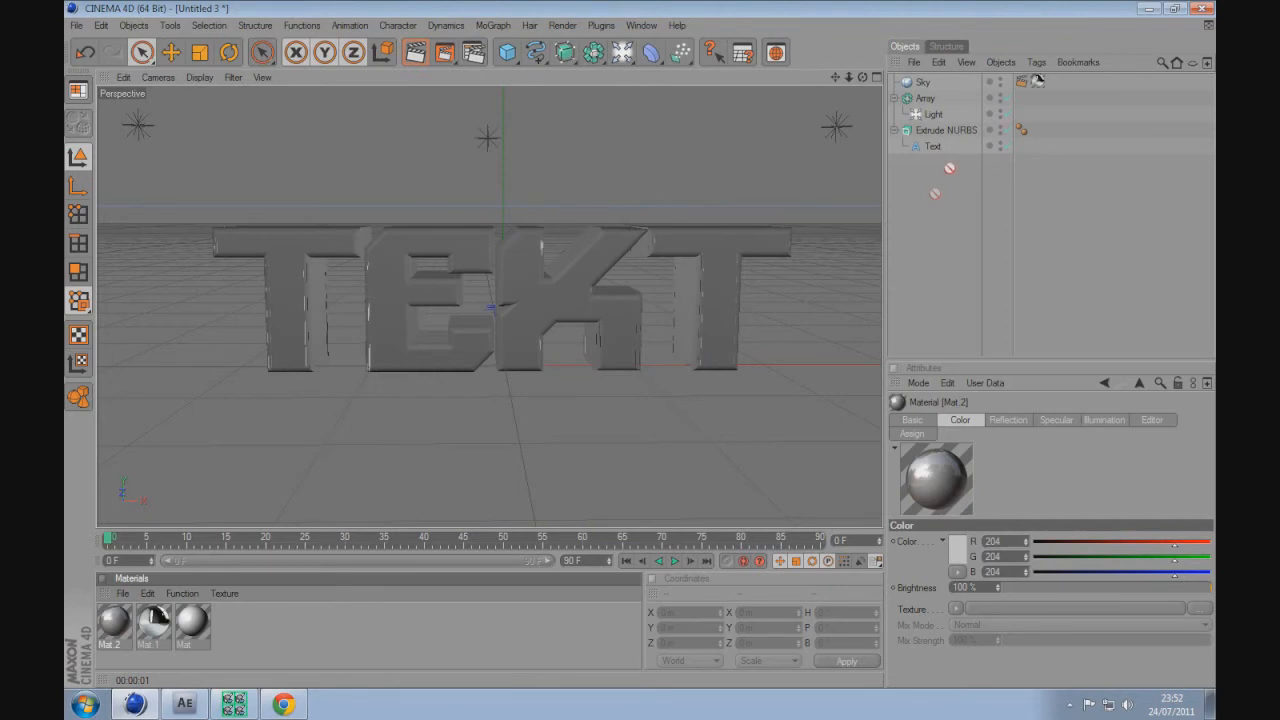
Apply Mat.2 to the Extrude NURBS text and adjust its projection.
left_click(1020, 129)
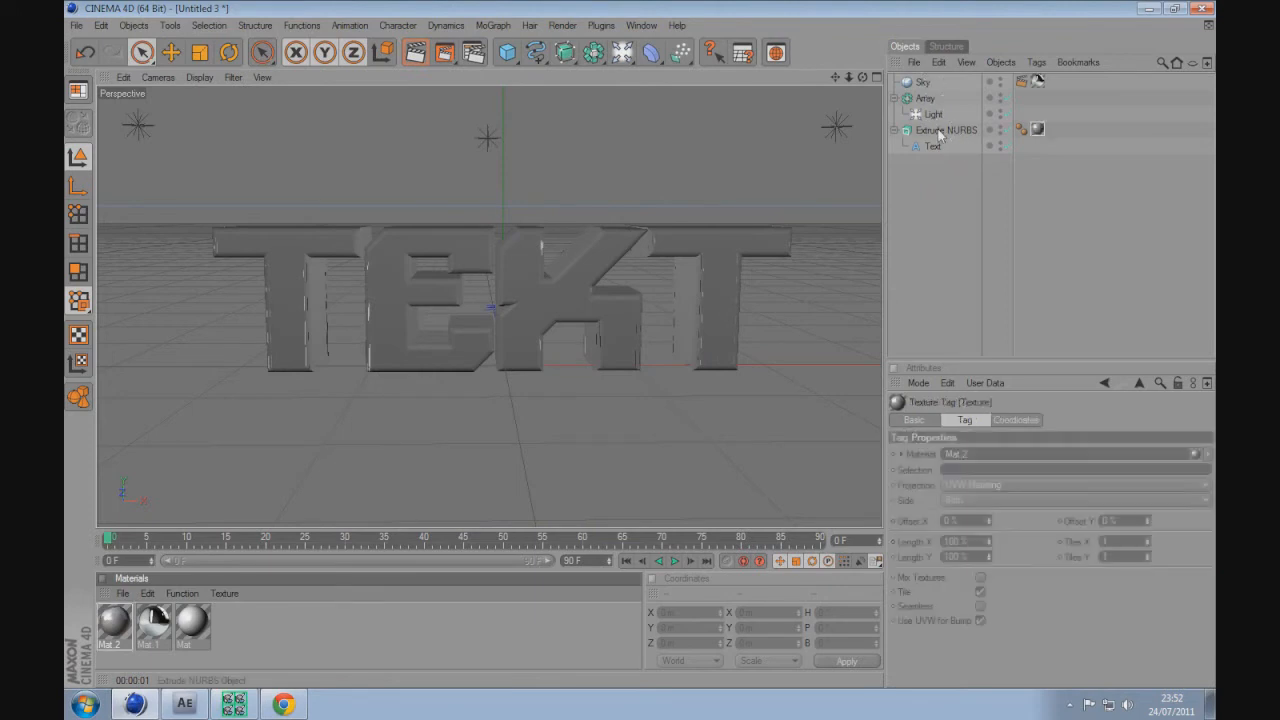
left_click(1075, 485)
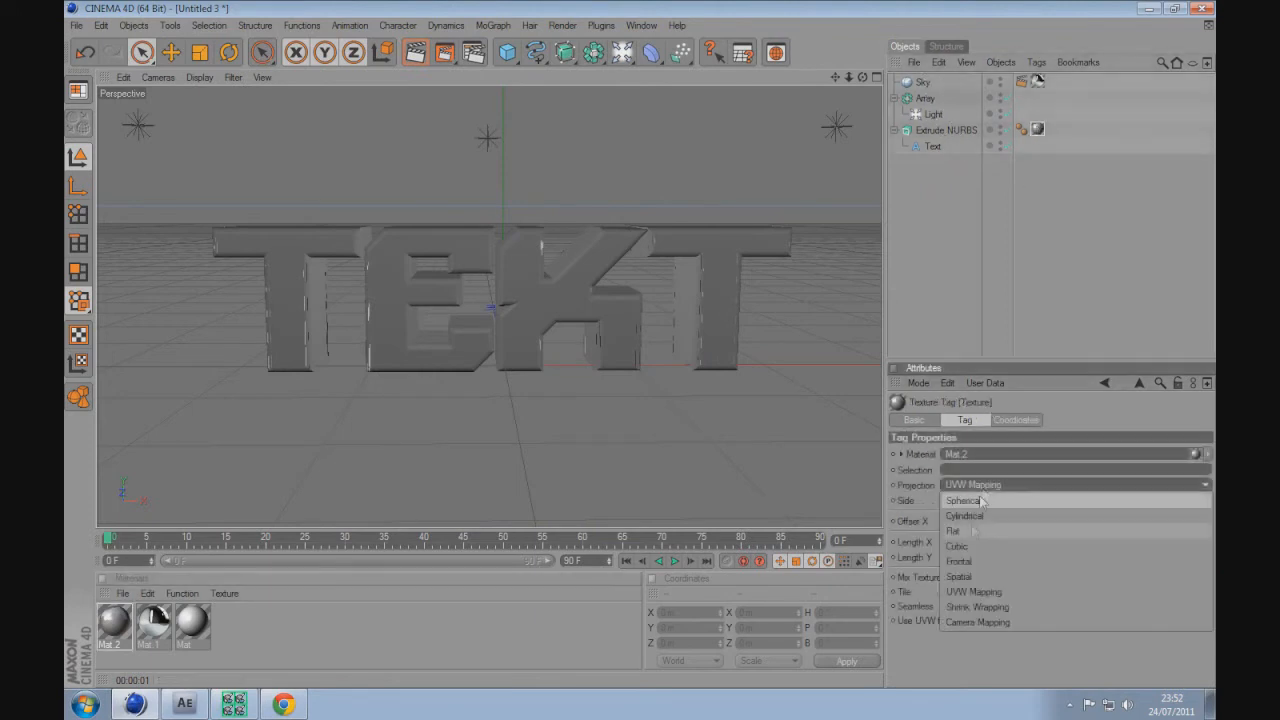
left_click(955, 546)
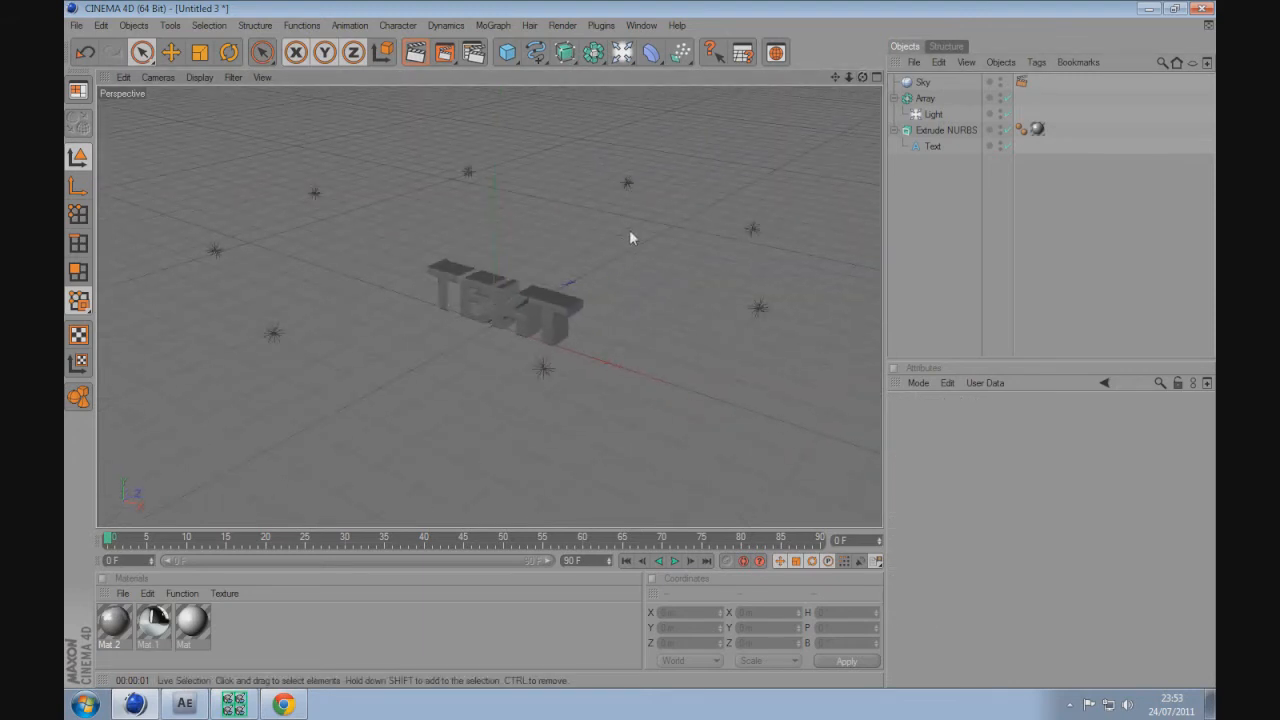
Add a 292.7 × 1275 m plane standing upright to the left of the text.
left_click(507, 52)
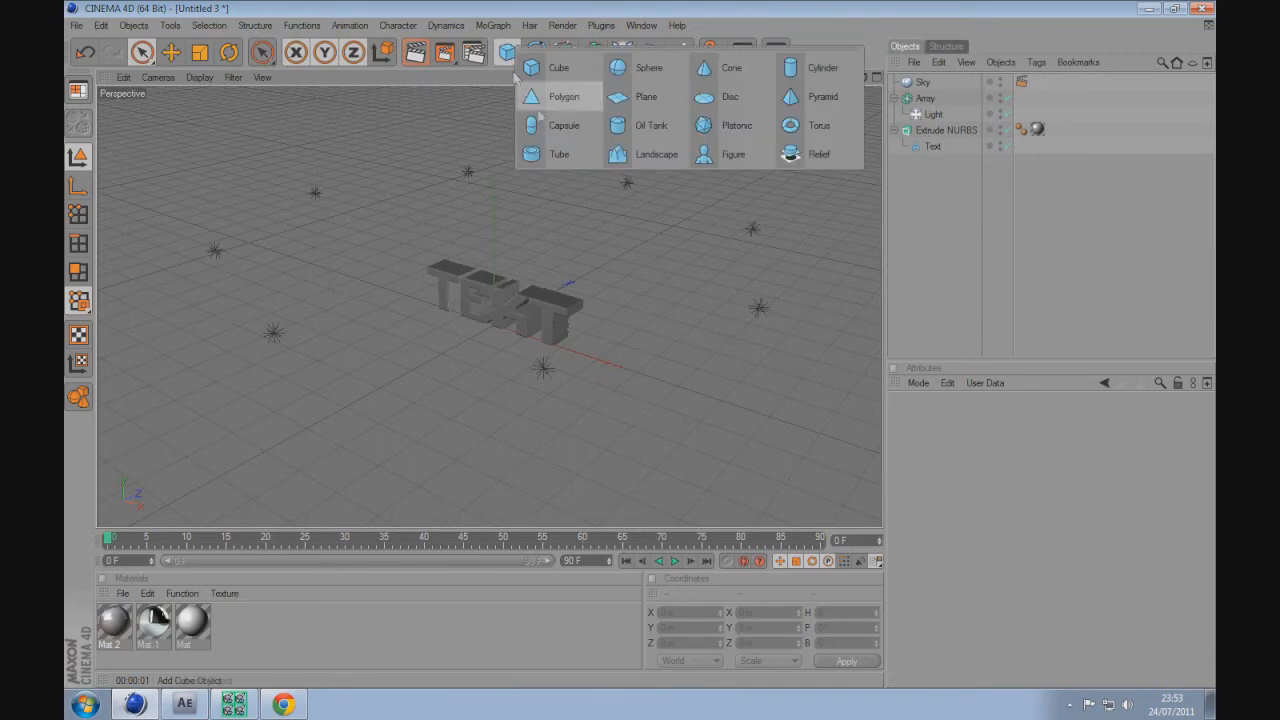
left_click(646, 96)
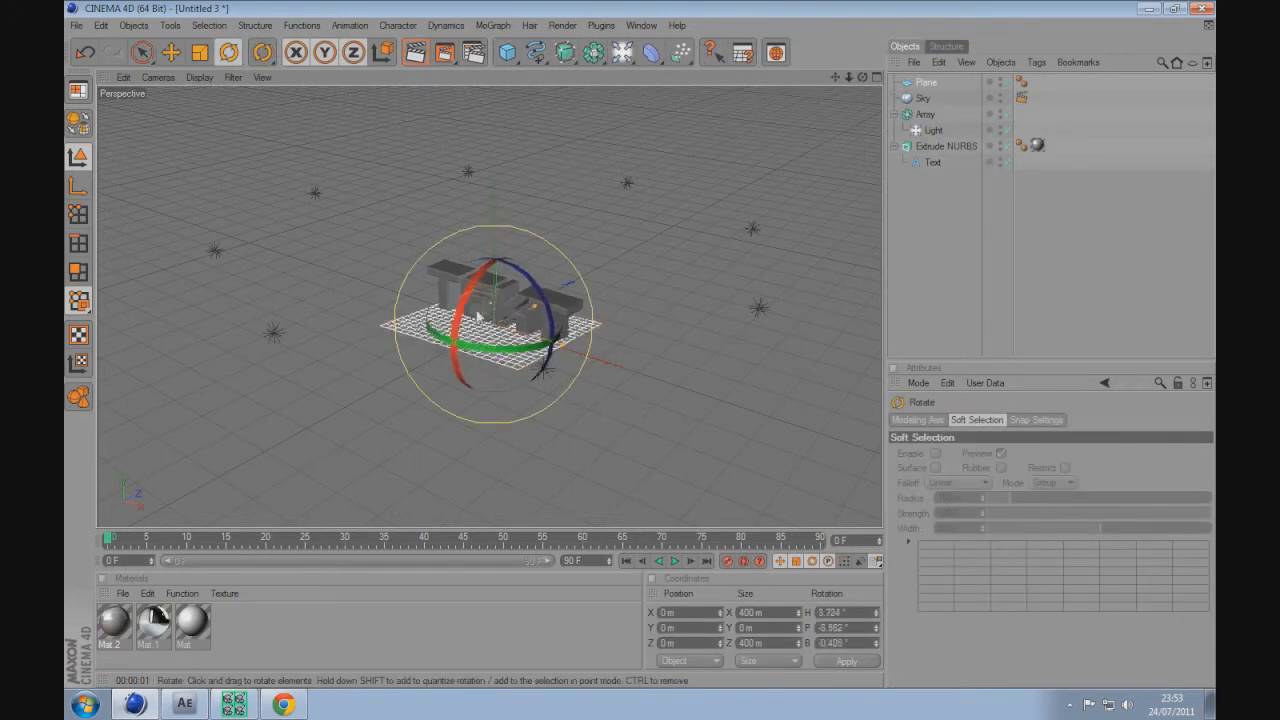
left_click_drag(480, 315, 510, 245)
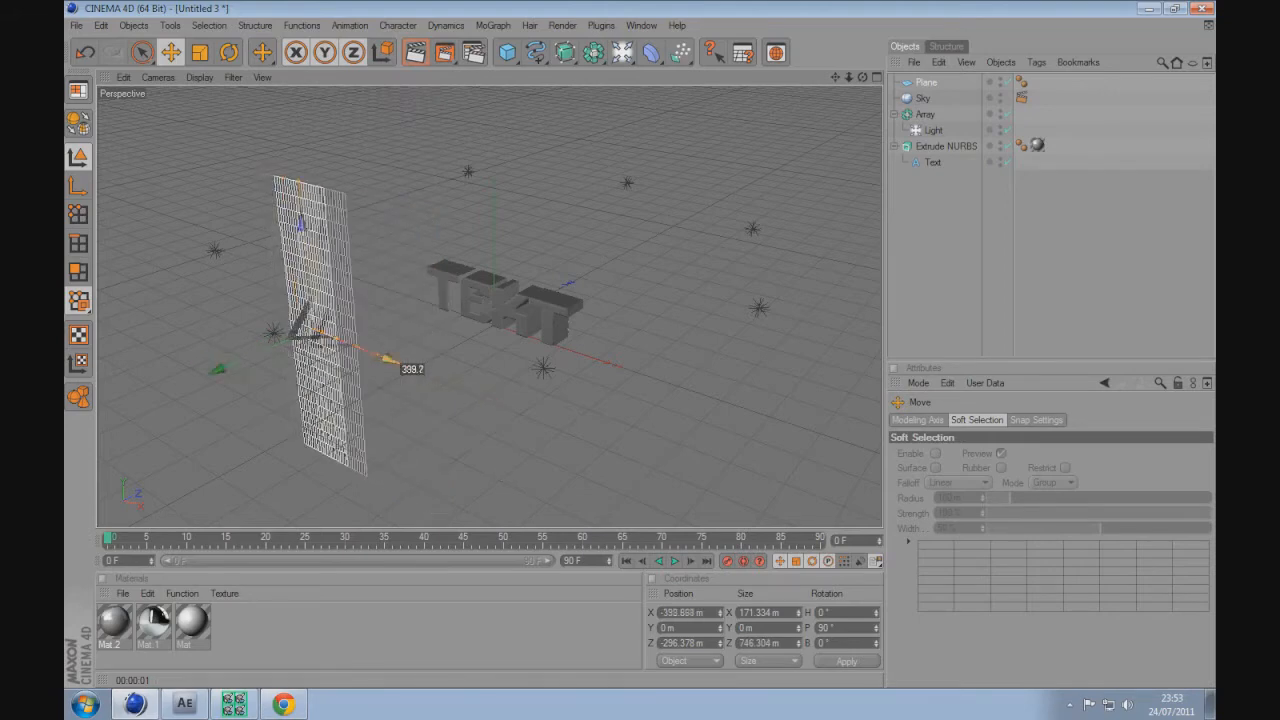
left_click(199, 52)
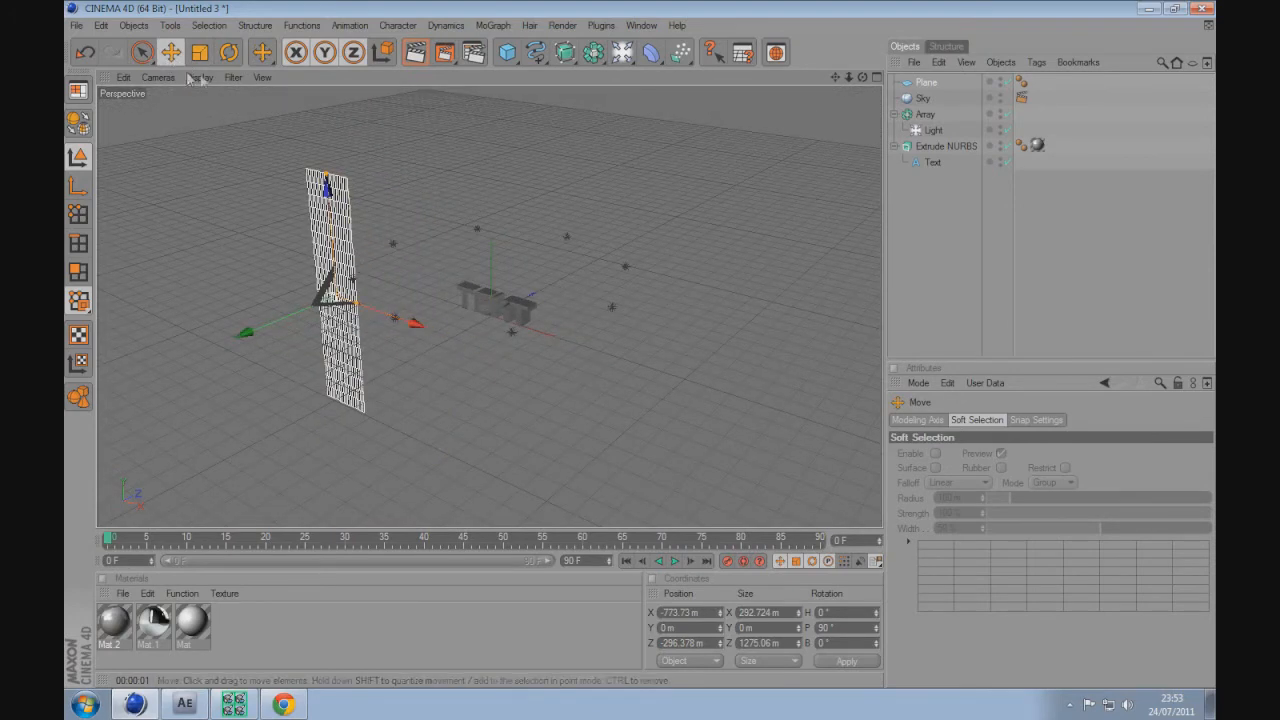
left_click(227, 52)
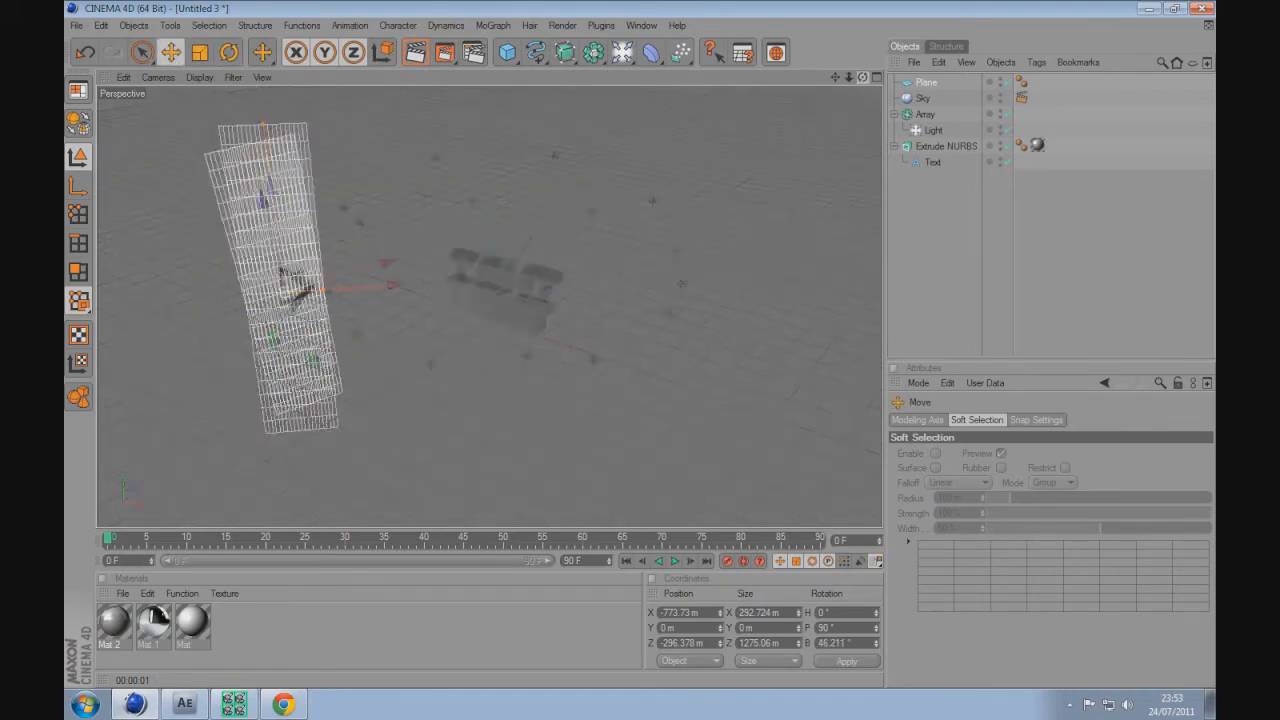
Zoom the view out and duplicate the plane as Plane.1.
left_click_drag(320, 288, 355, 298)
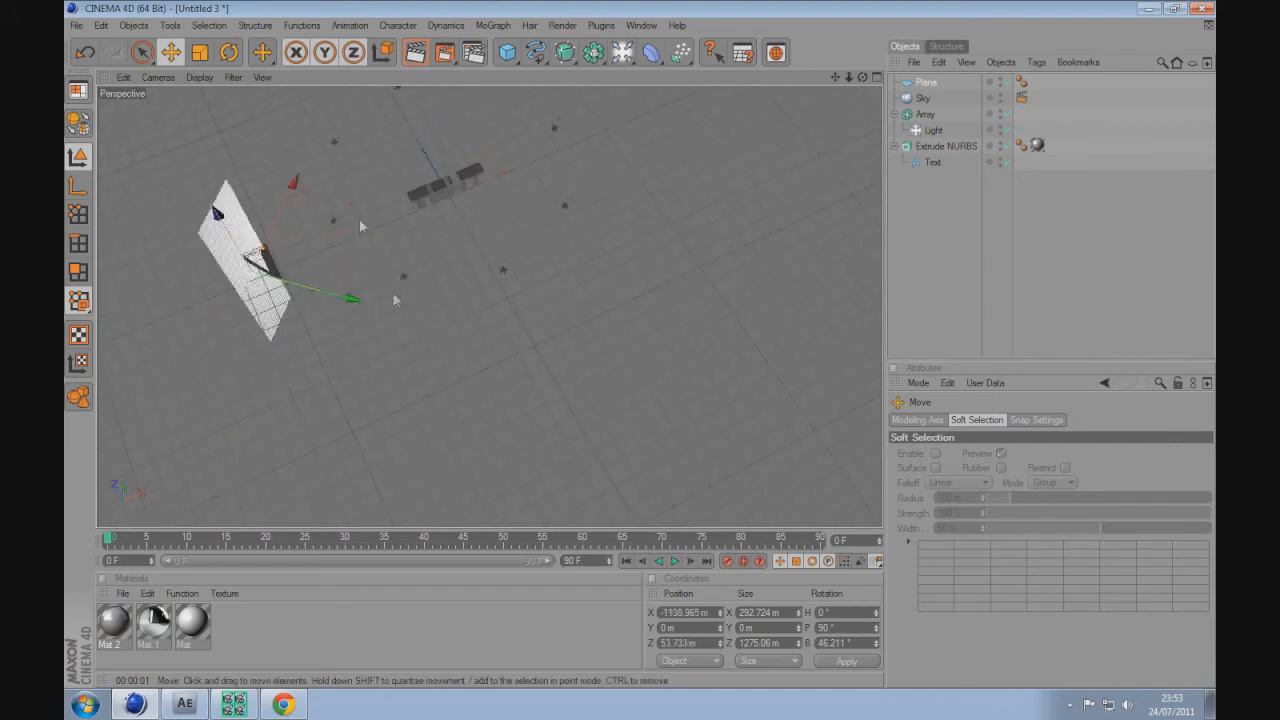
left_click_drag(350, 295, 460, 250)
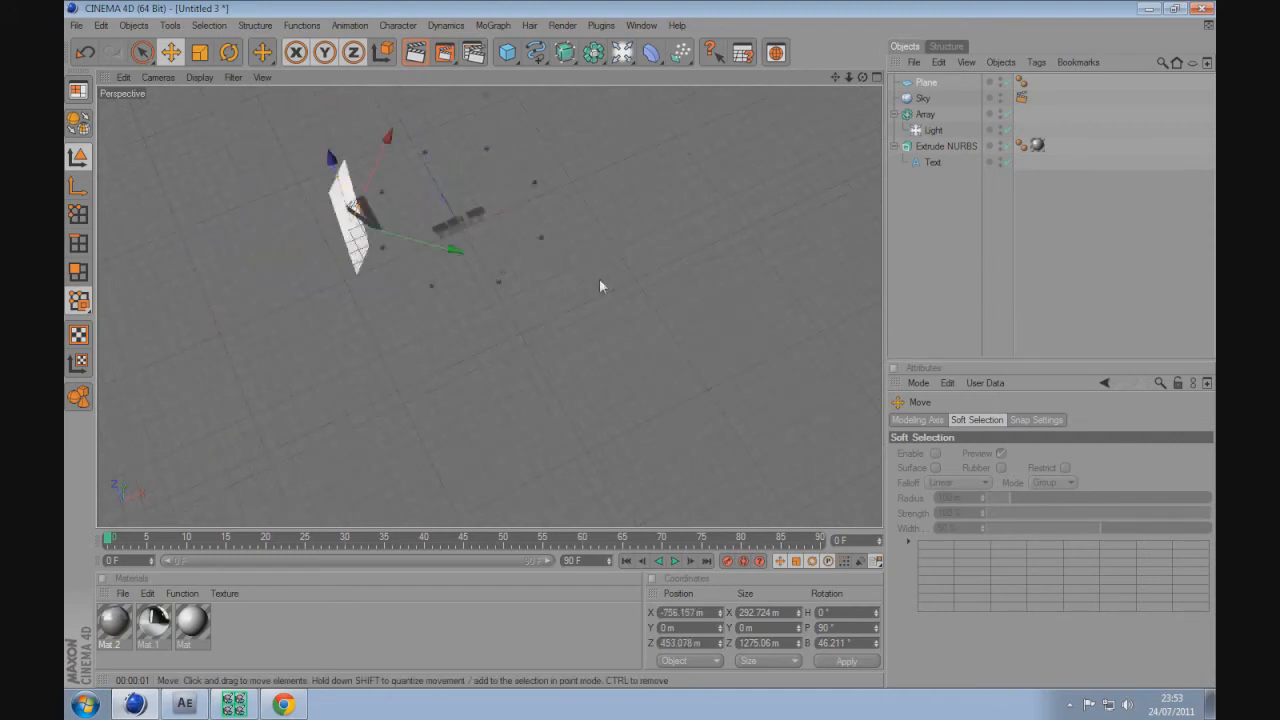
left_click(925, 82)
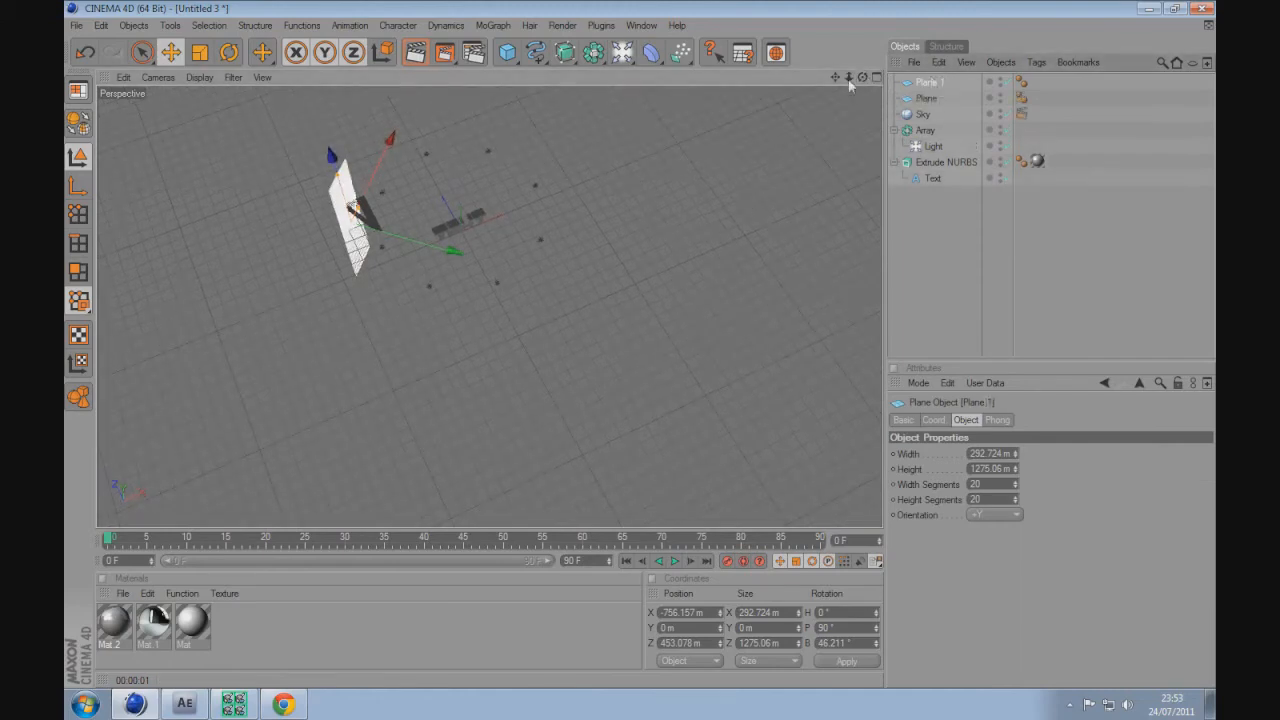
Copy, move and rotate planes into three rows of three (Plane to Plane.8) facing the text.
left_click_drag(360, 215, 350, 320)
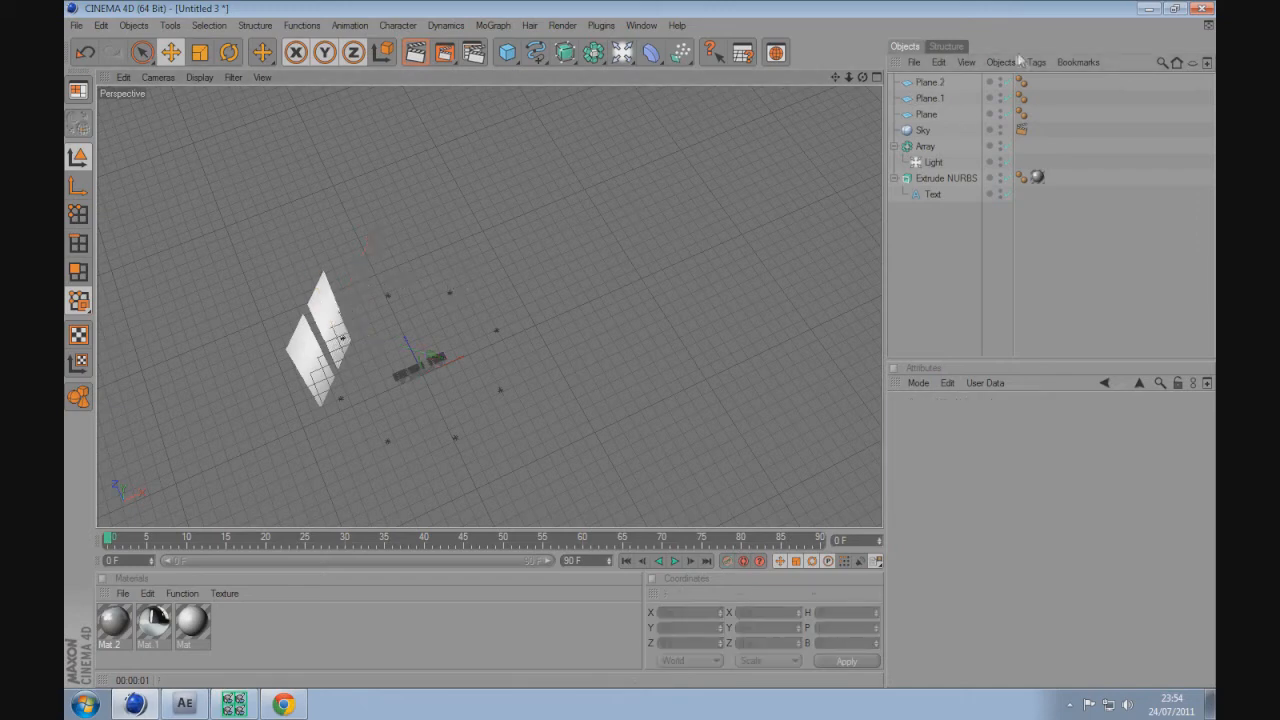
left_click(929, 82)
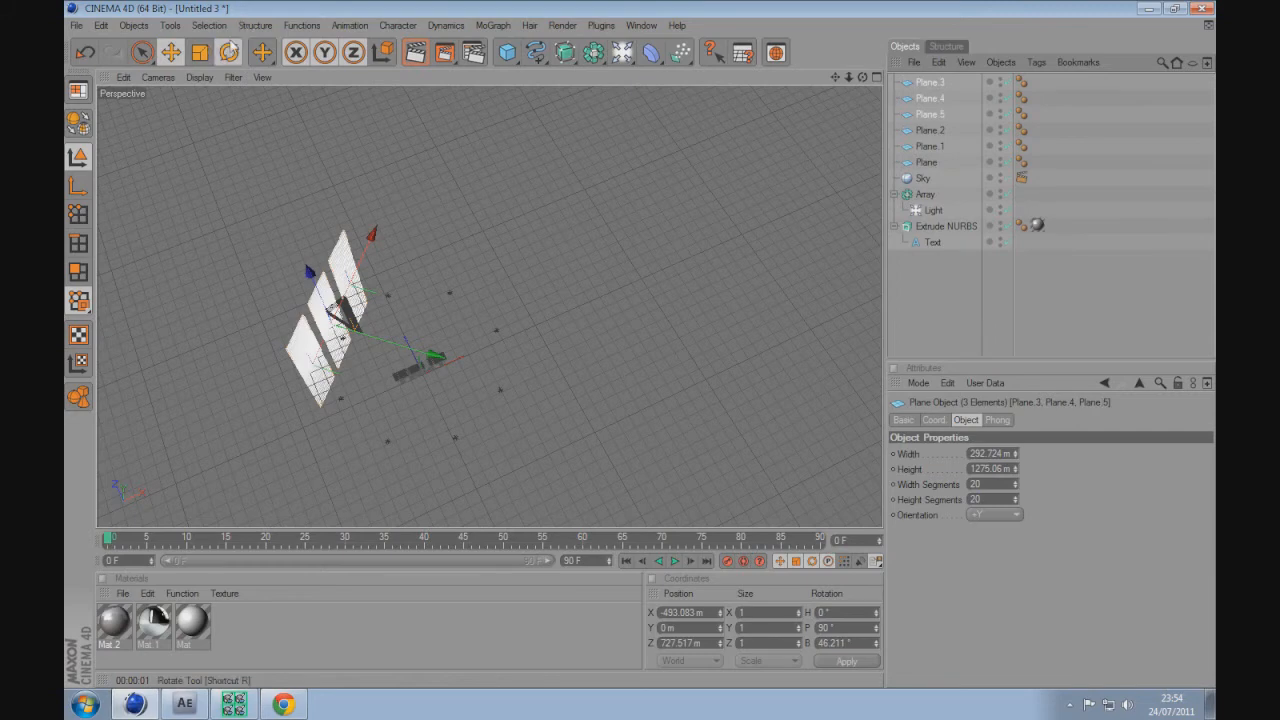
left_click(262, 52)
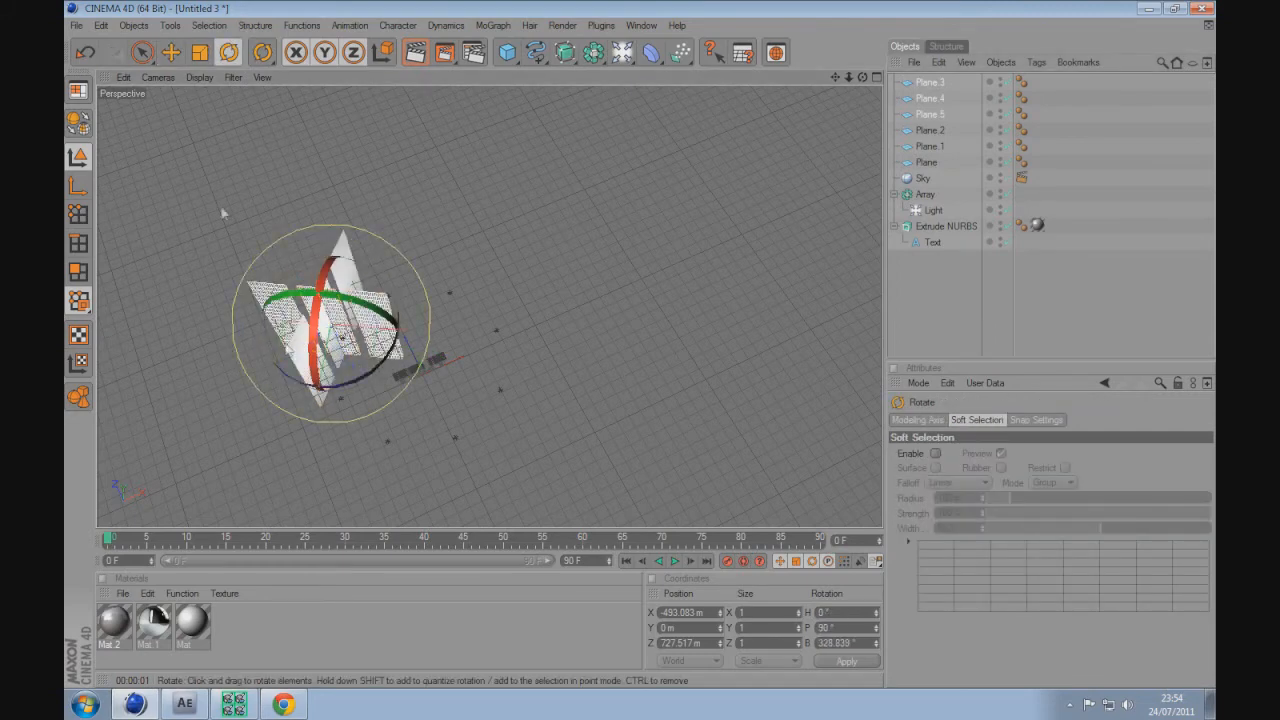
left_click(171, 52)
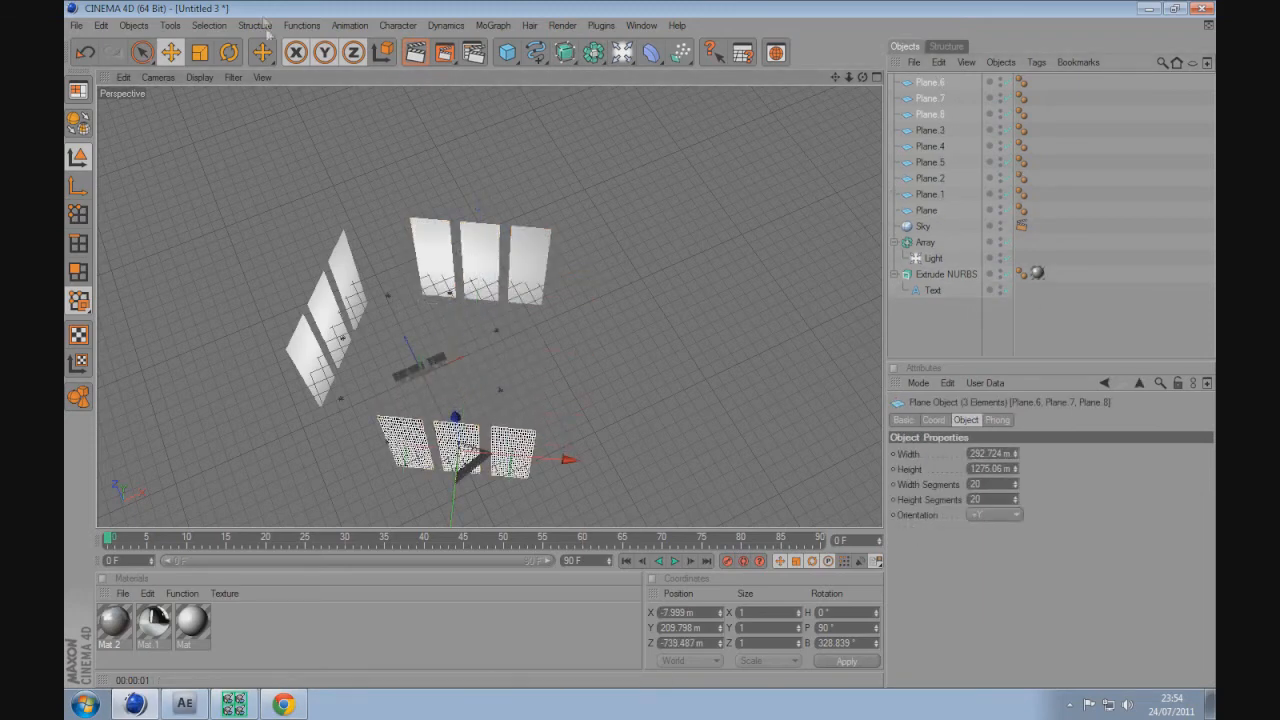
left_click(227, 52)
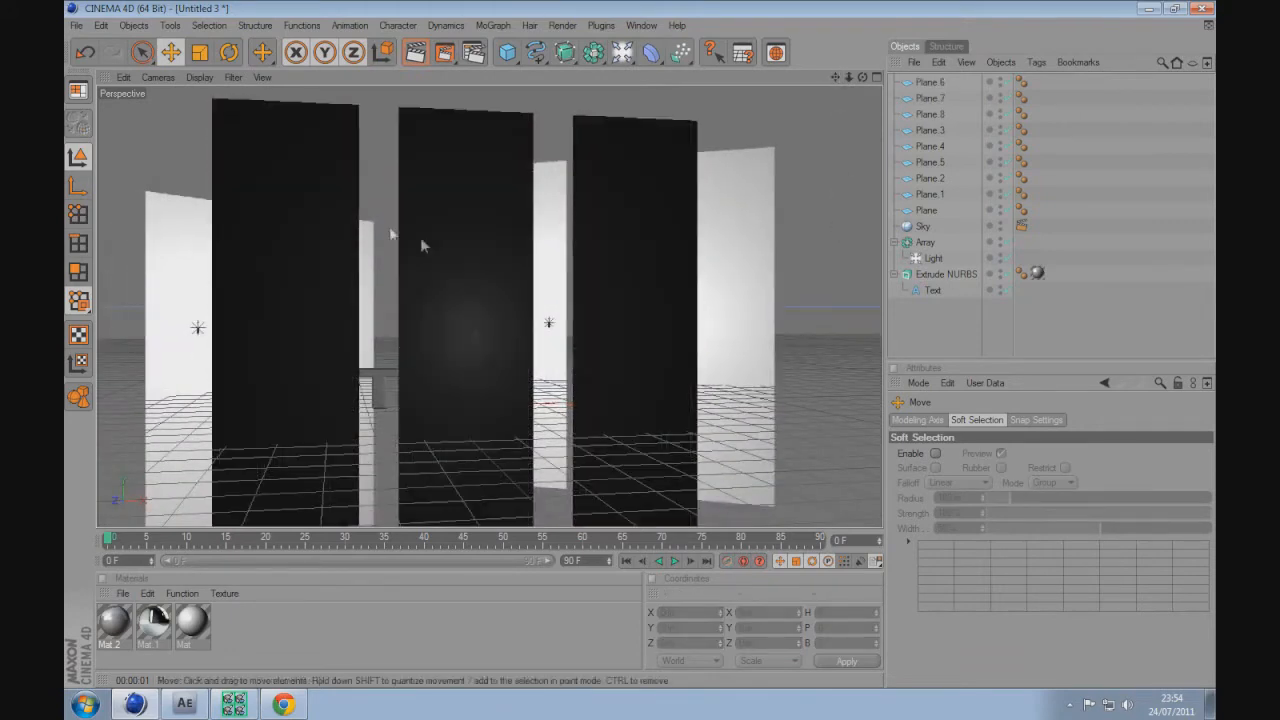
mouse_move(683, 186)
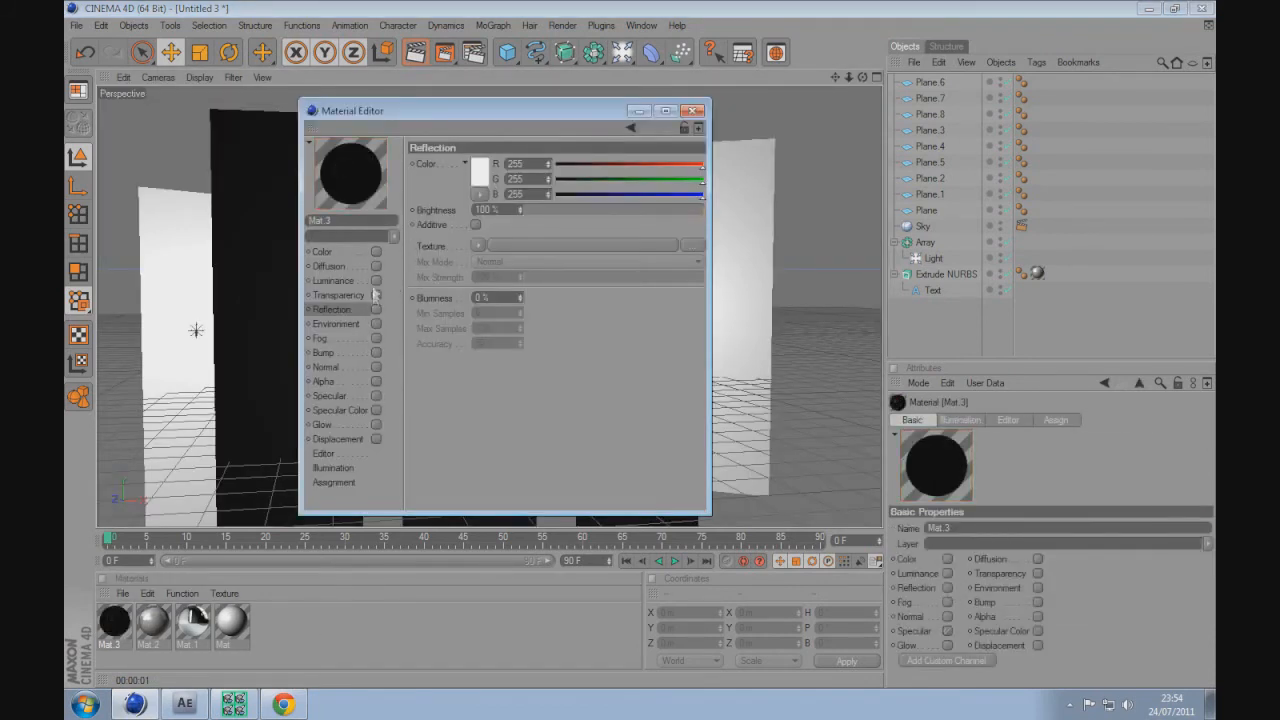
Create a bright white Mat.3 and apply it to all nine planes.
left_click(694, 110)
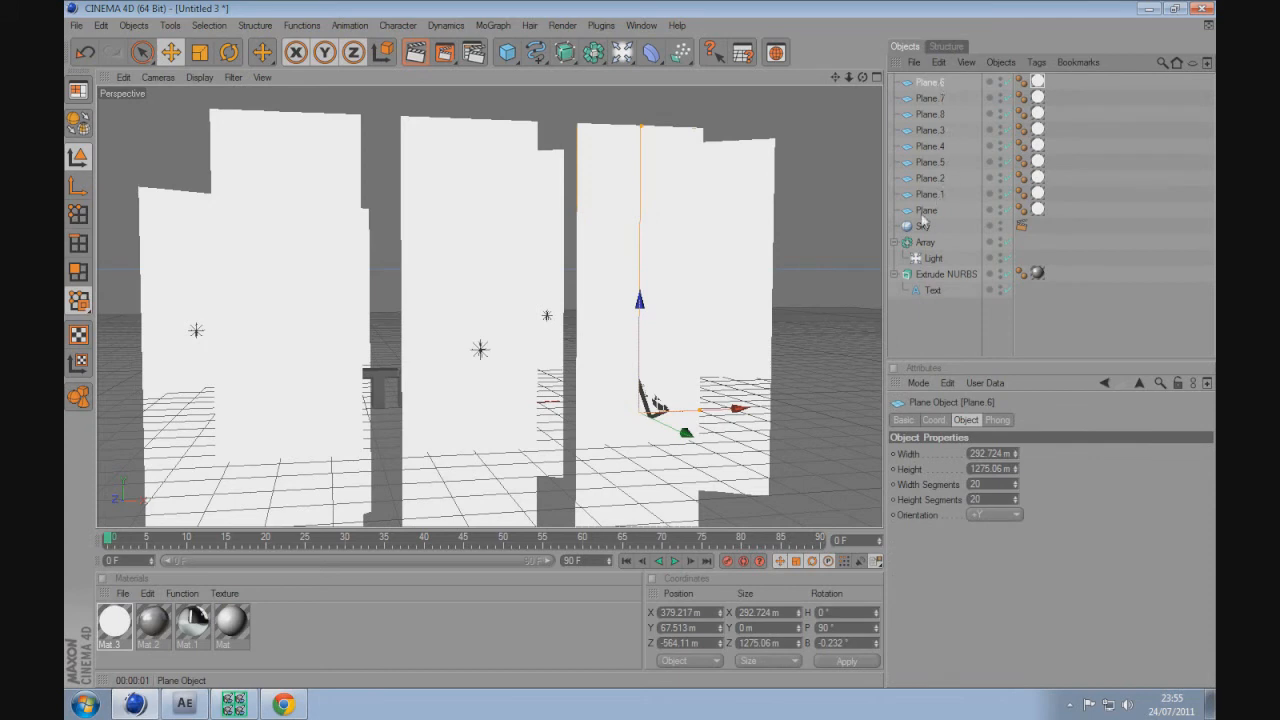
Add a Compositing tag to all nine selected planes.
right_click(925, 98)
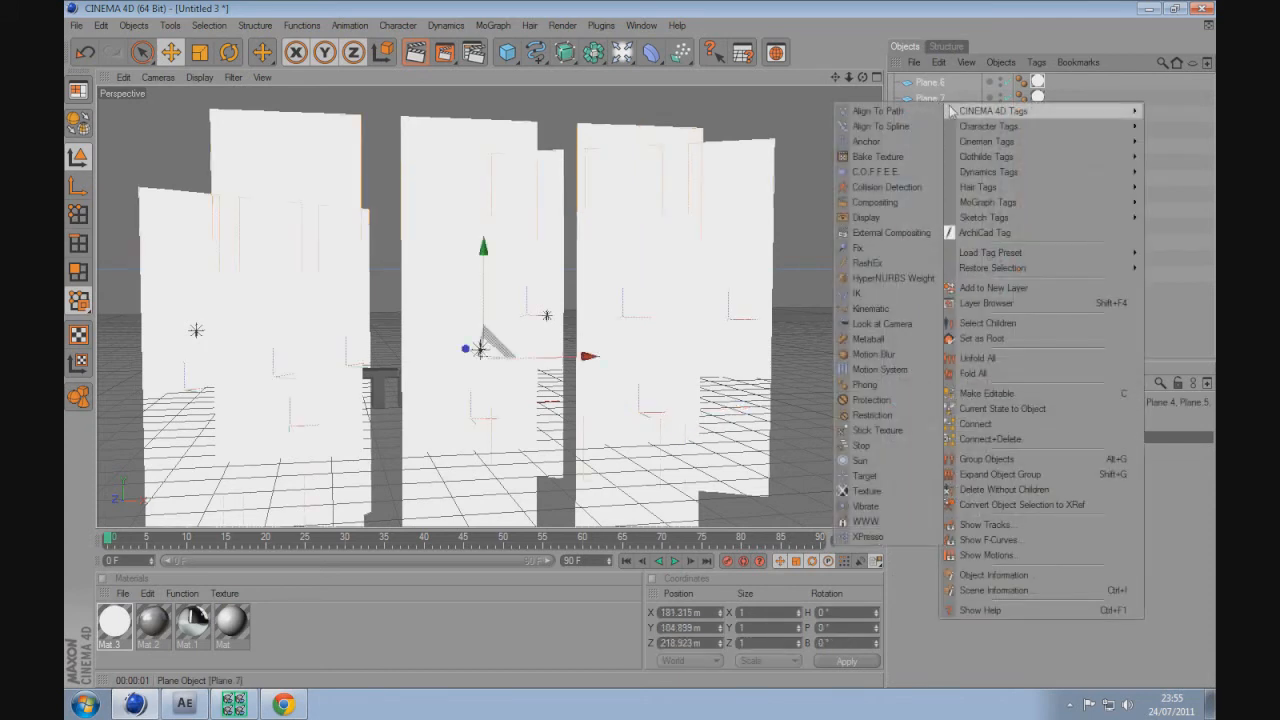
mouse_move(873, 202)
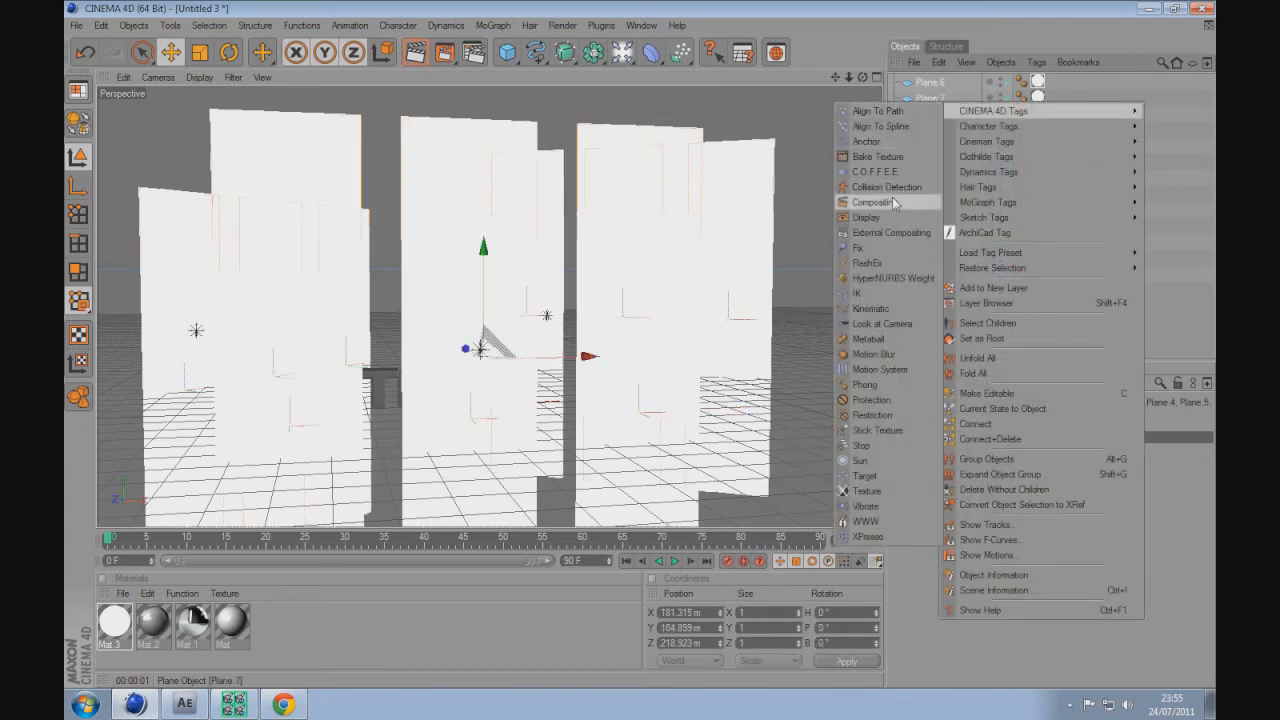
left_click(872, 202)
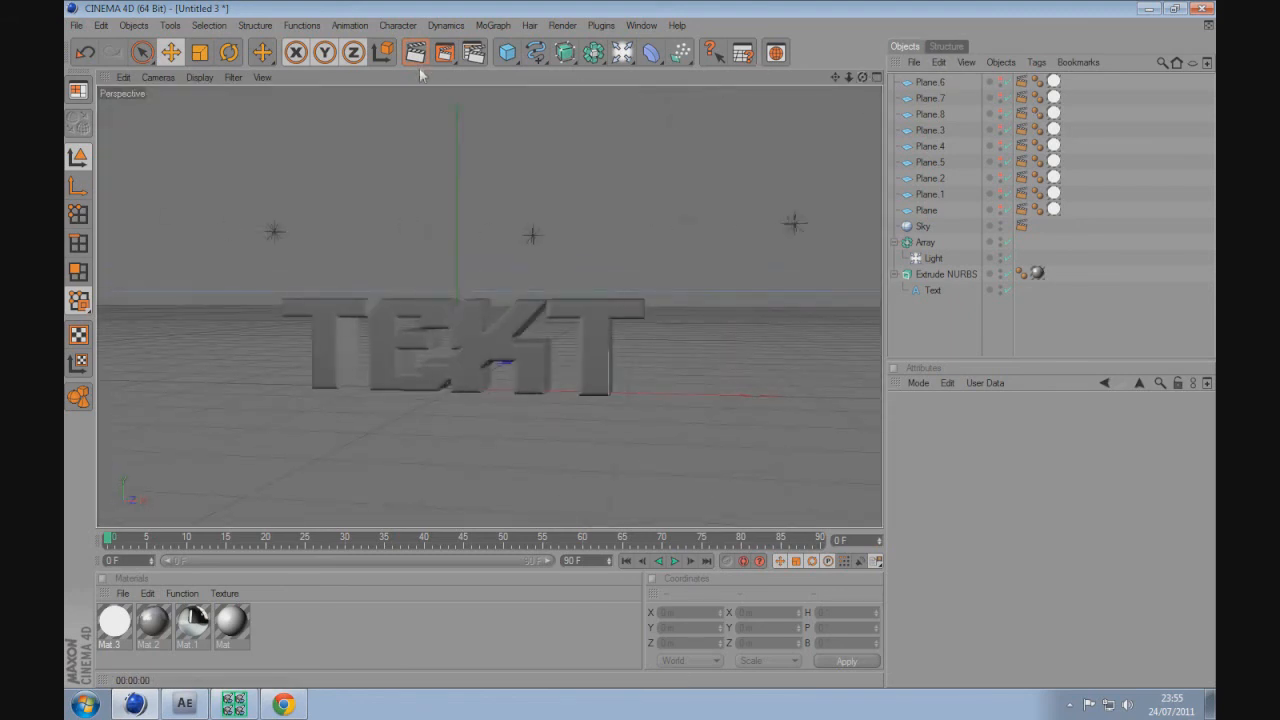
Add a flat 400 × 400 m Plane.9 beneath the text plus a second Sky object.
left_click(415, 52)
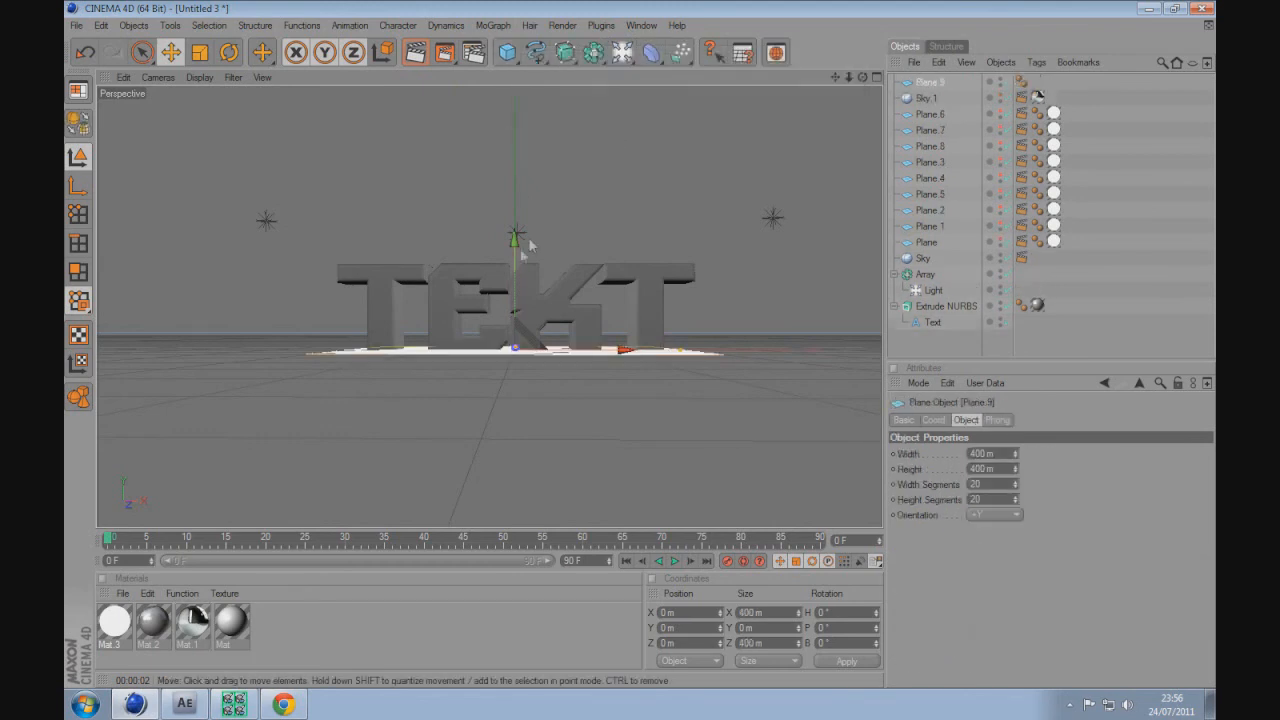
Move Plane.10 above the text and give both flat planes white Mat.4 at 1000% luminance.
left_click_drag(513, 245, 513, 120)
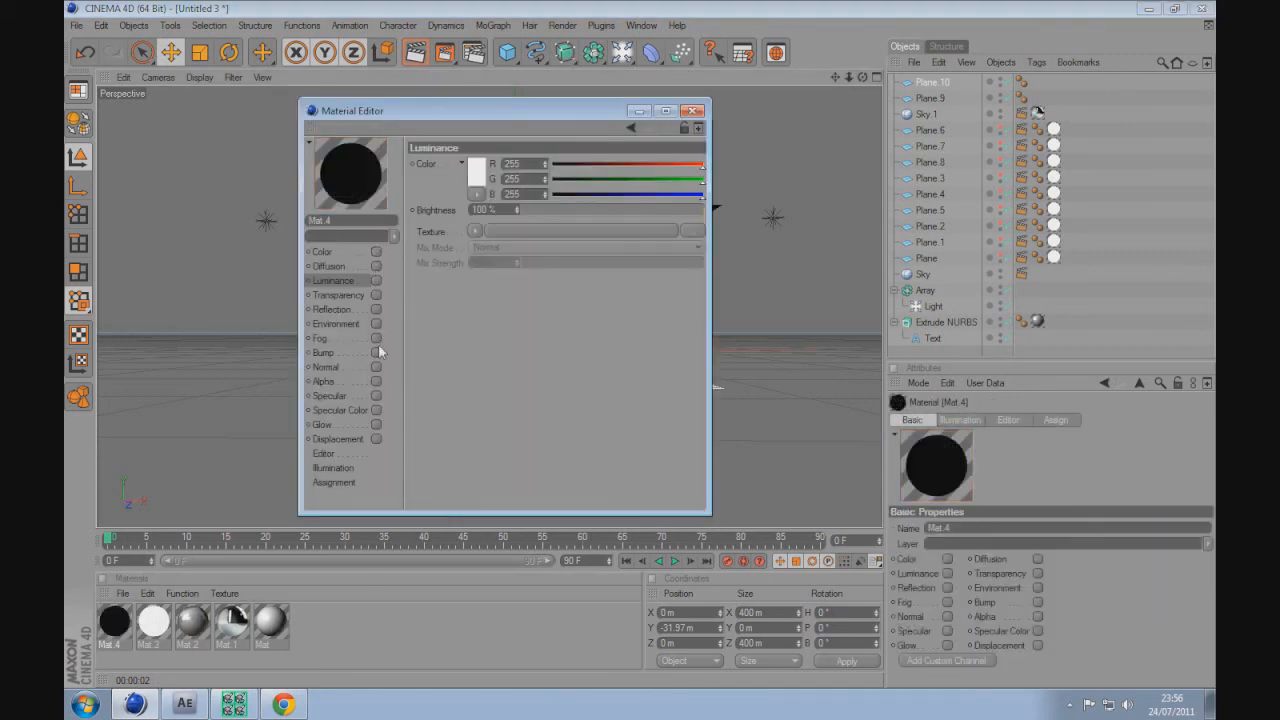
left_click(376, 280)
type("1000")
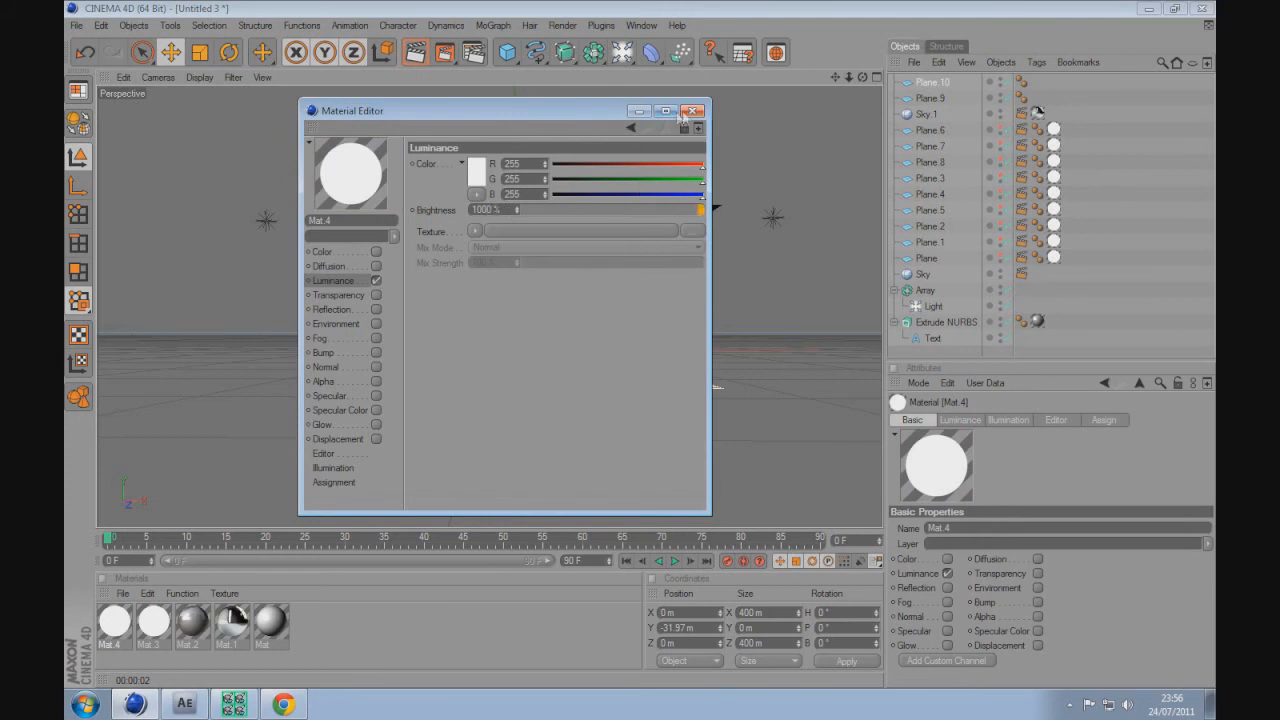
left_click(694, 110)
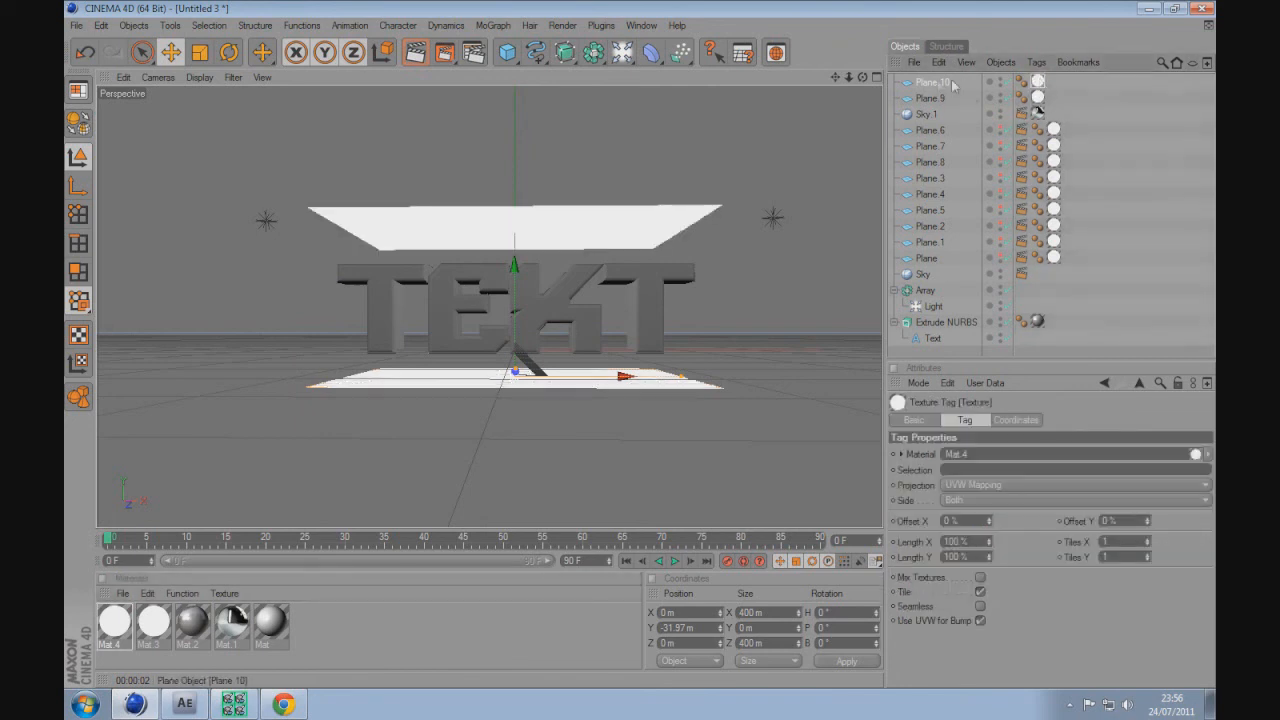
Add Compositing tags to both glowing flat planes, hiding them from the camera.
right_click(930, 98)
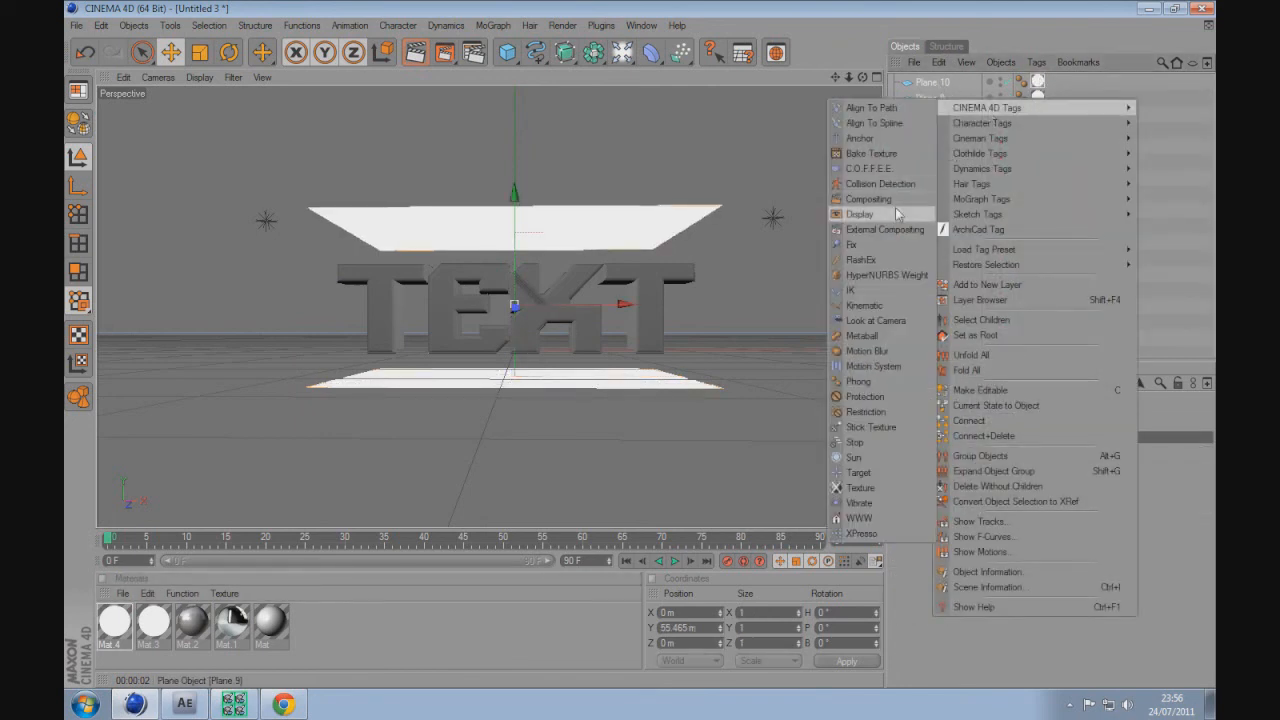
mouse_move(868, 199)
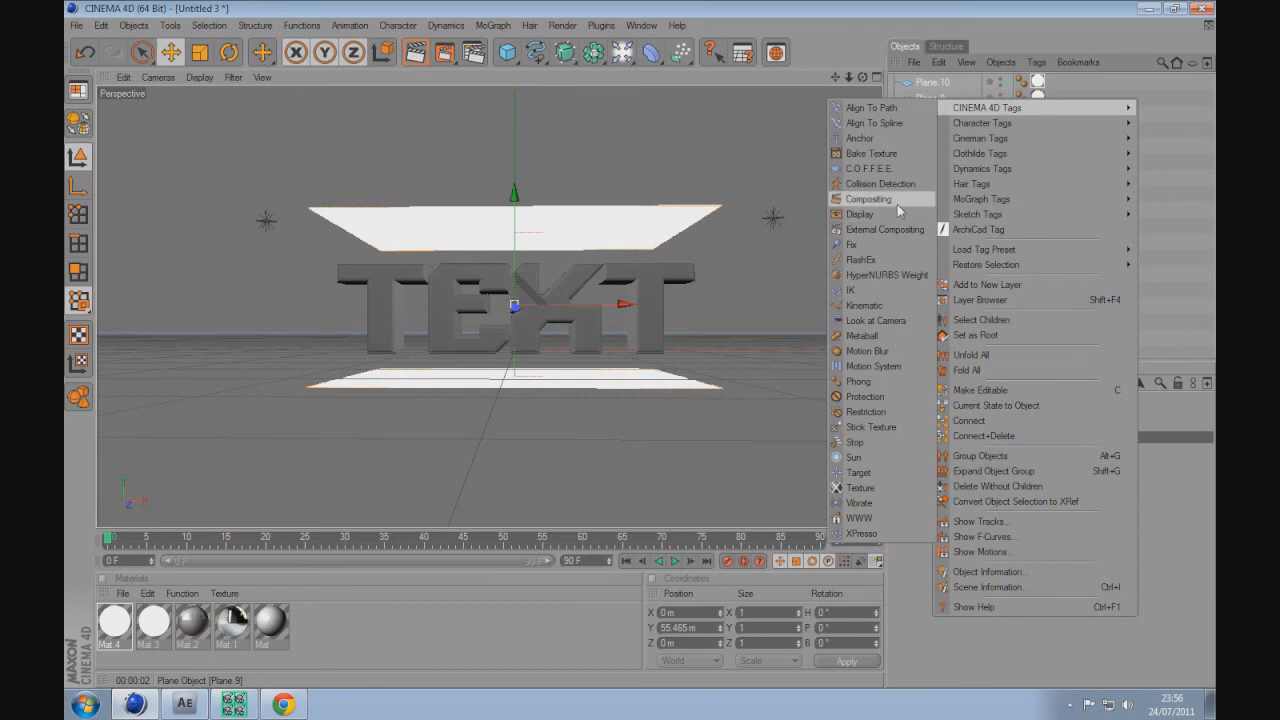
mouse_move(868, 168)
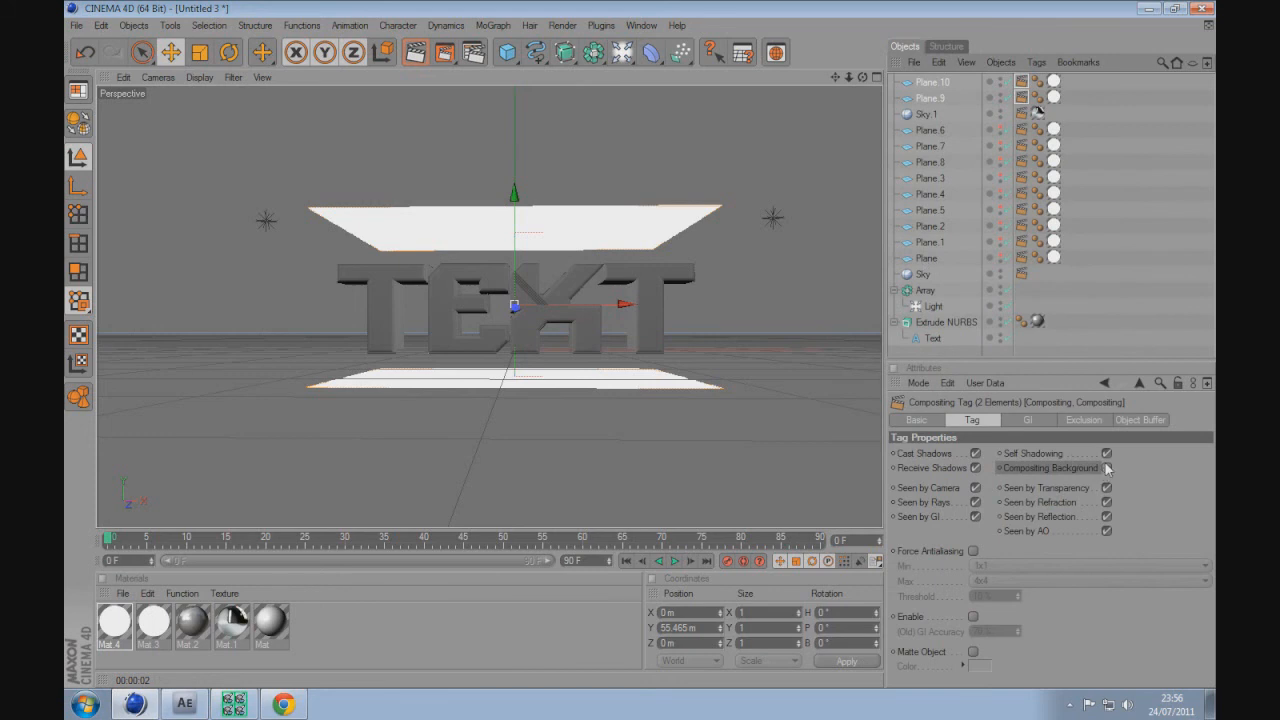
left_click(976, 487)
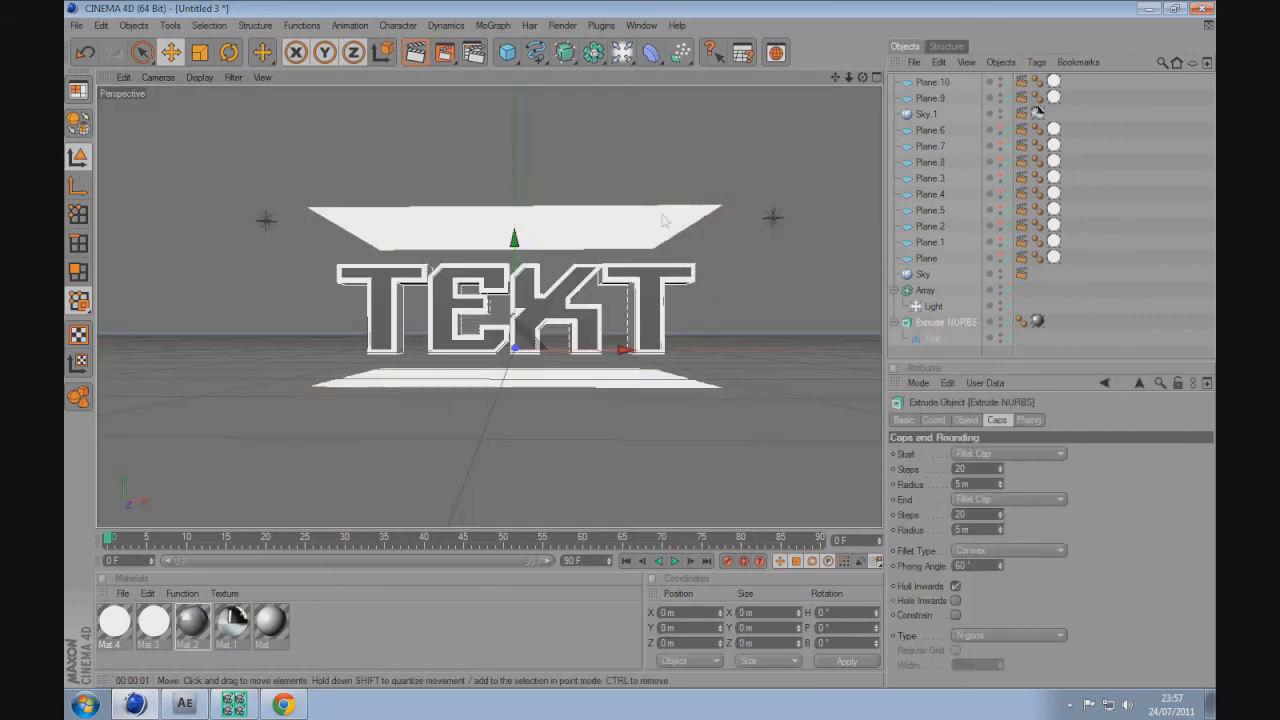
Test-render the scene to see the chrome-like TEXT on black, then widen Plane.10 to 661.442 m.
left_click(929, 98)
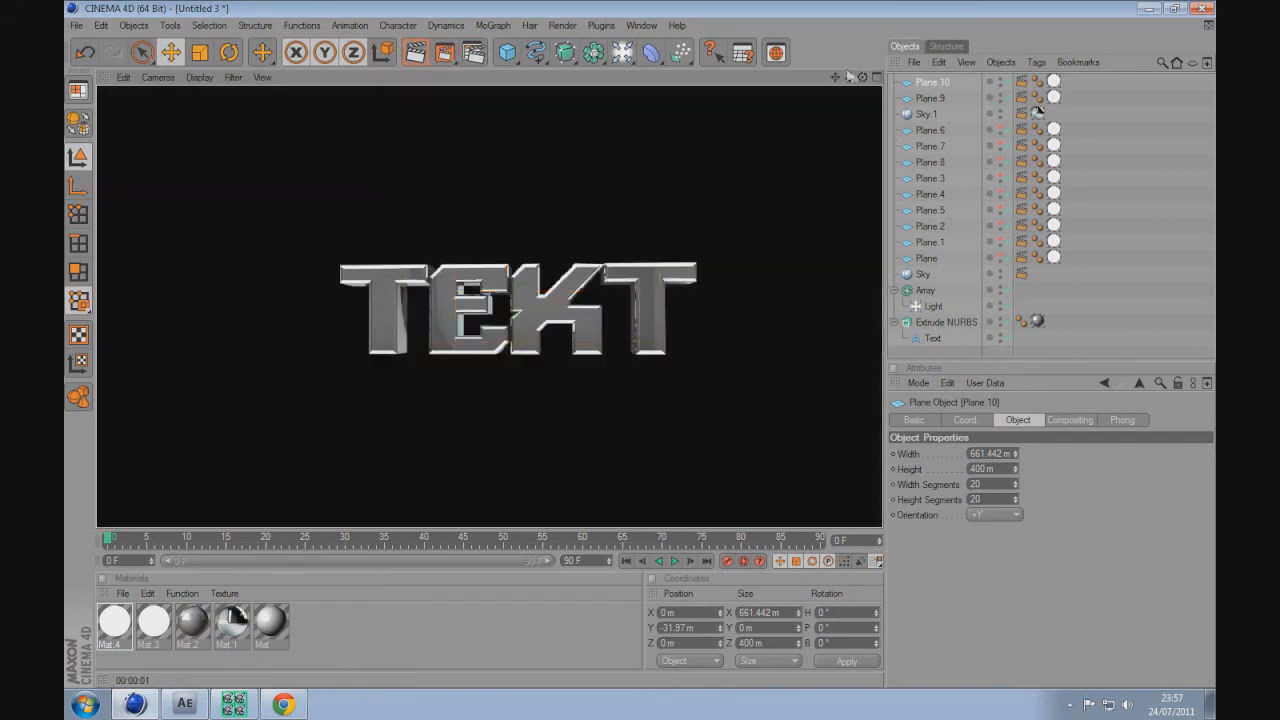
left_click(414, 52)
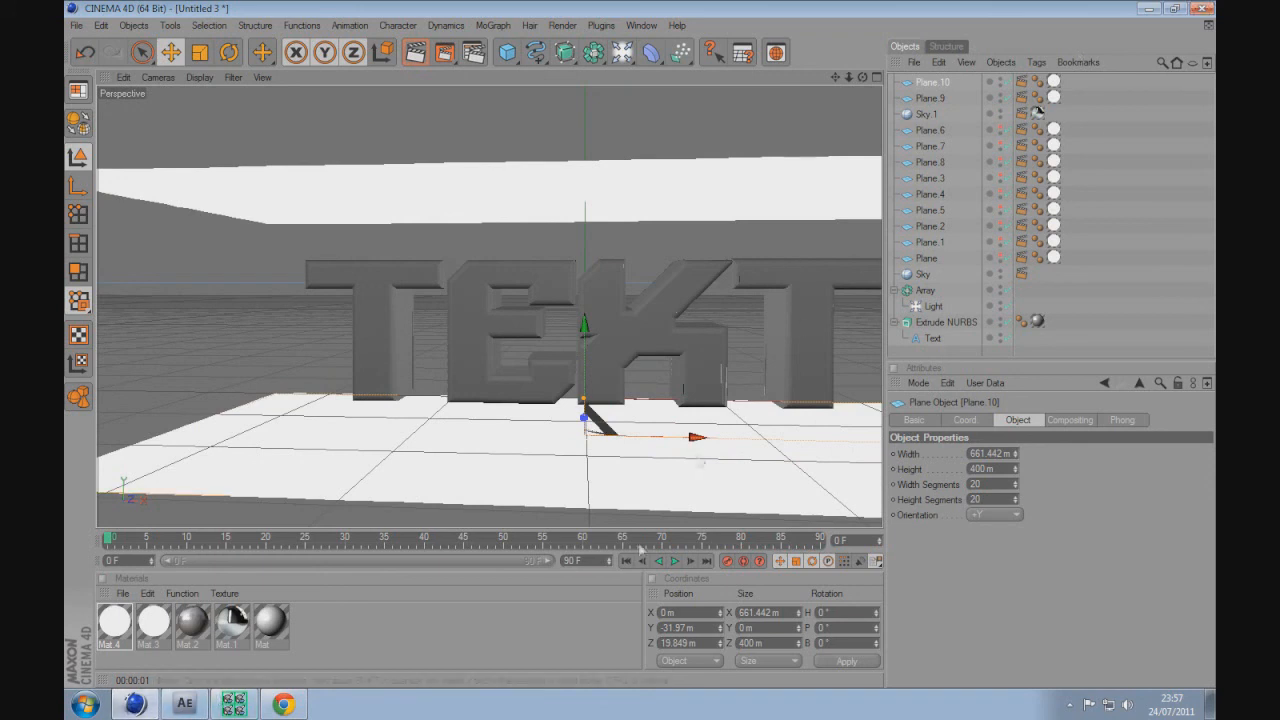
mouse_move(680, 515)
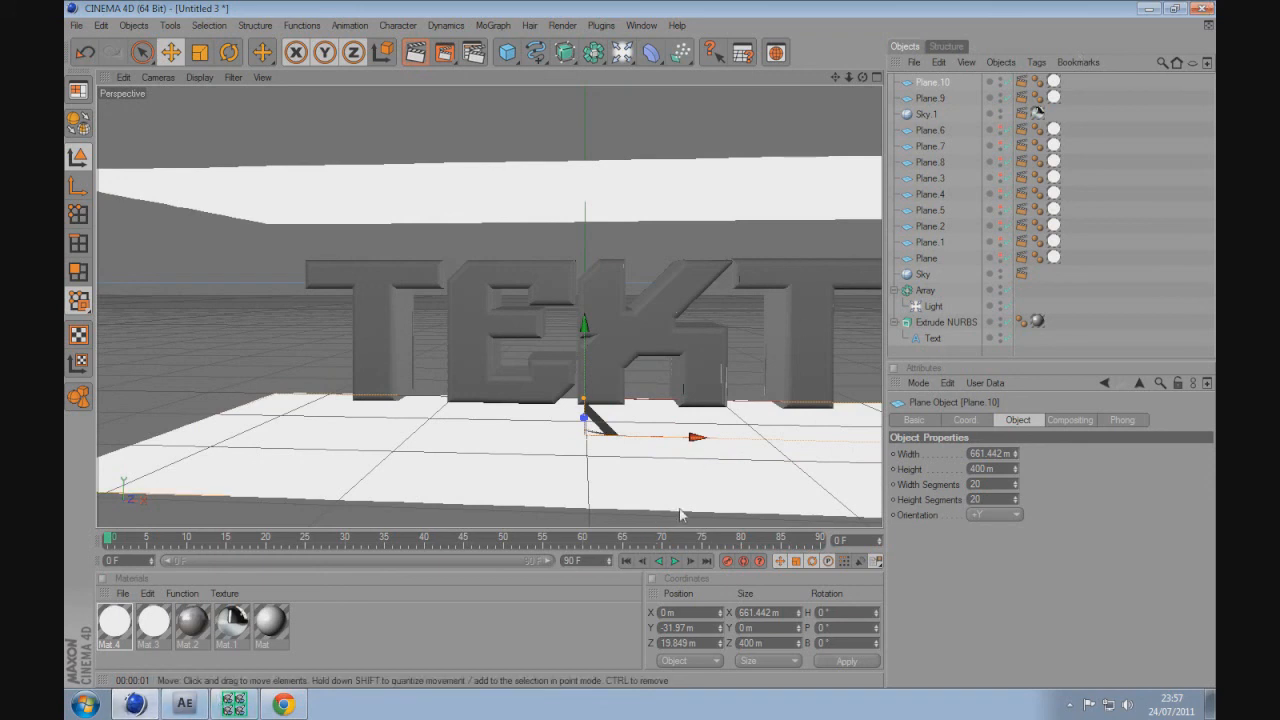